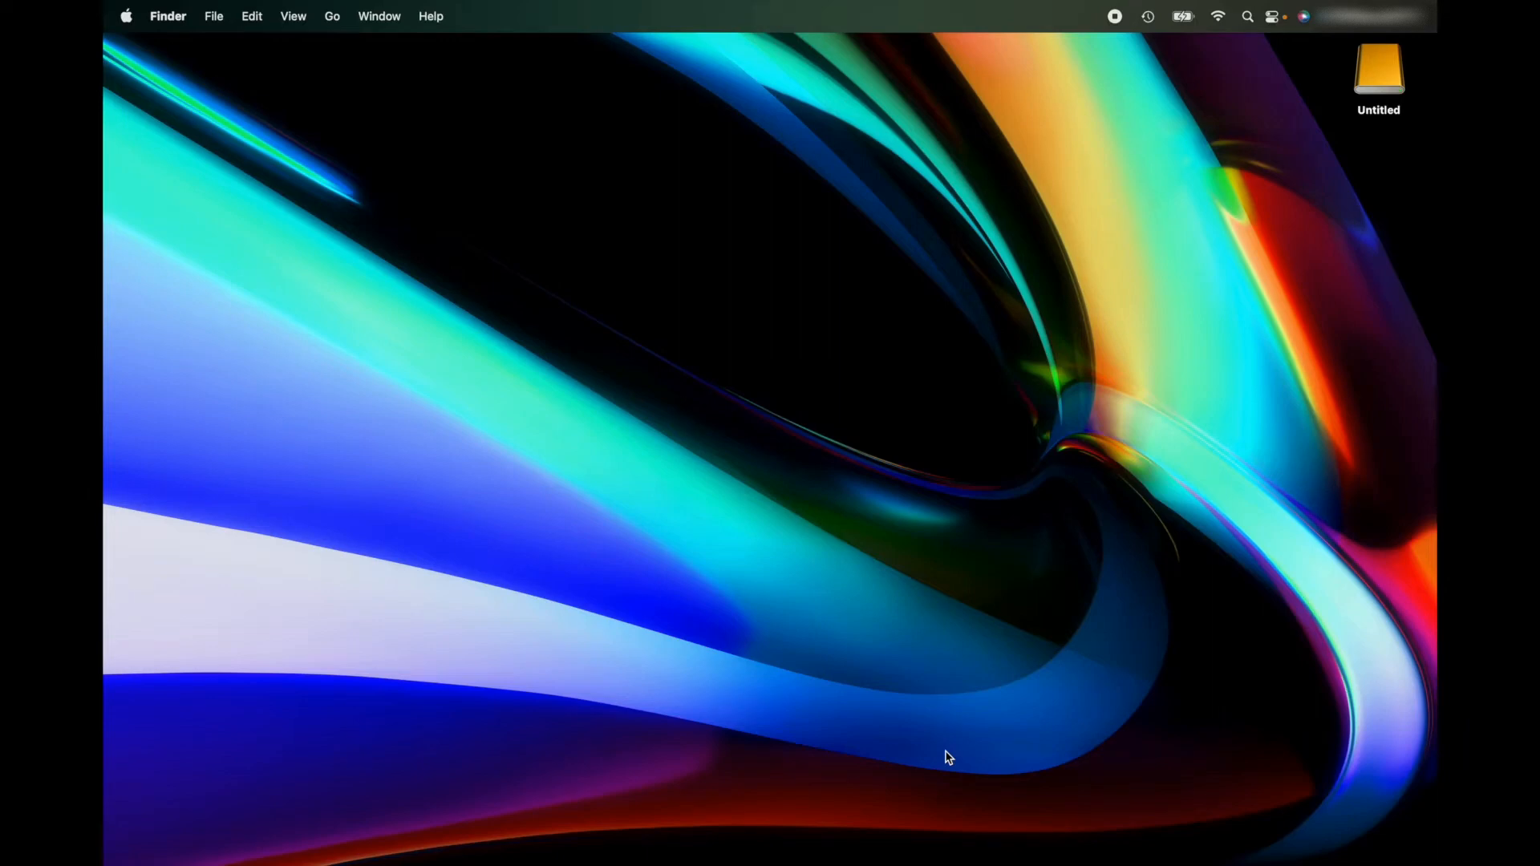
mouse_move(1261, 239)
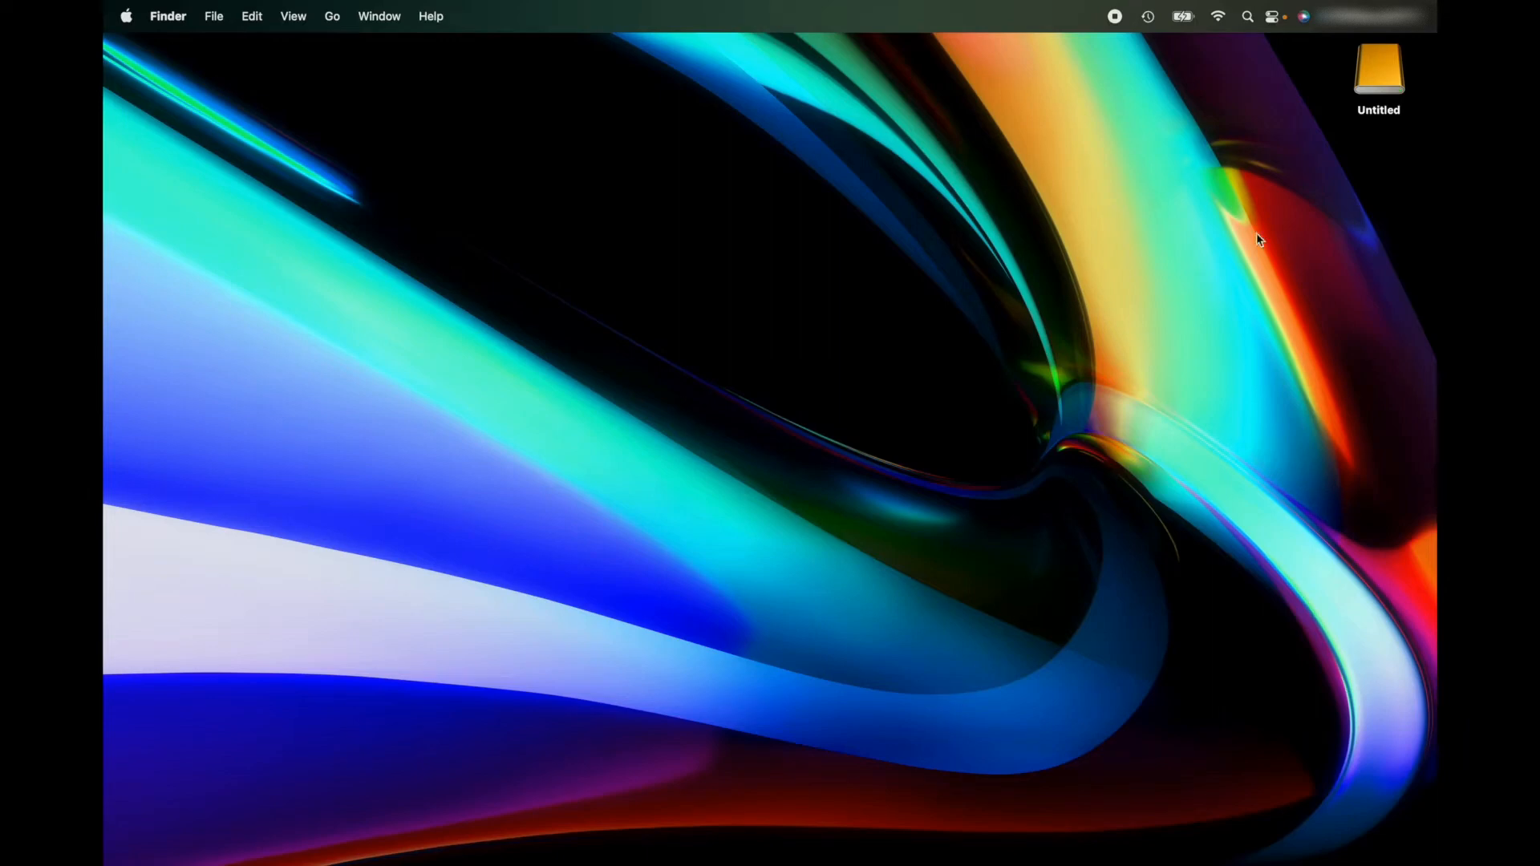
Show the Untitled desktop drive's Get Info window: 2 TB APFS volume, 2 TB available.
click(1378, 71)
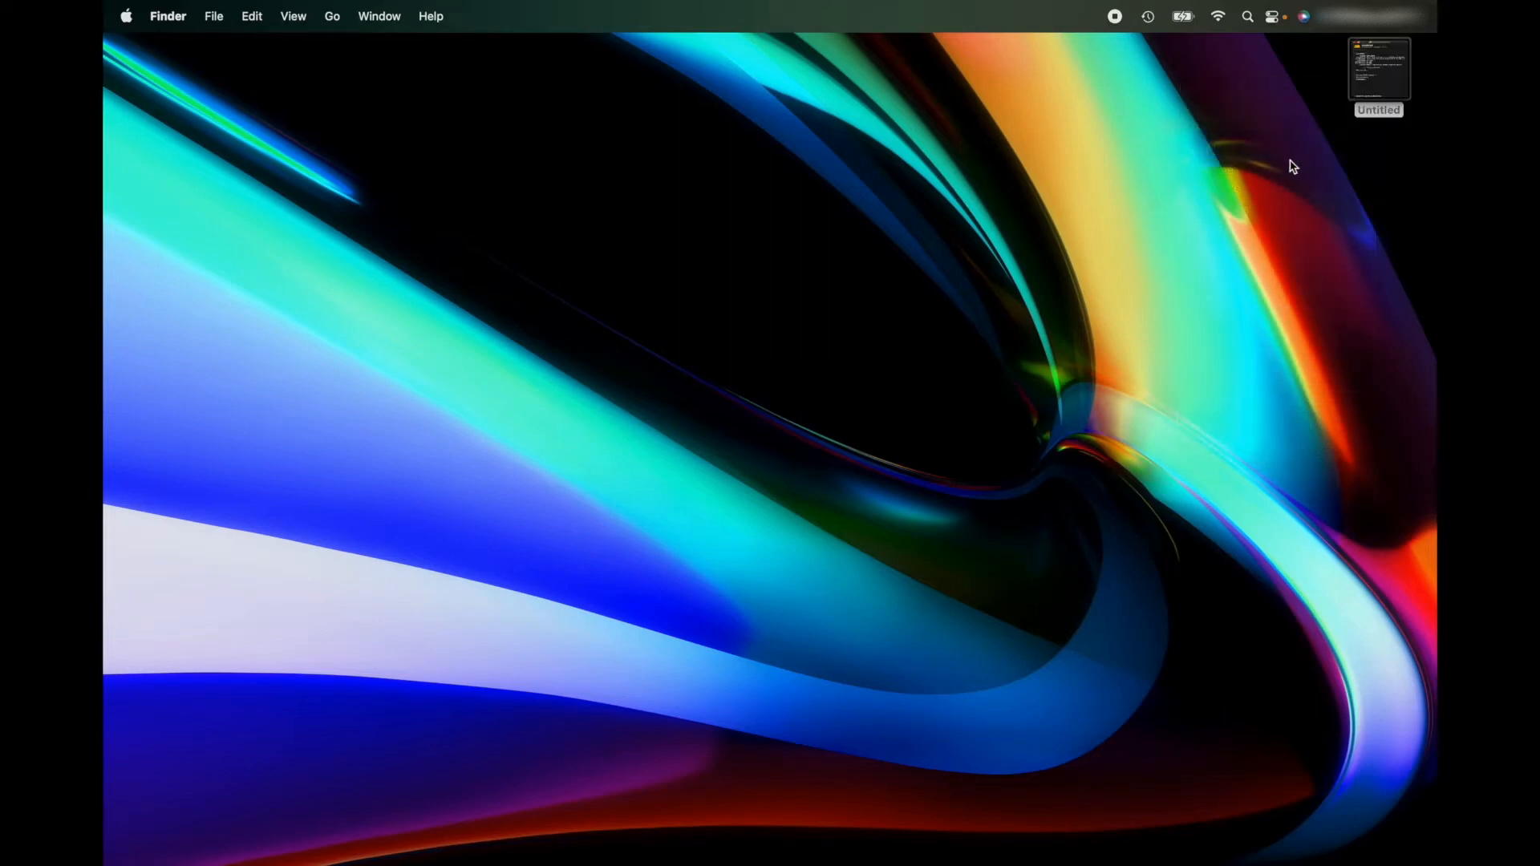
click(1376, 70)
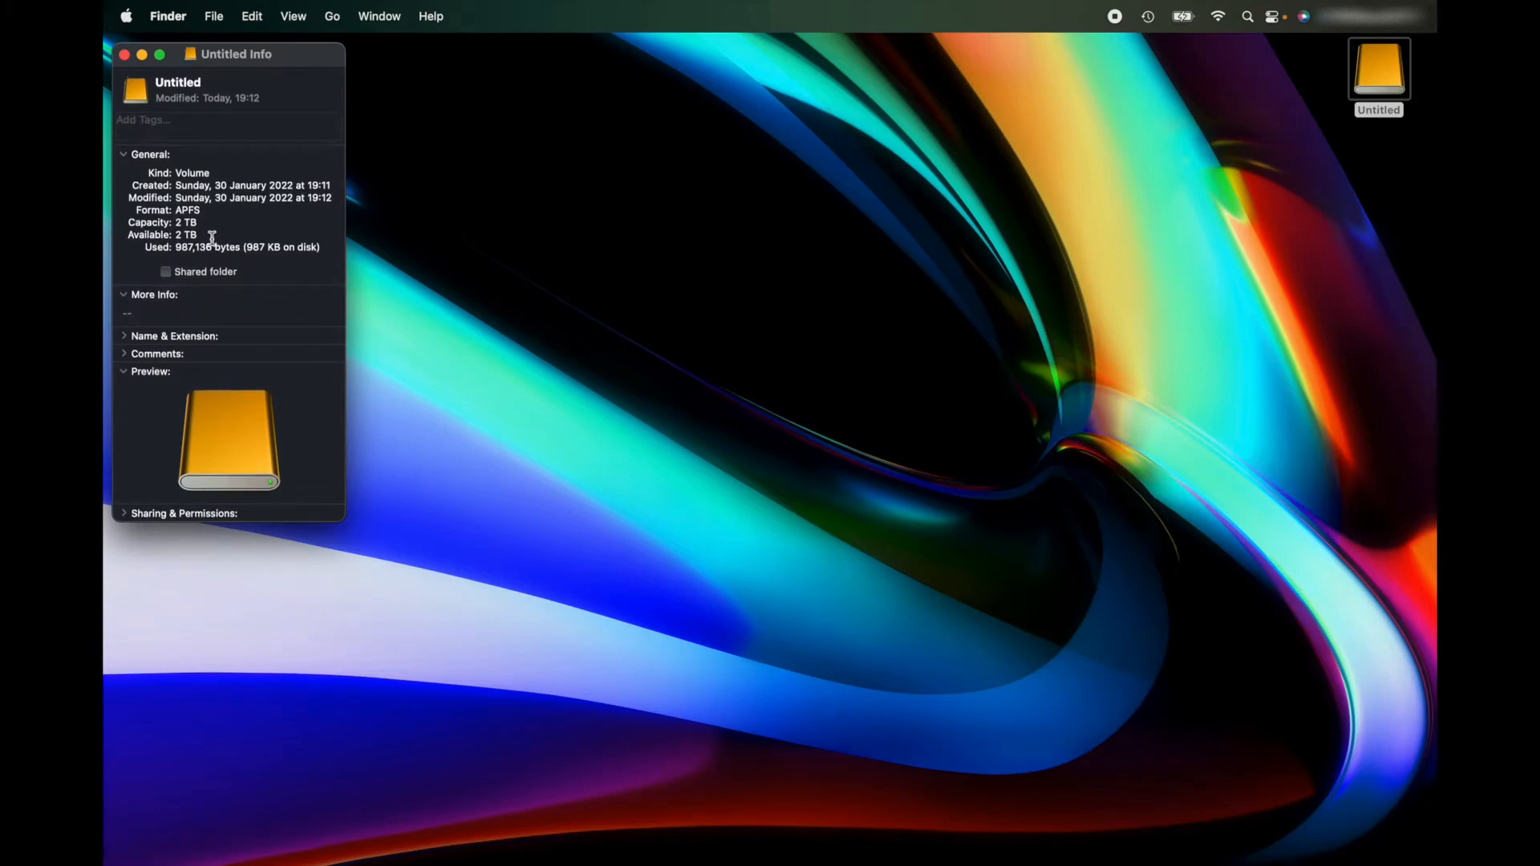
mouse_move(250, 456)
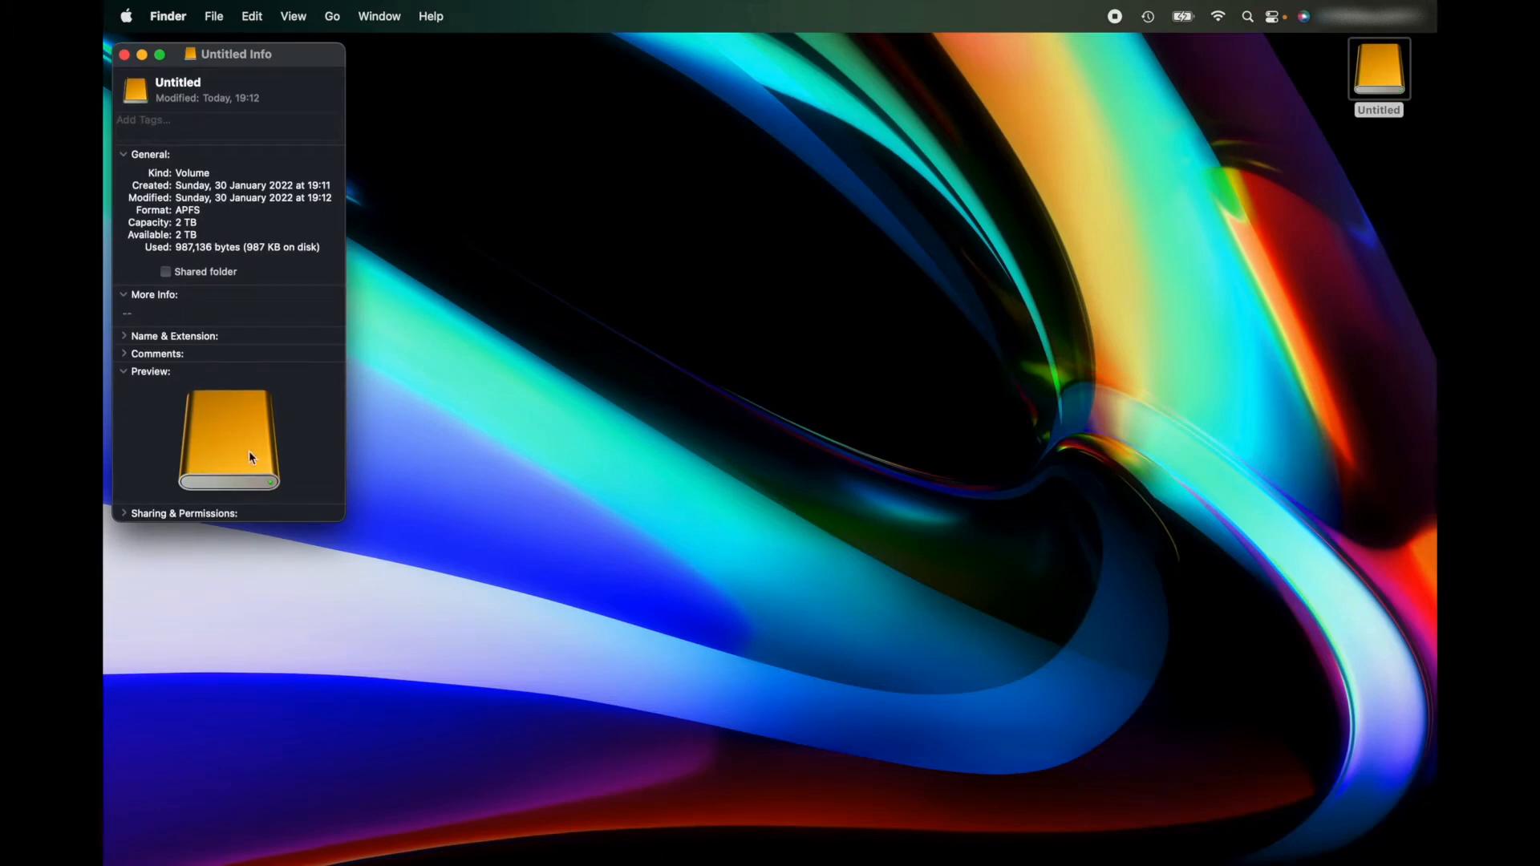
mouse_move(225, 434)
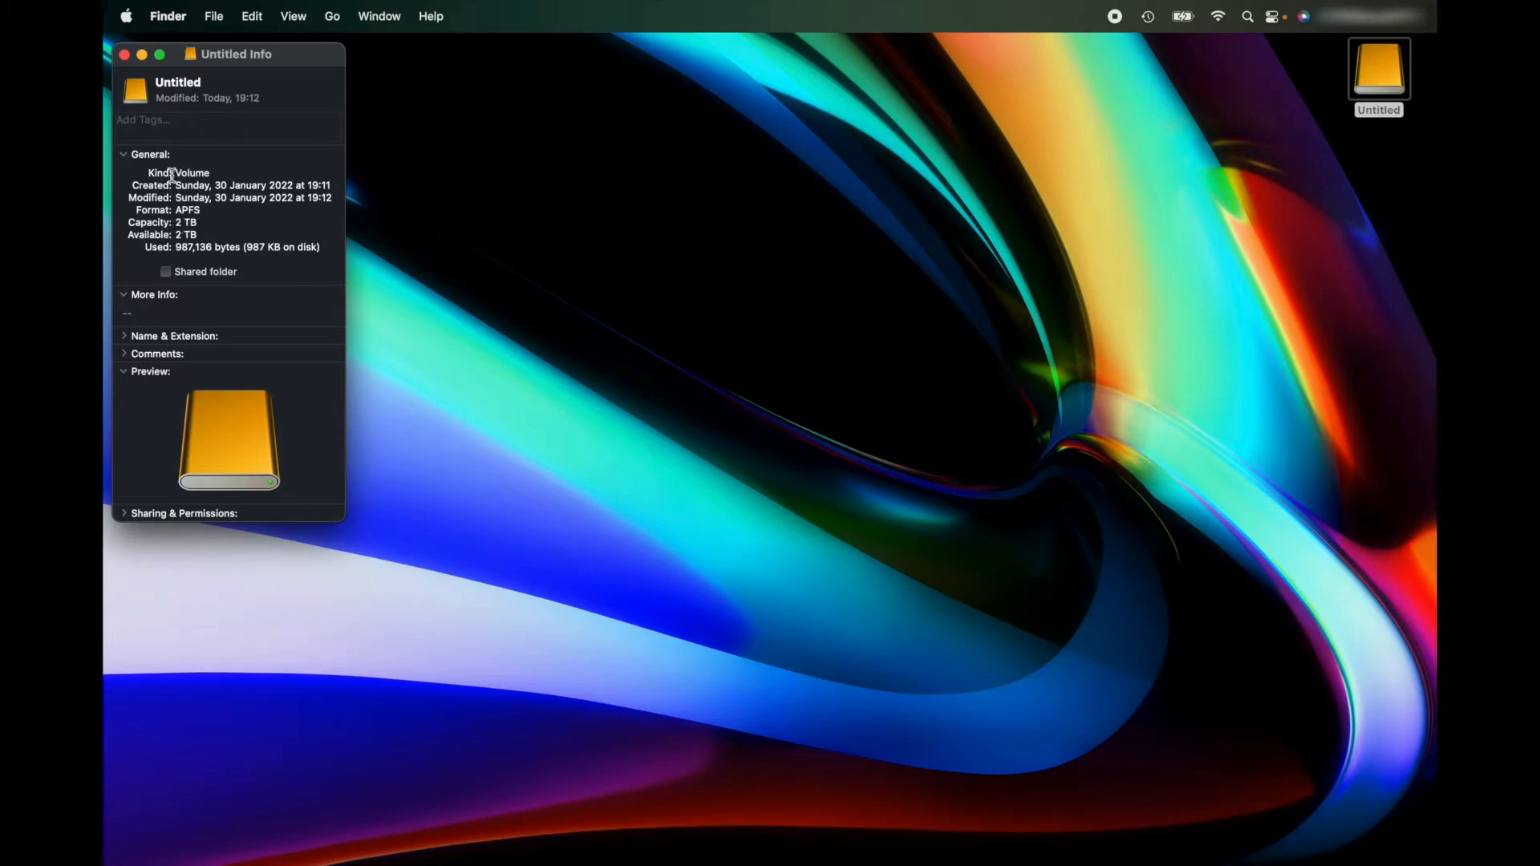
Move the Untitled drive's Info window toward the middle of the screen.
drag(236, 55, 760, 154)
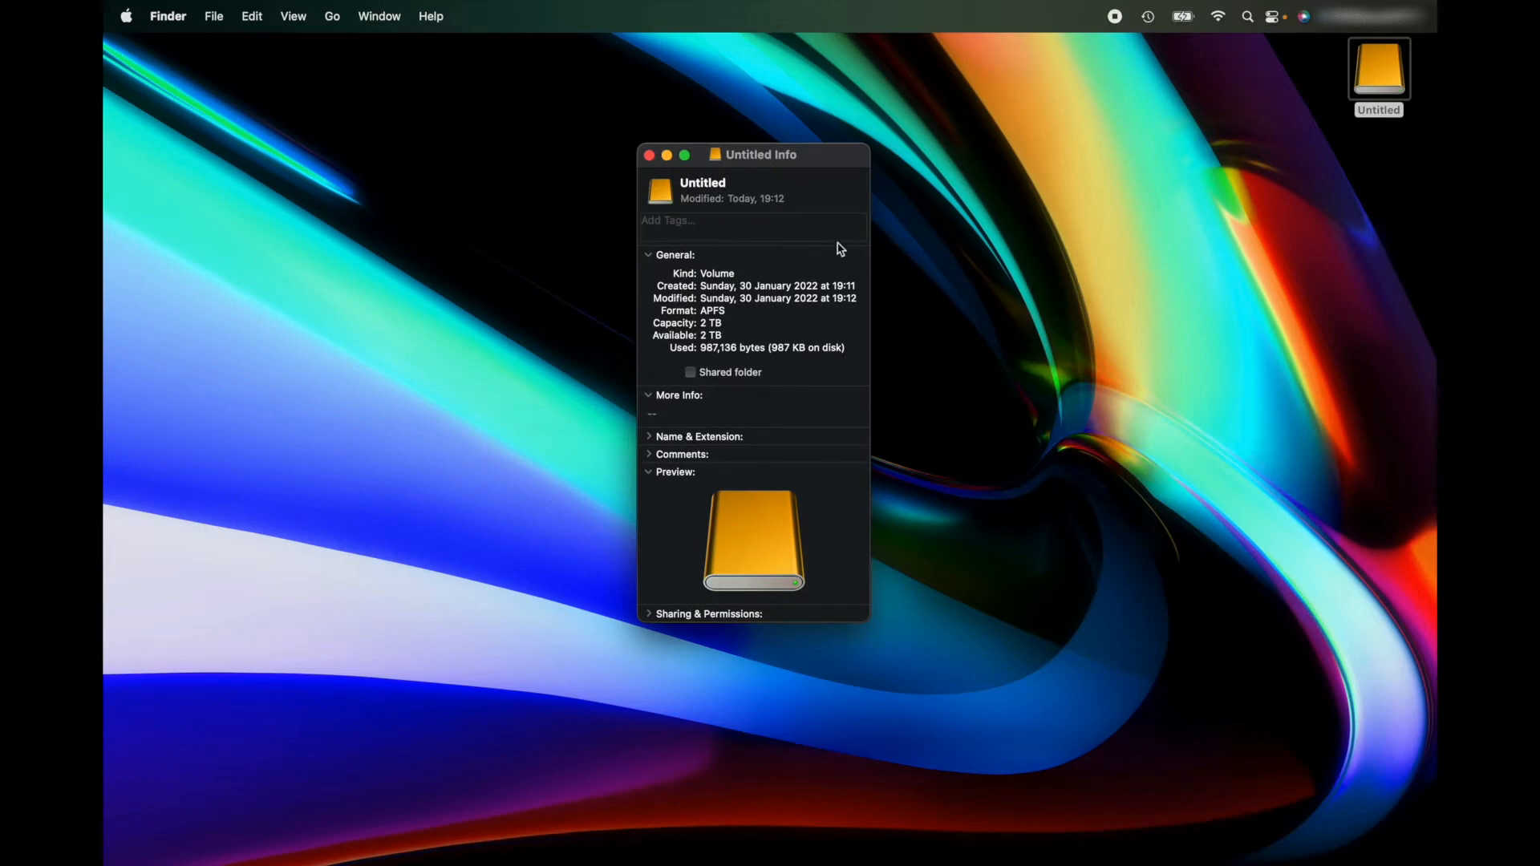
mouse_move(830, 256)
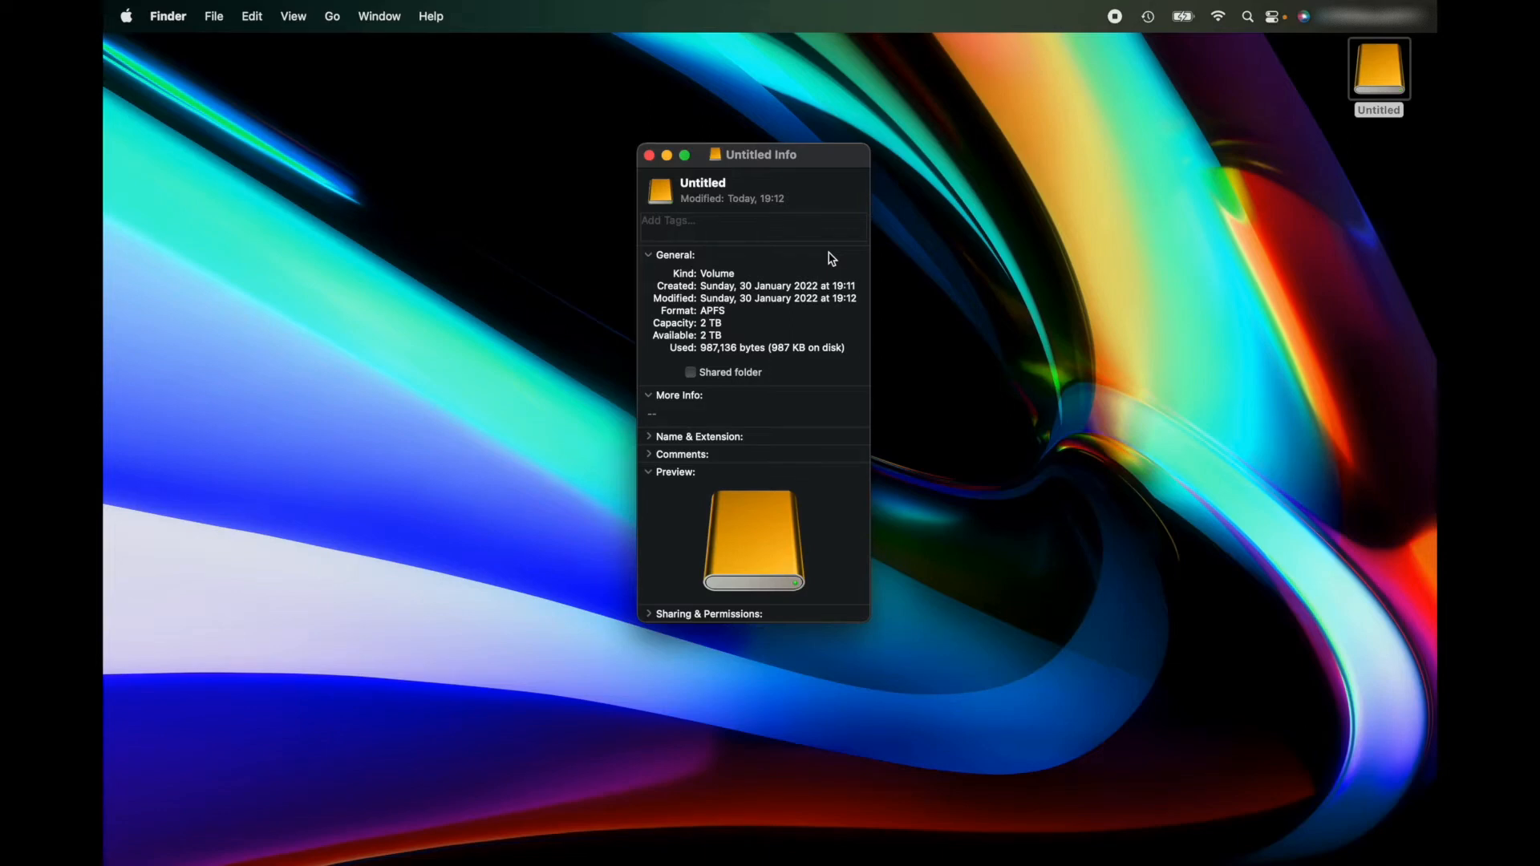
mouse_move(619, 202)
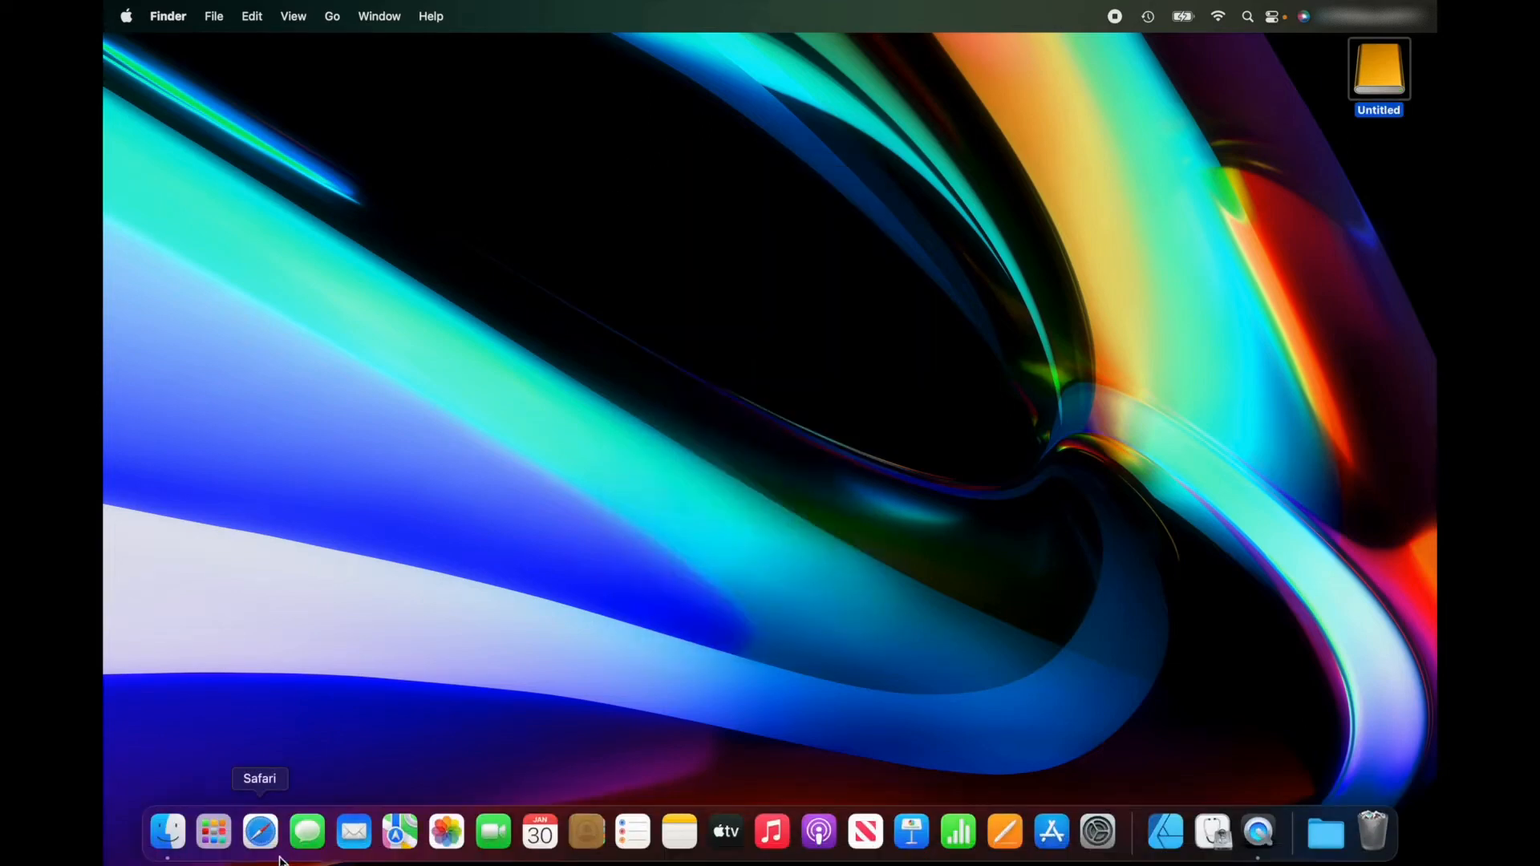
Launch Disk Utility from Launchpad by searching for 'disk'.
click(213, 832)
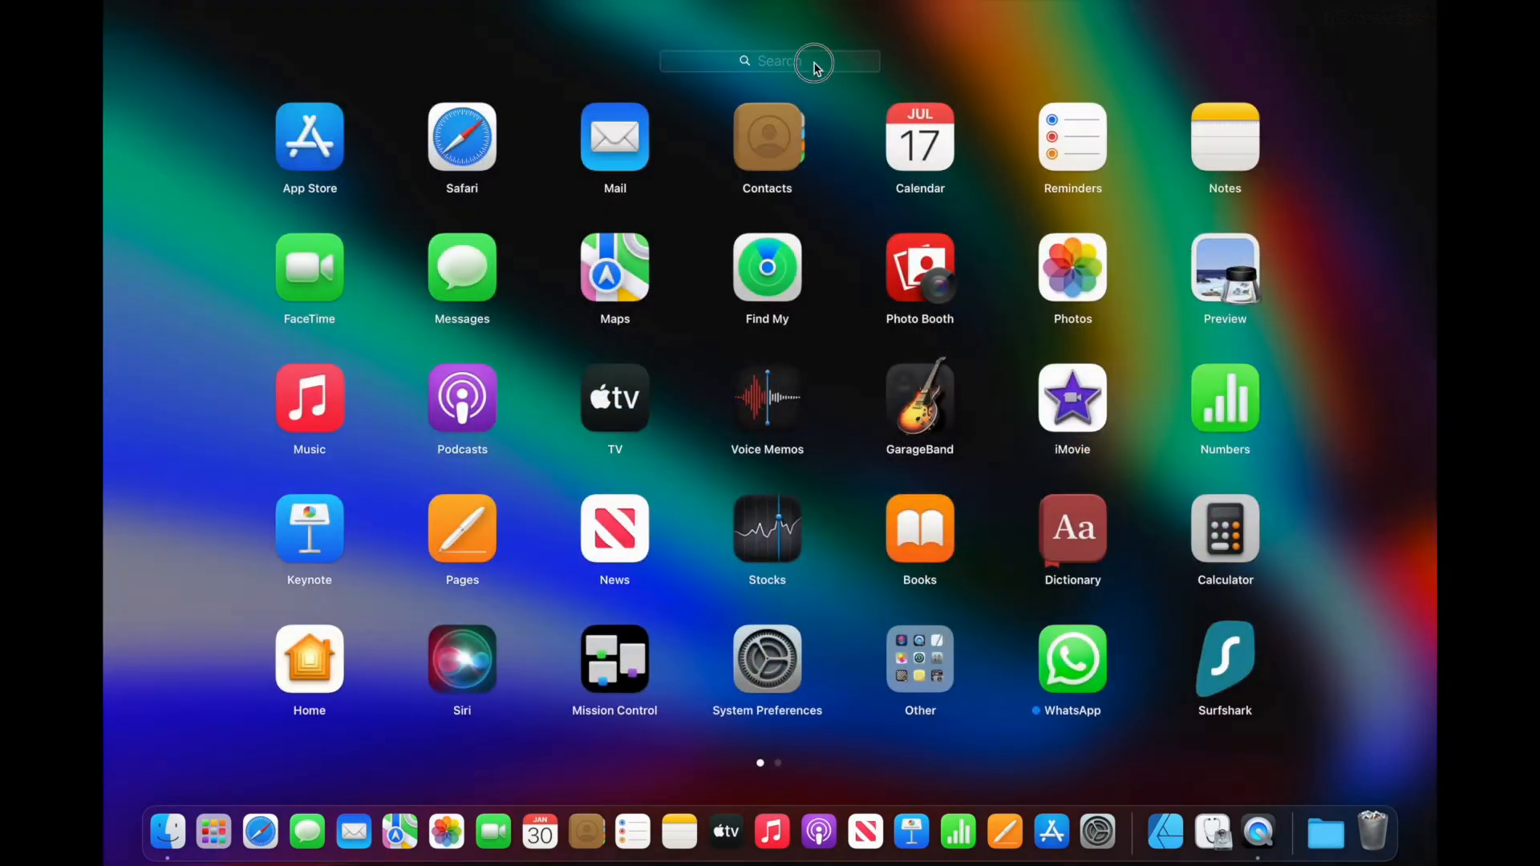
text(disk)
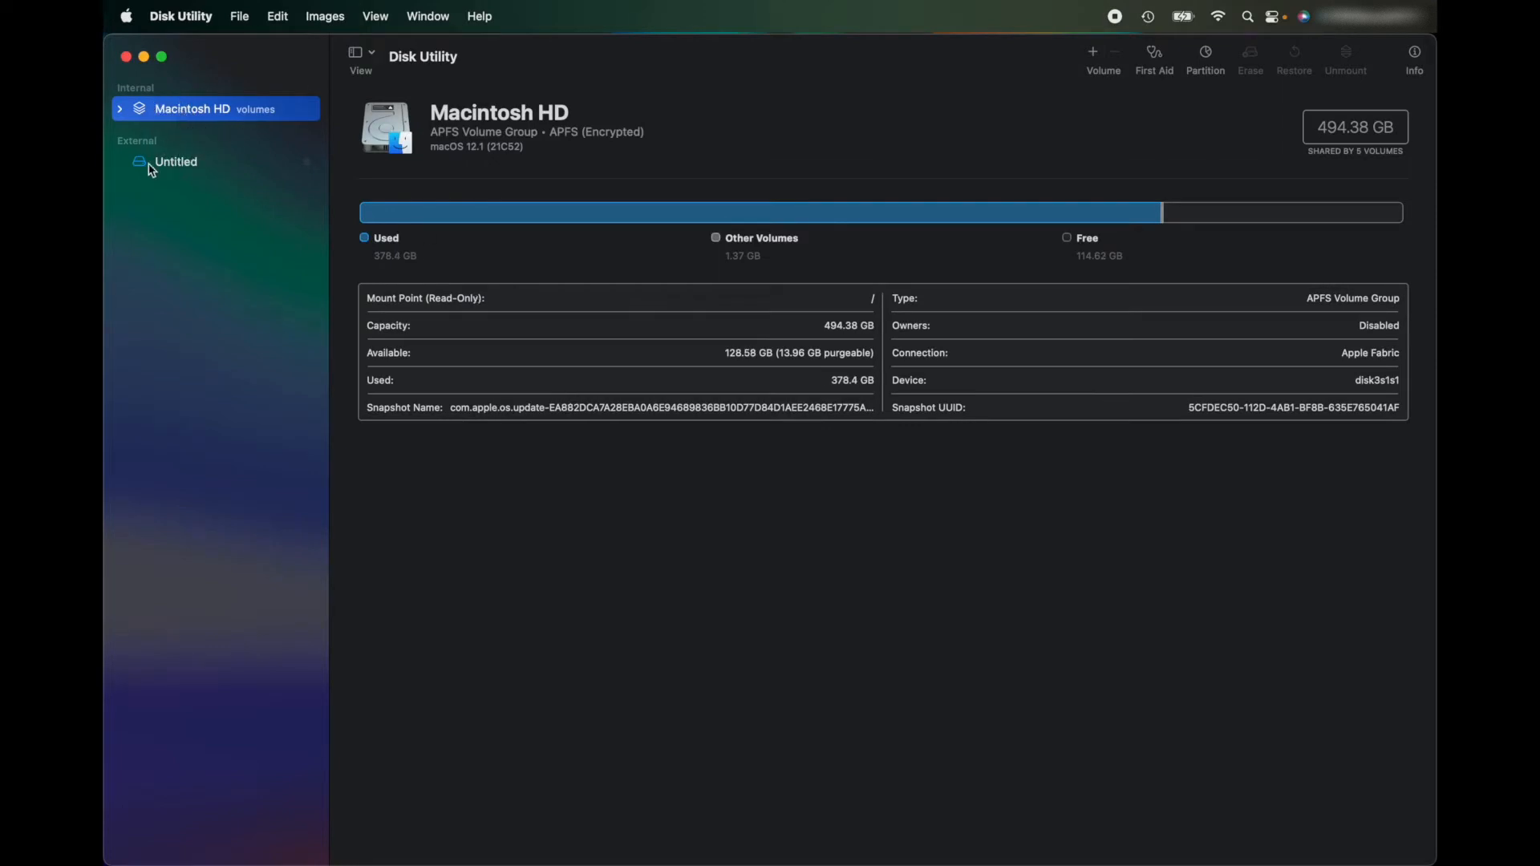
Select the external Untitled drive to view its 2 TB APFS USB details.
click(175, 160)
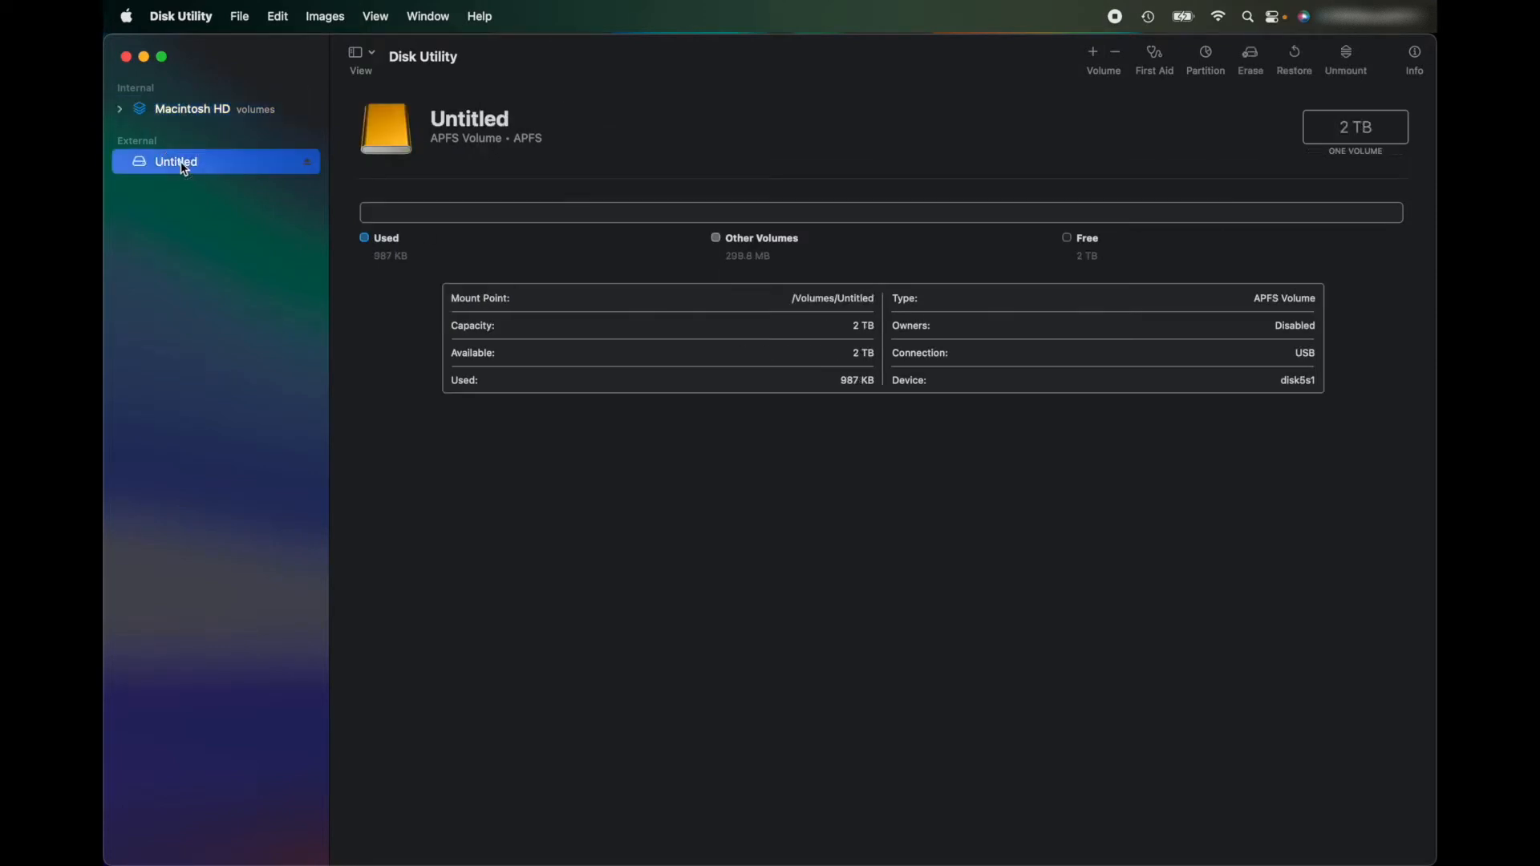
mouse_move(510, 159)
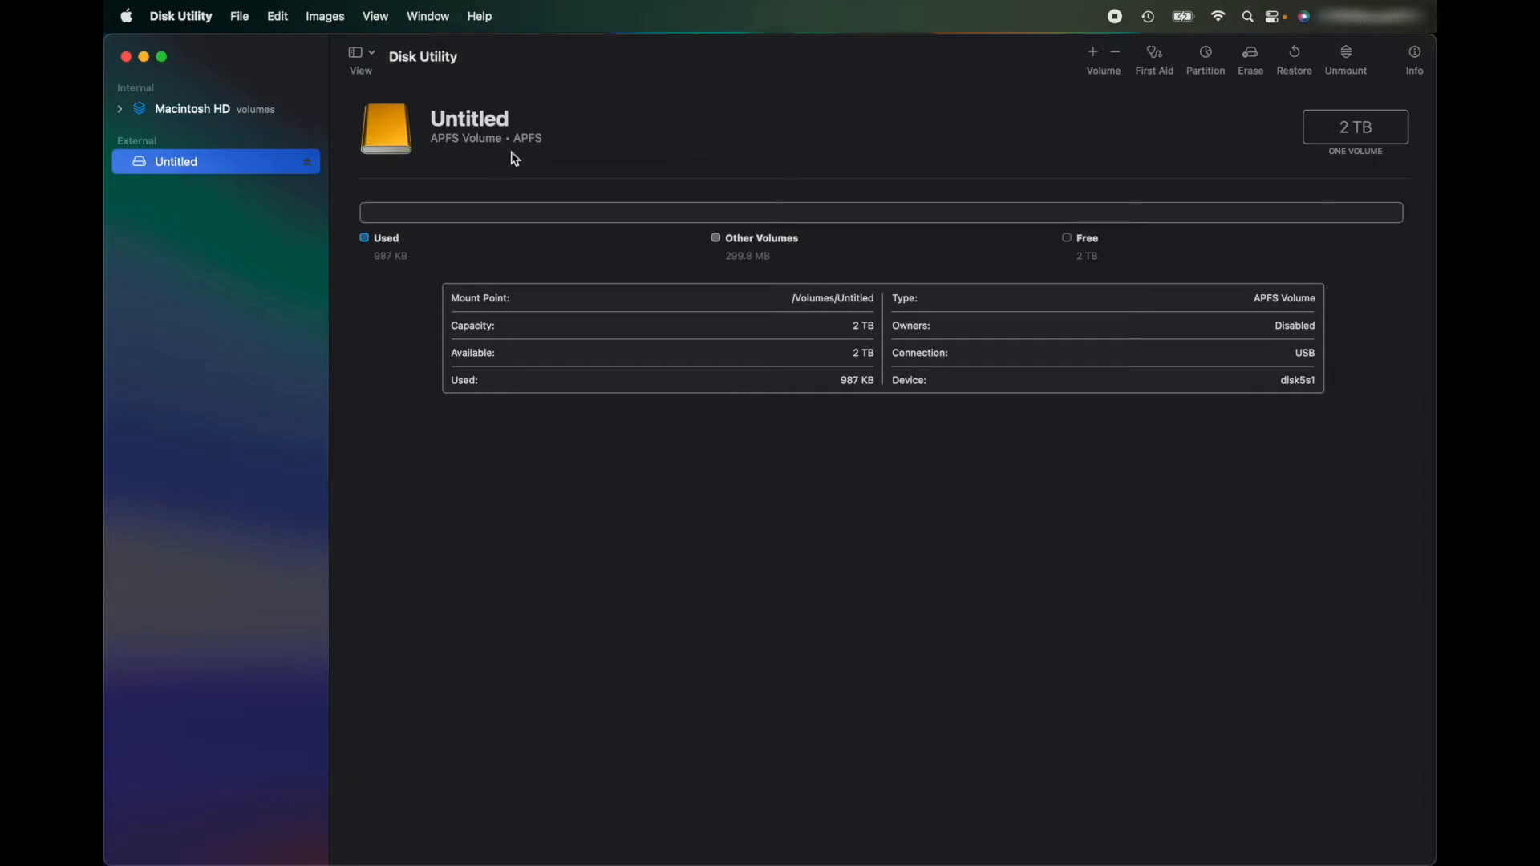
mouse_move(504, 141)
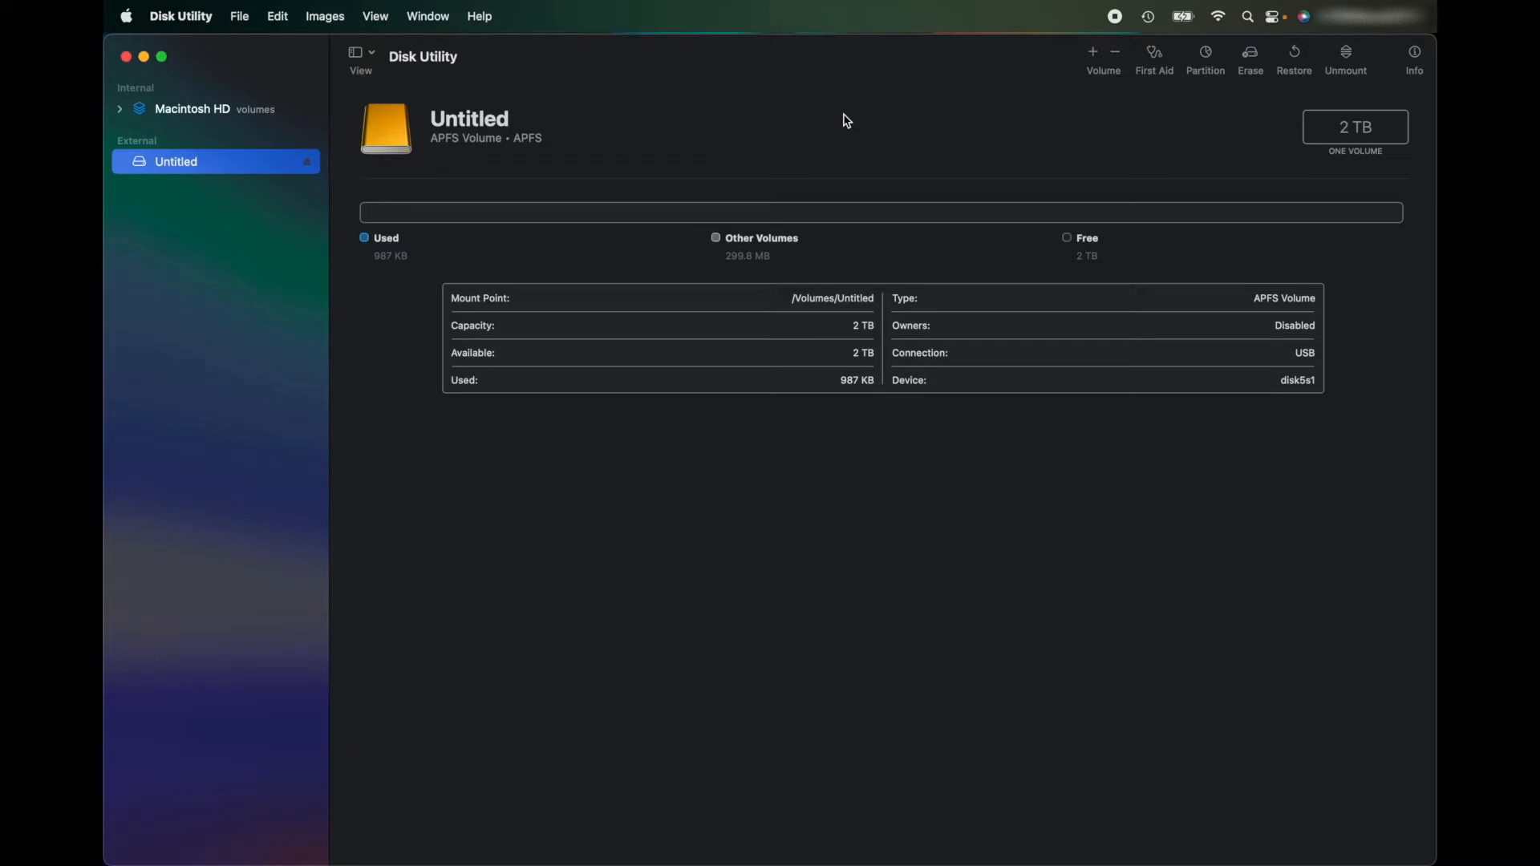
mouse_move(1153, 54)
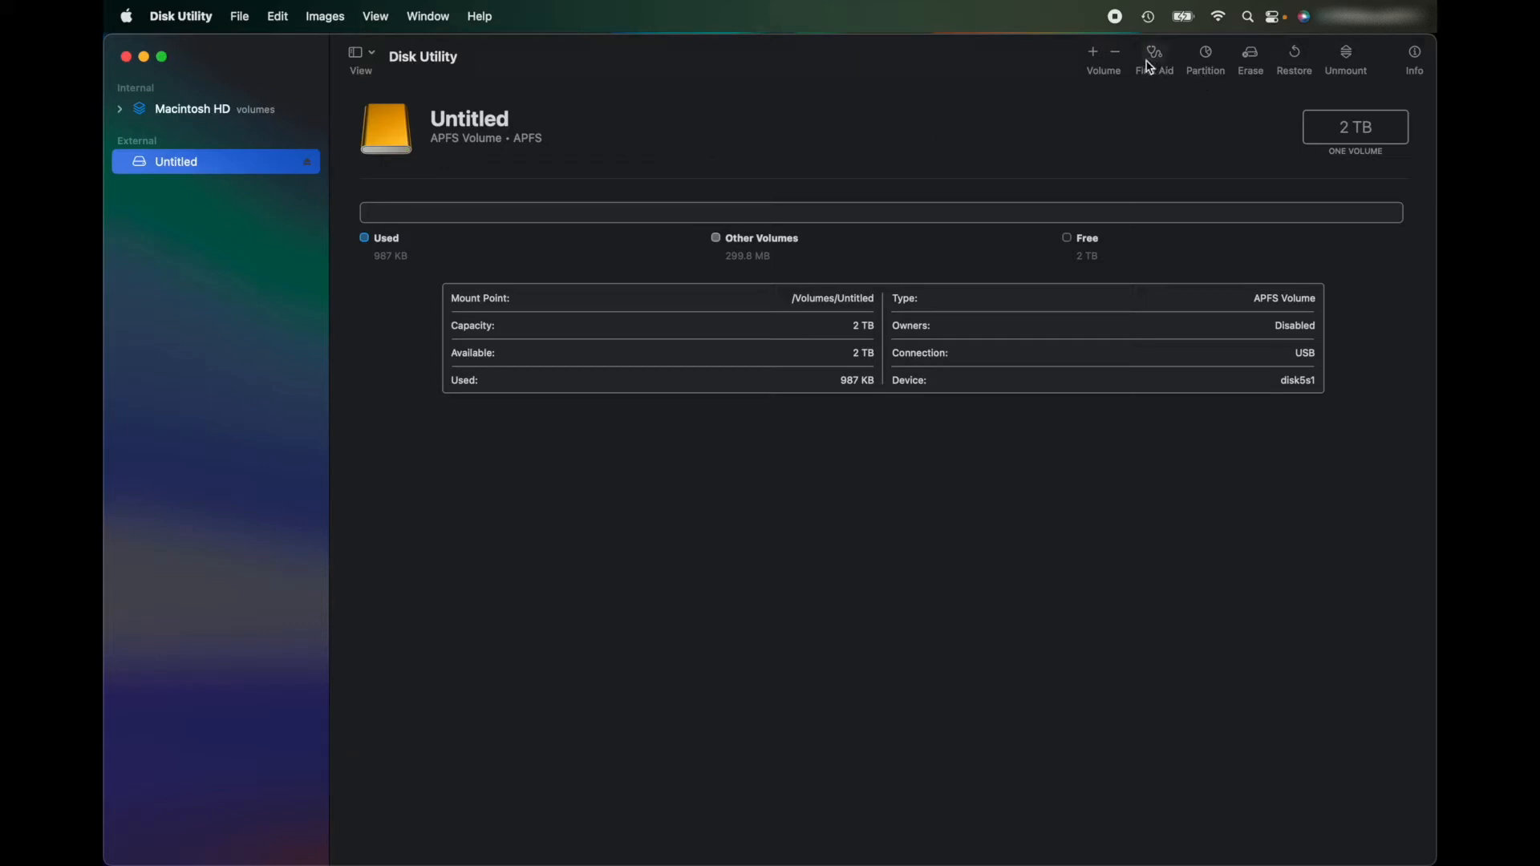
Run First Aid on the Untitled drive and dismiss the completed report.
click(1154, 55)
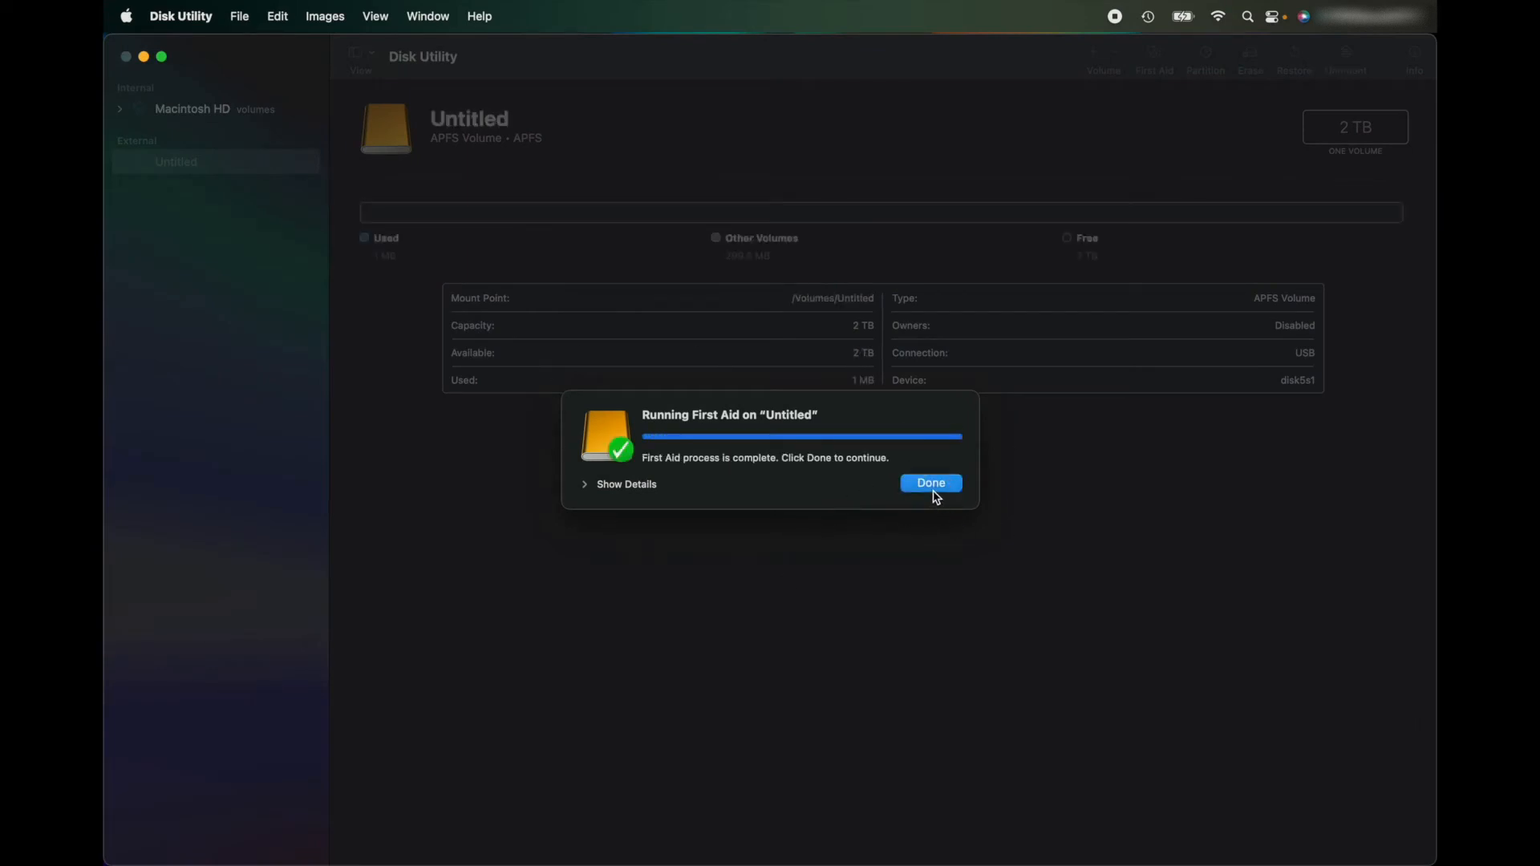
click(929, 482)
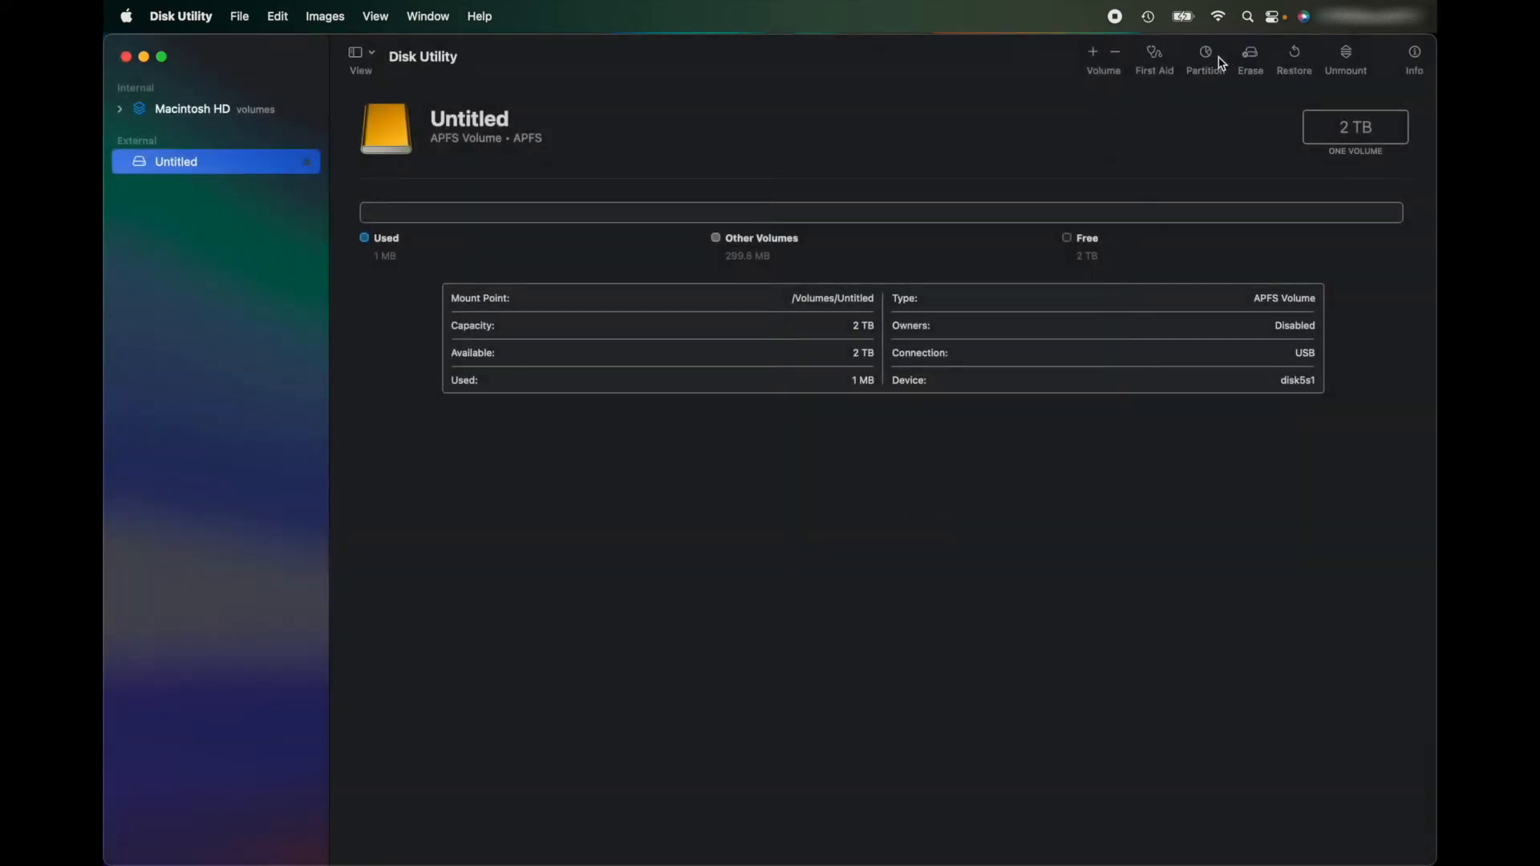
Begin partitioning the WD Elements drive with a new partition sized 500 GB.
click(1204, 54)
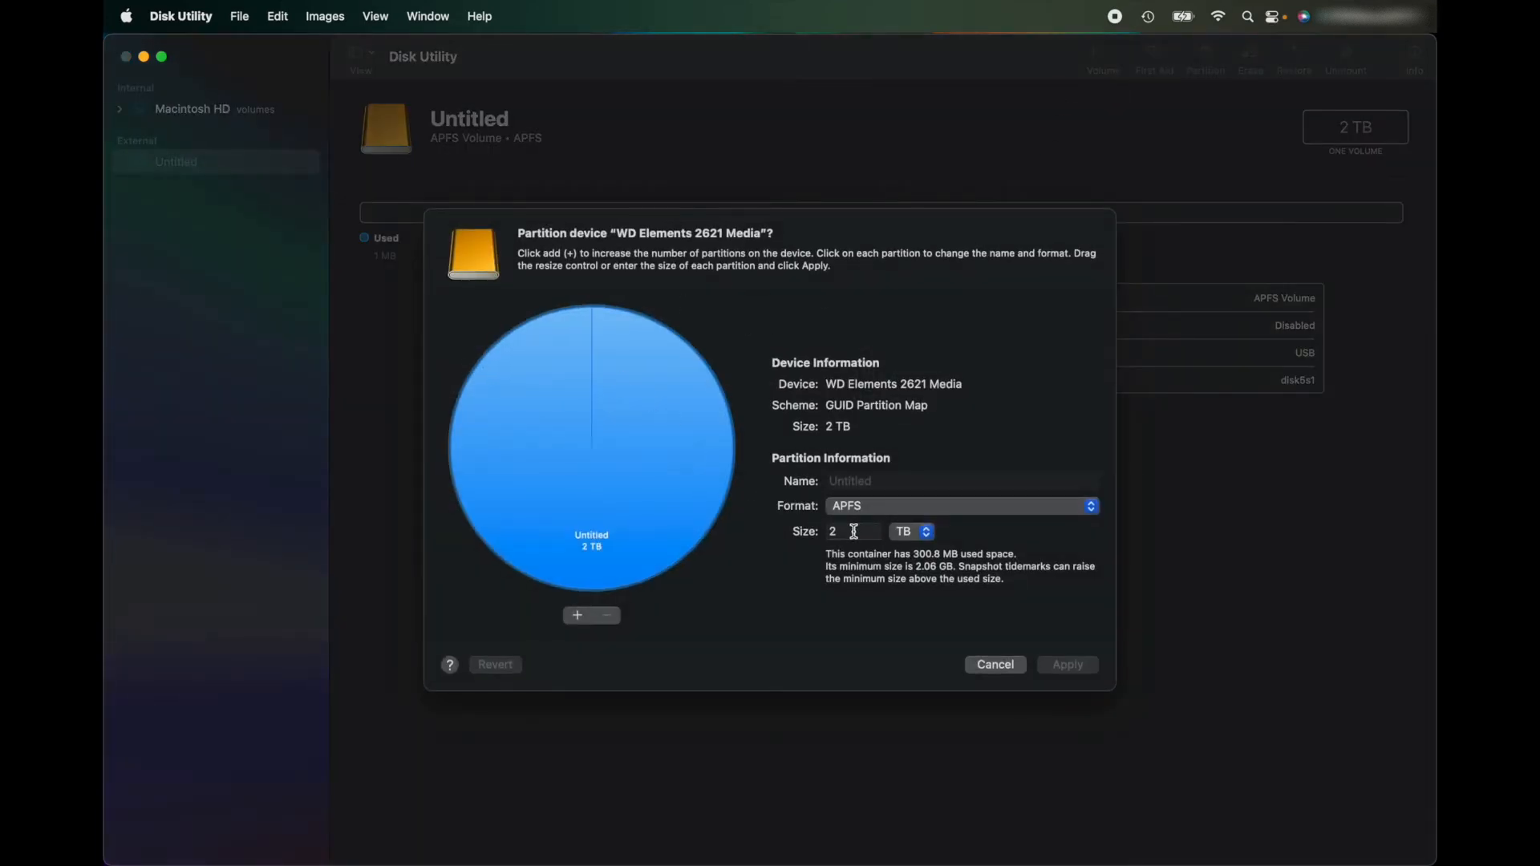
click(852, 531)
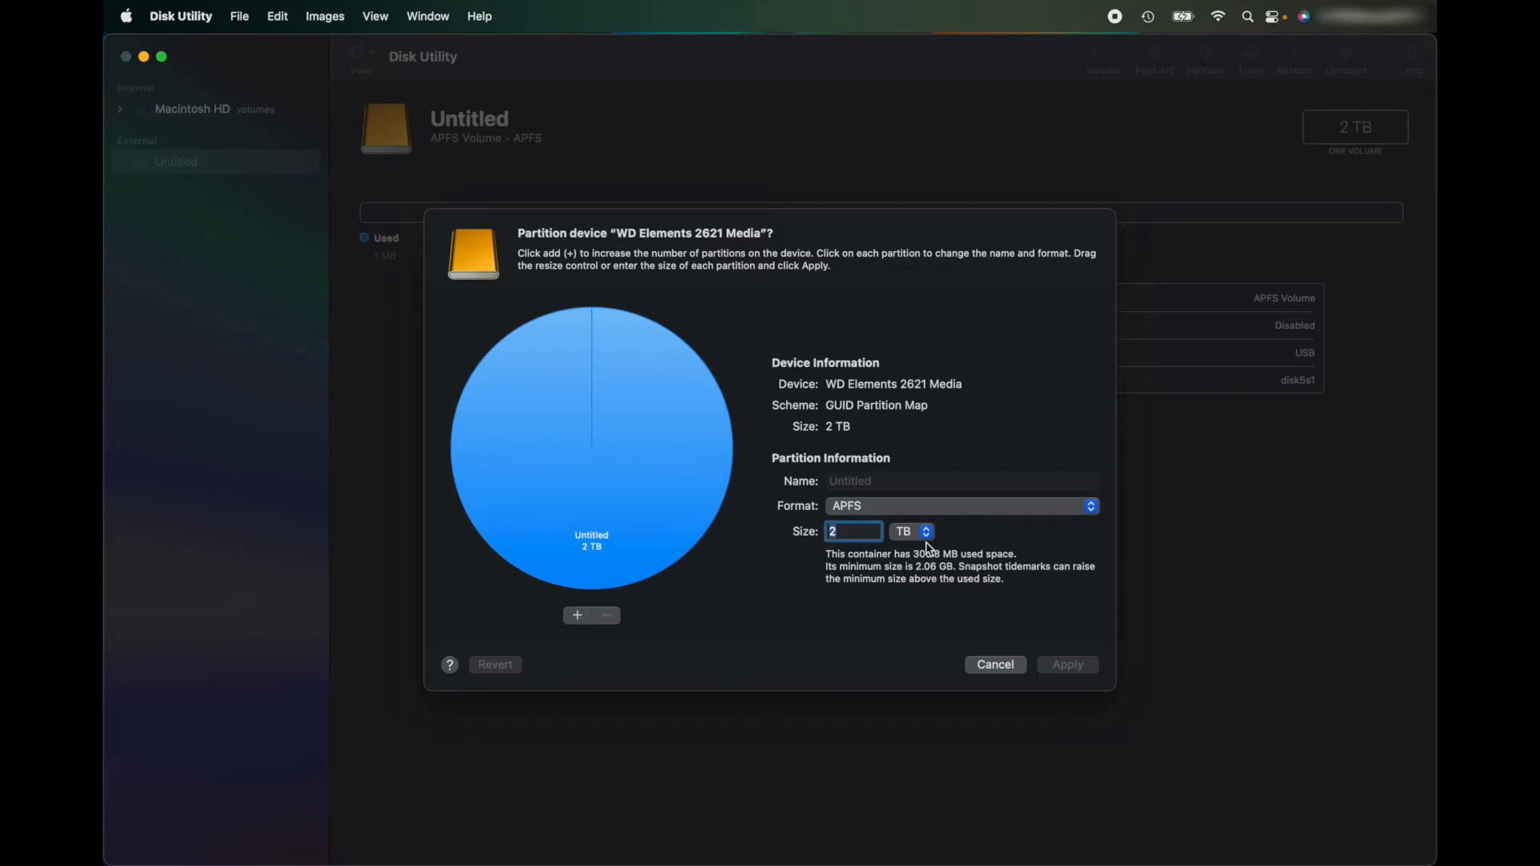
click(924, 531)
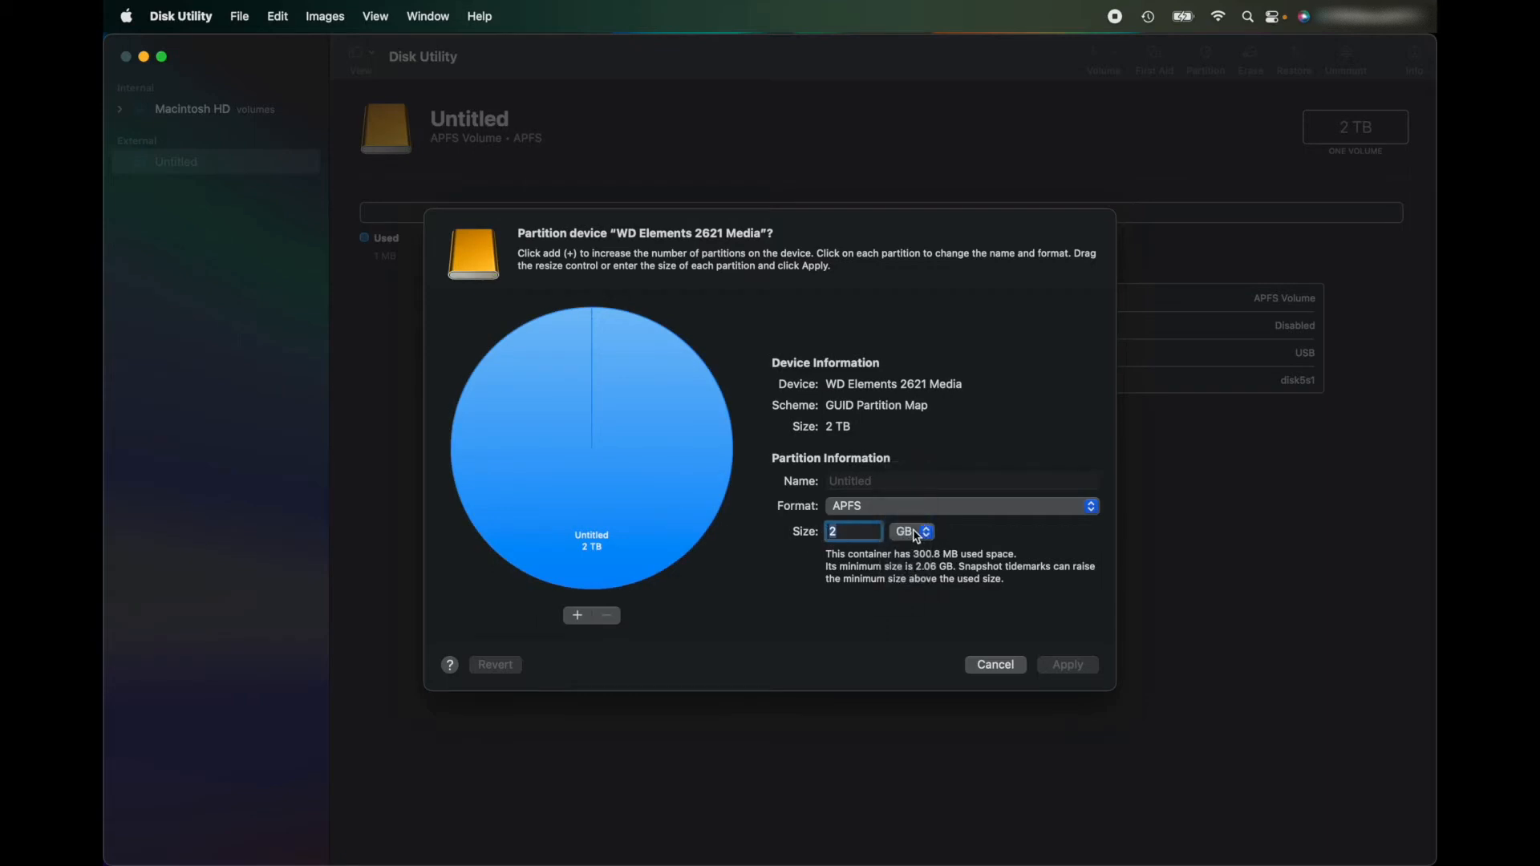
click(908, 531)
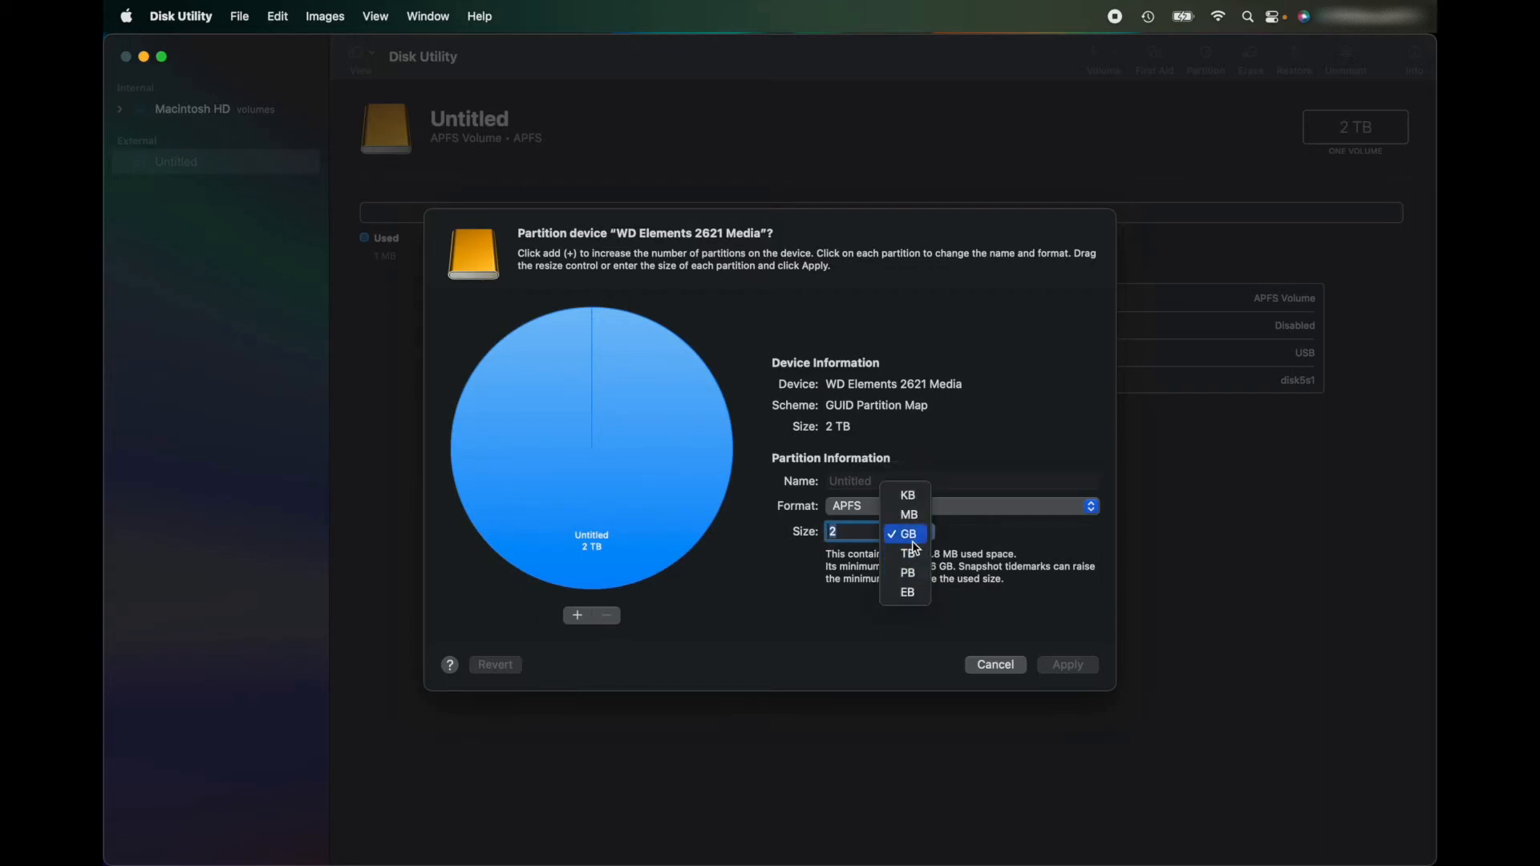
click(906, 532)
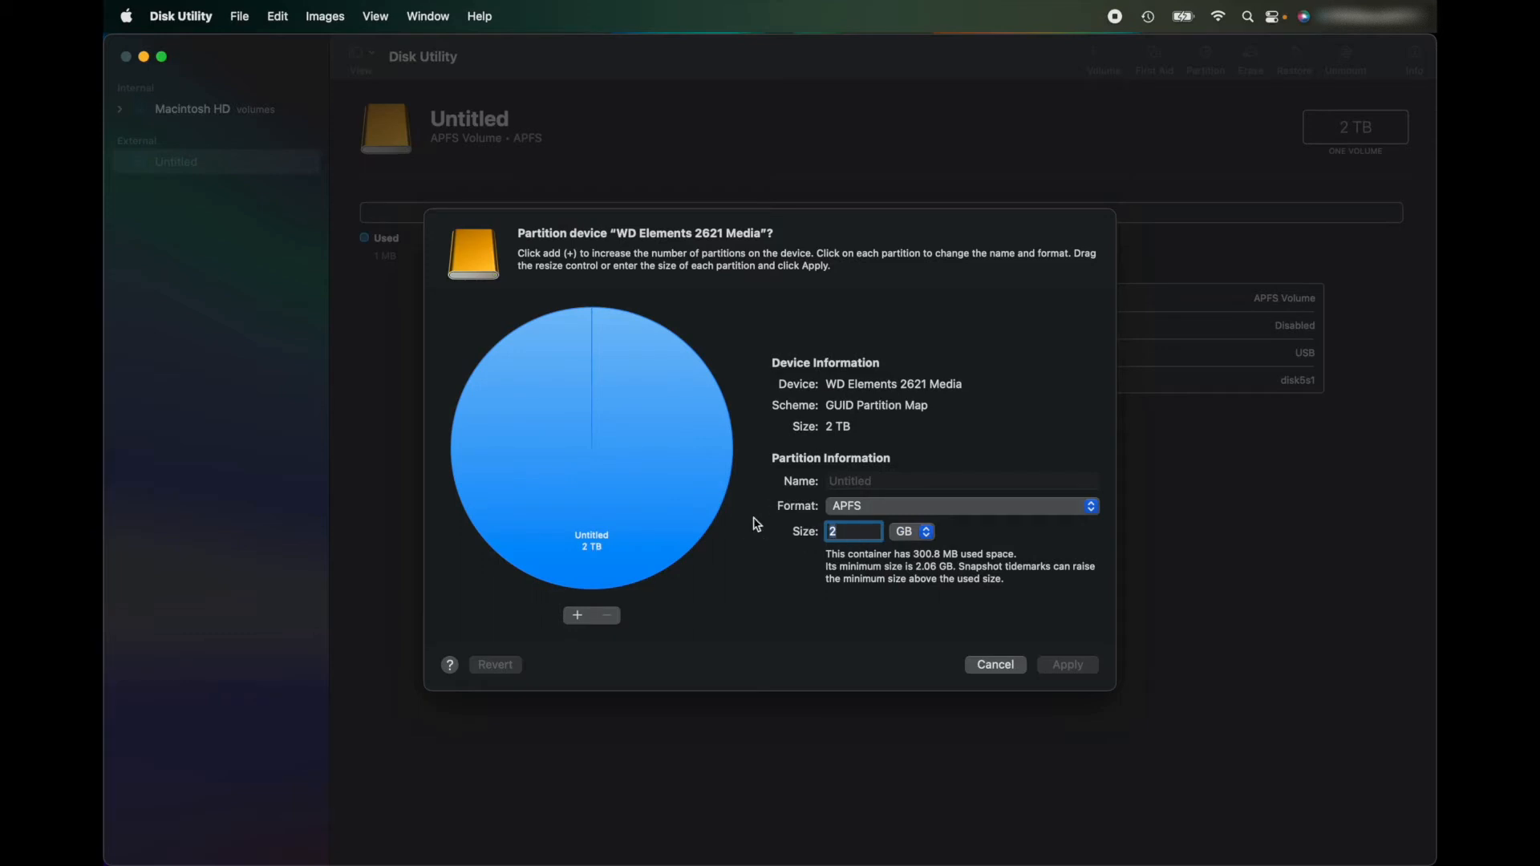
text(500)
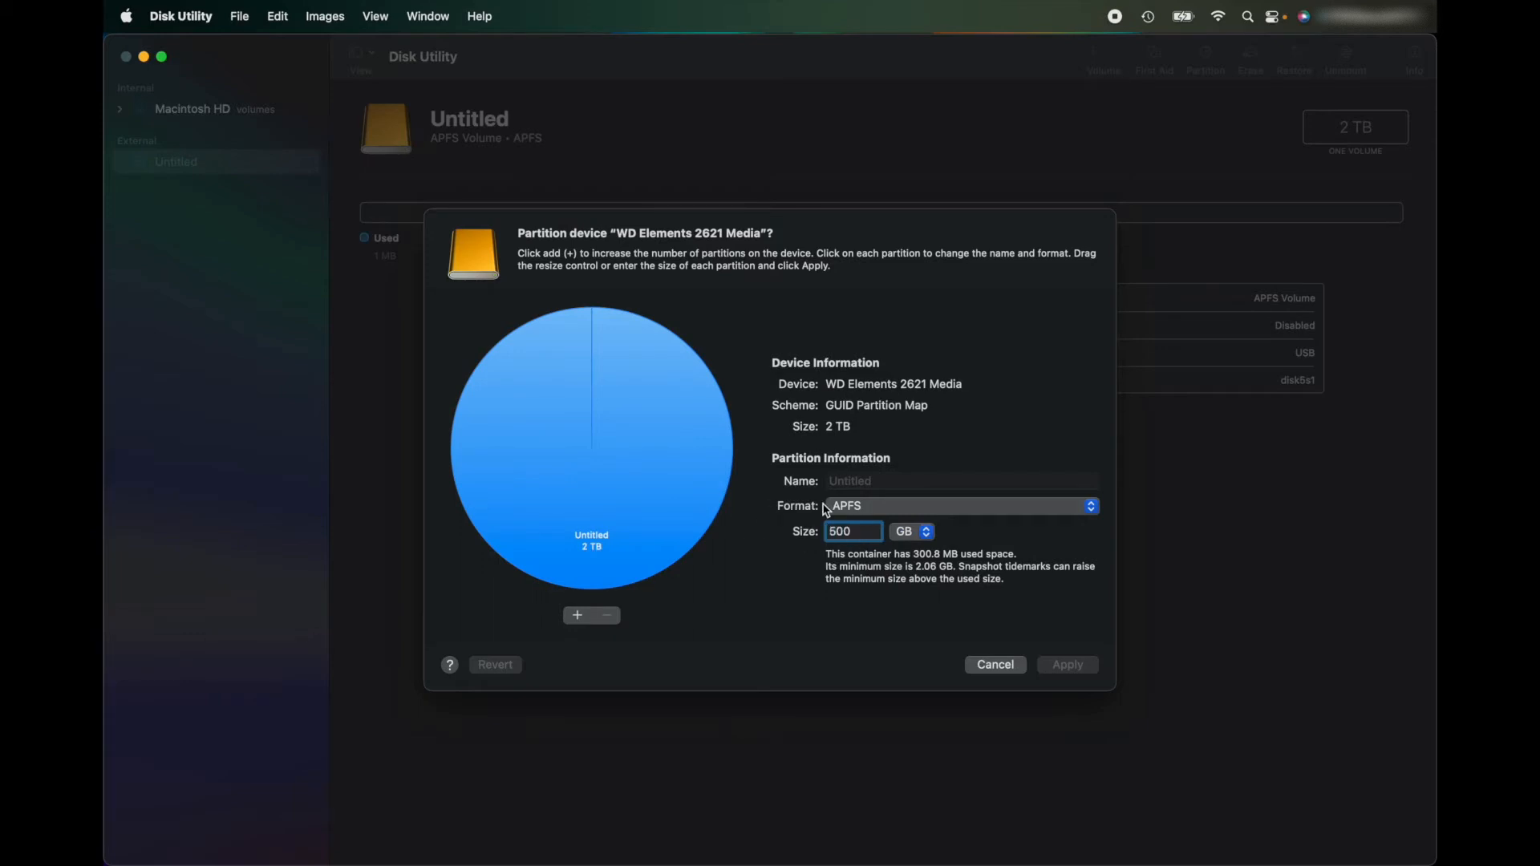
click(962, 505)
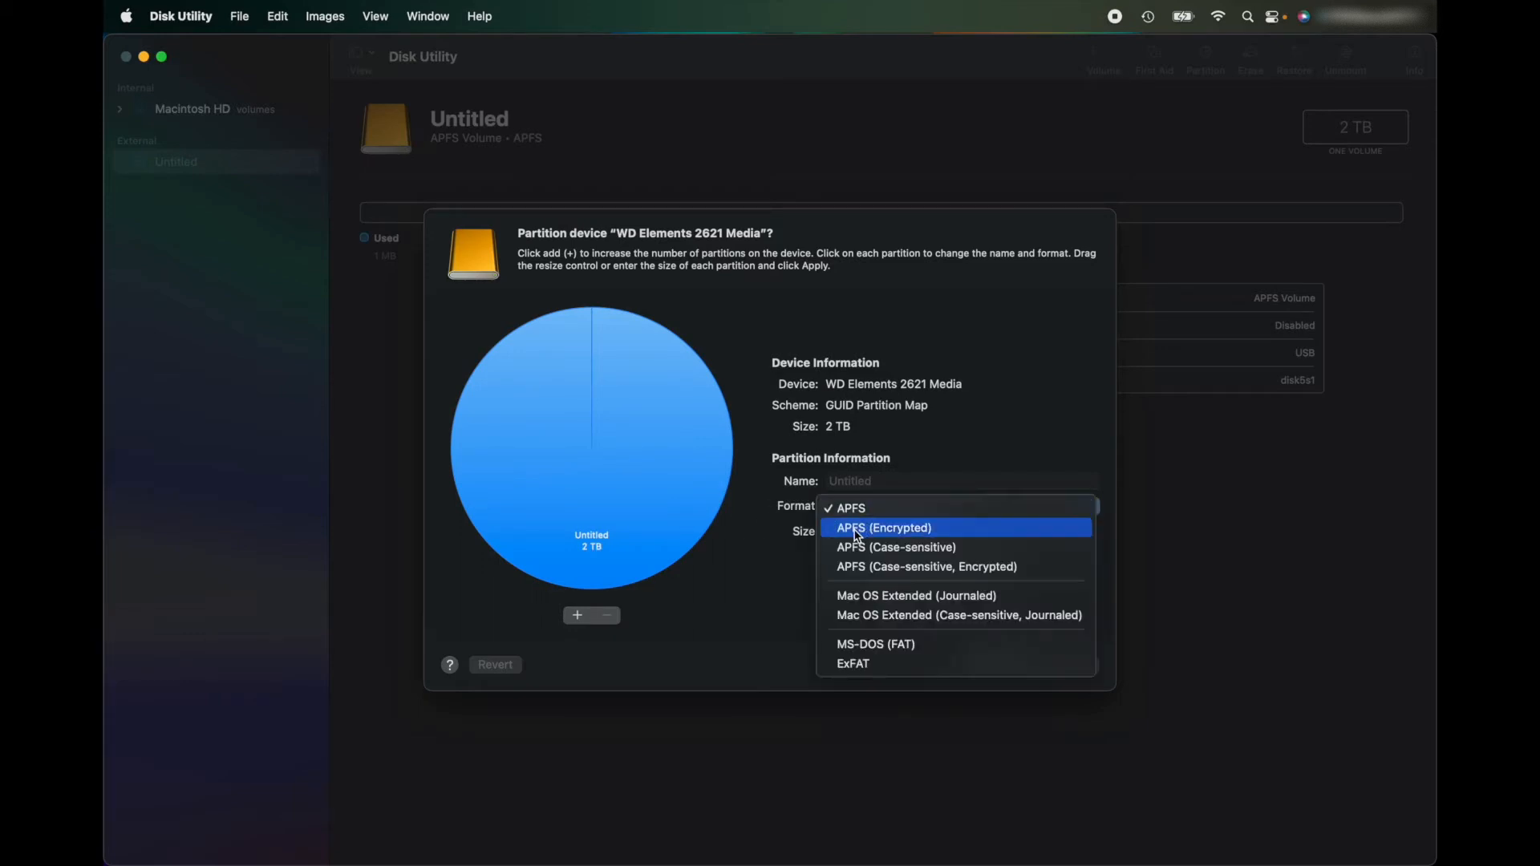
Choose APFS (Encrypted) and generate a password of about 21 characters in Password Assistant.
click(886, 528)
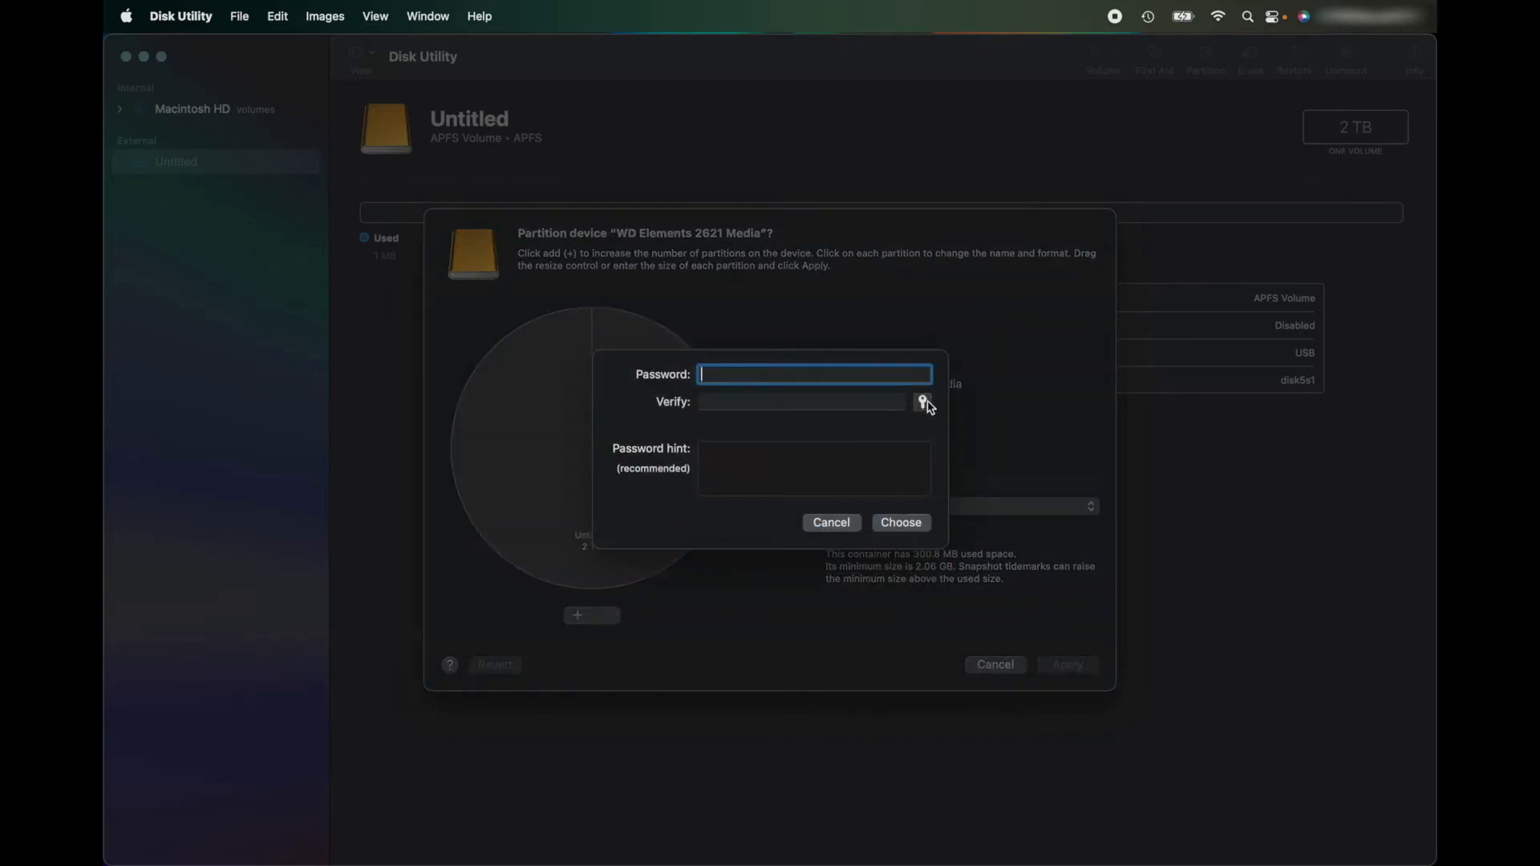
click(922, 401)
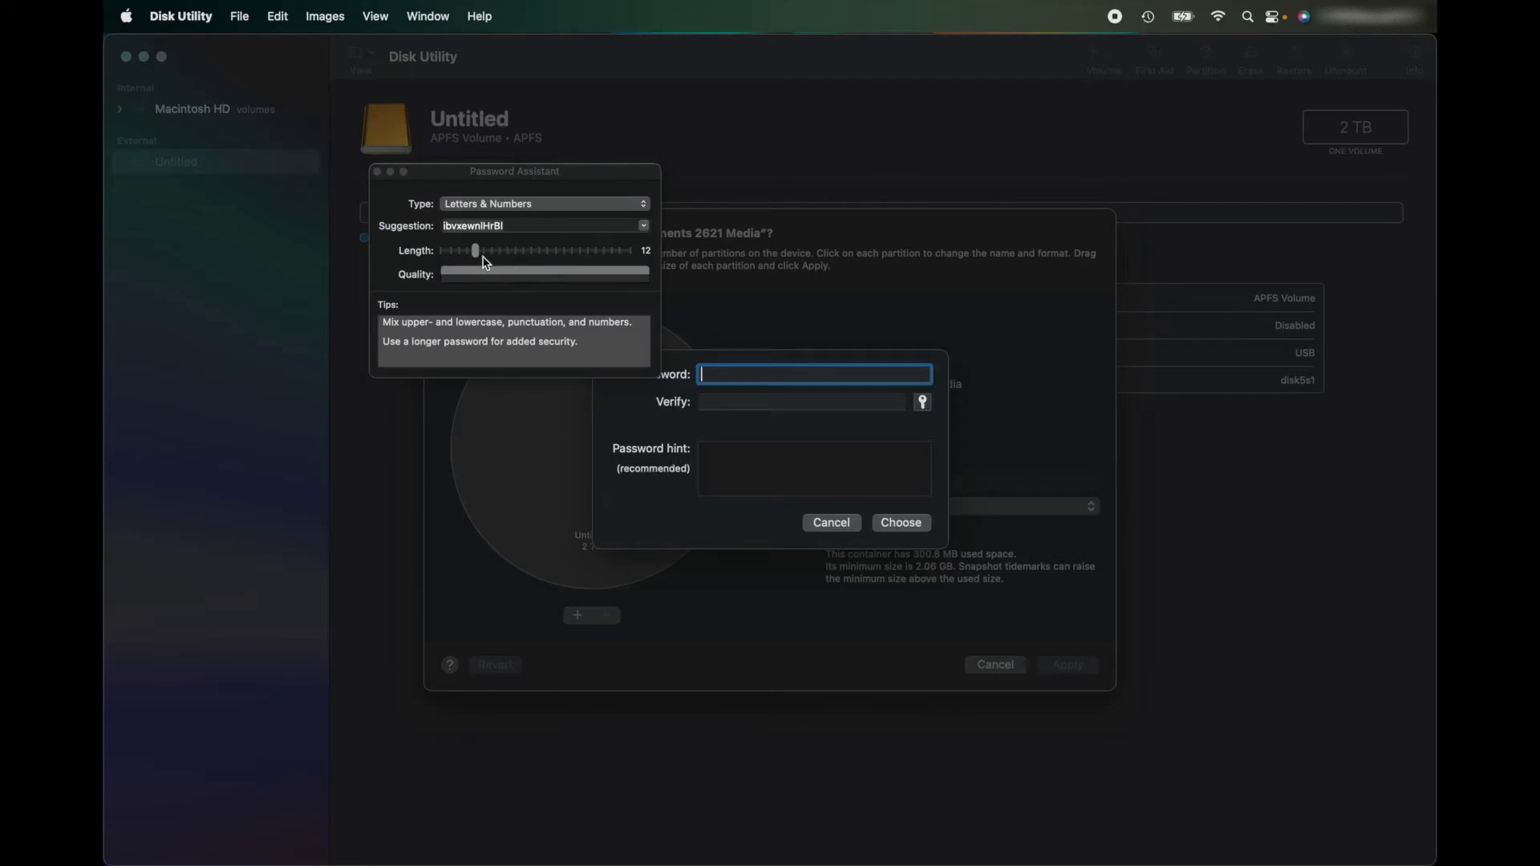
drag(475, 252, 585, 252)
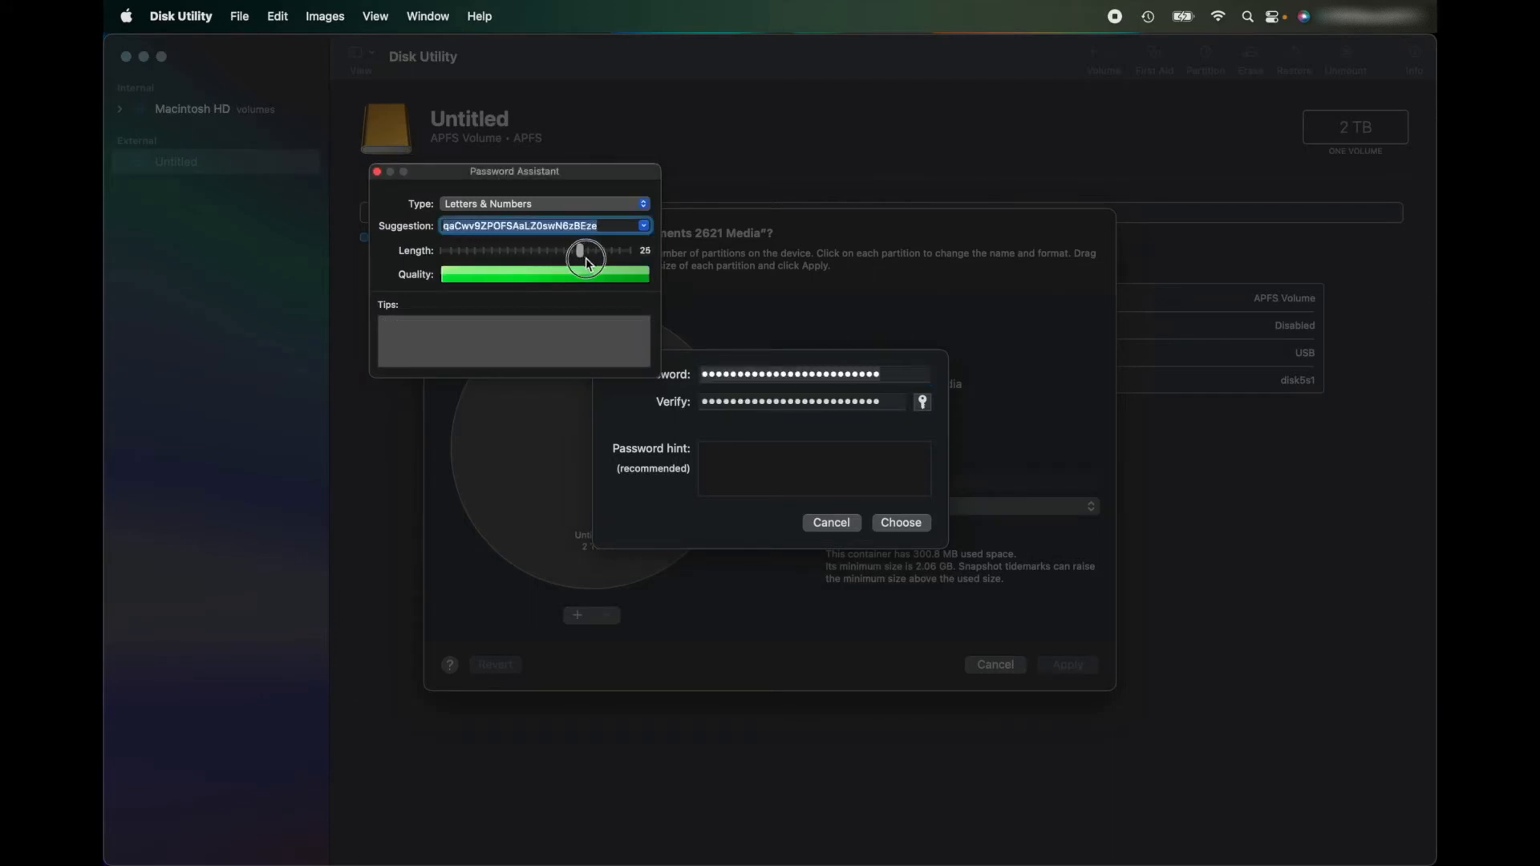
drag(584, 257, 510, 257)
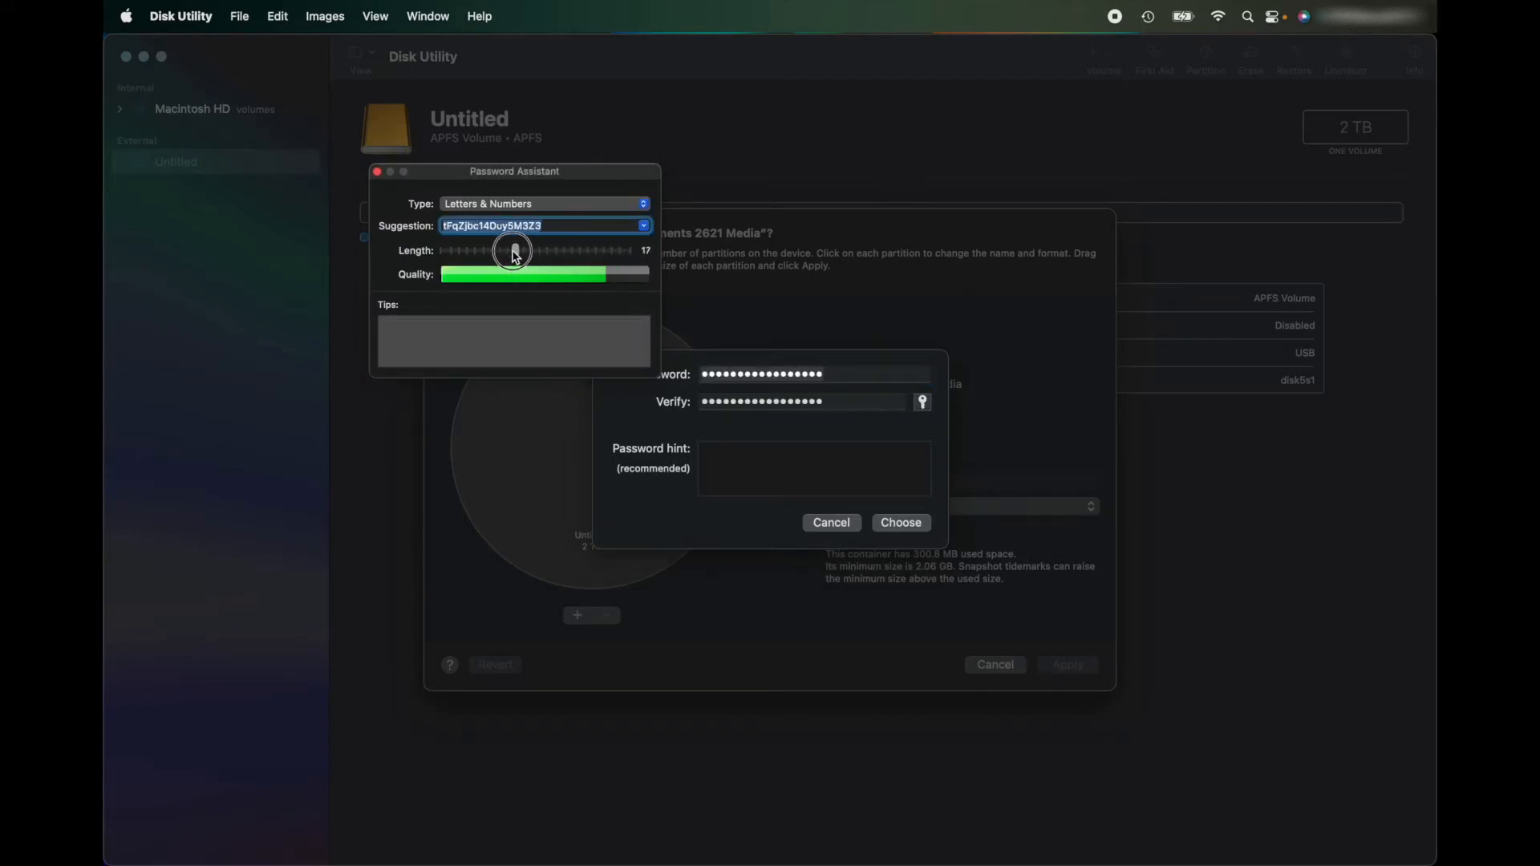
drag(510, 250, 549, 250)
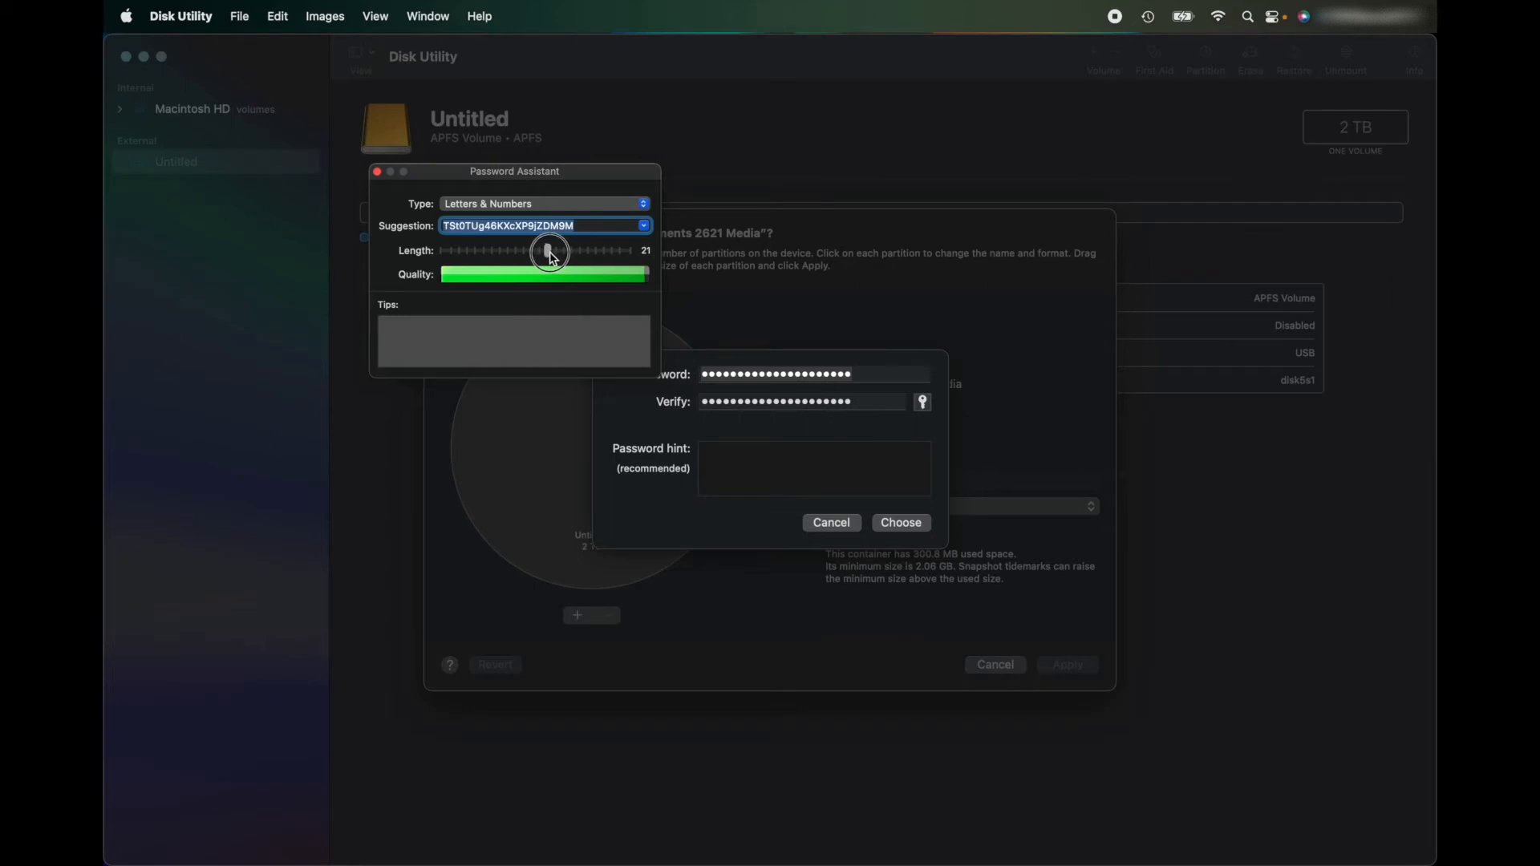
drag(545, 250, 555, 250)
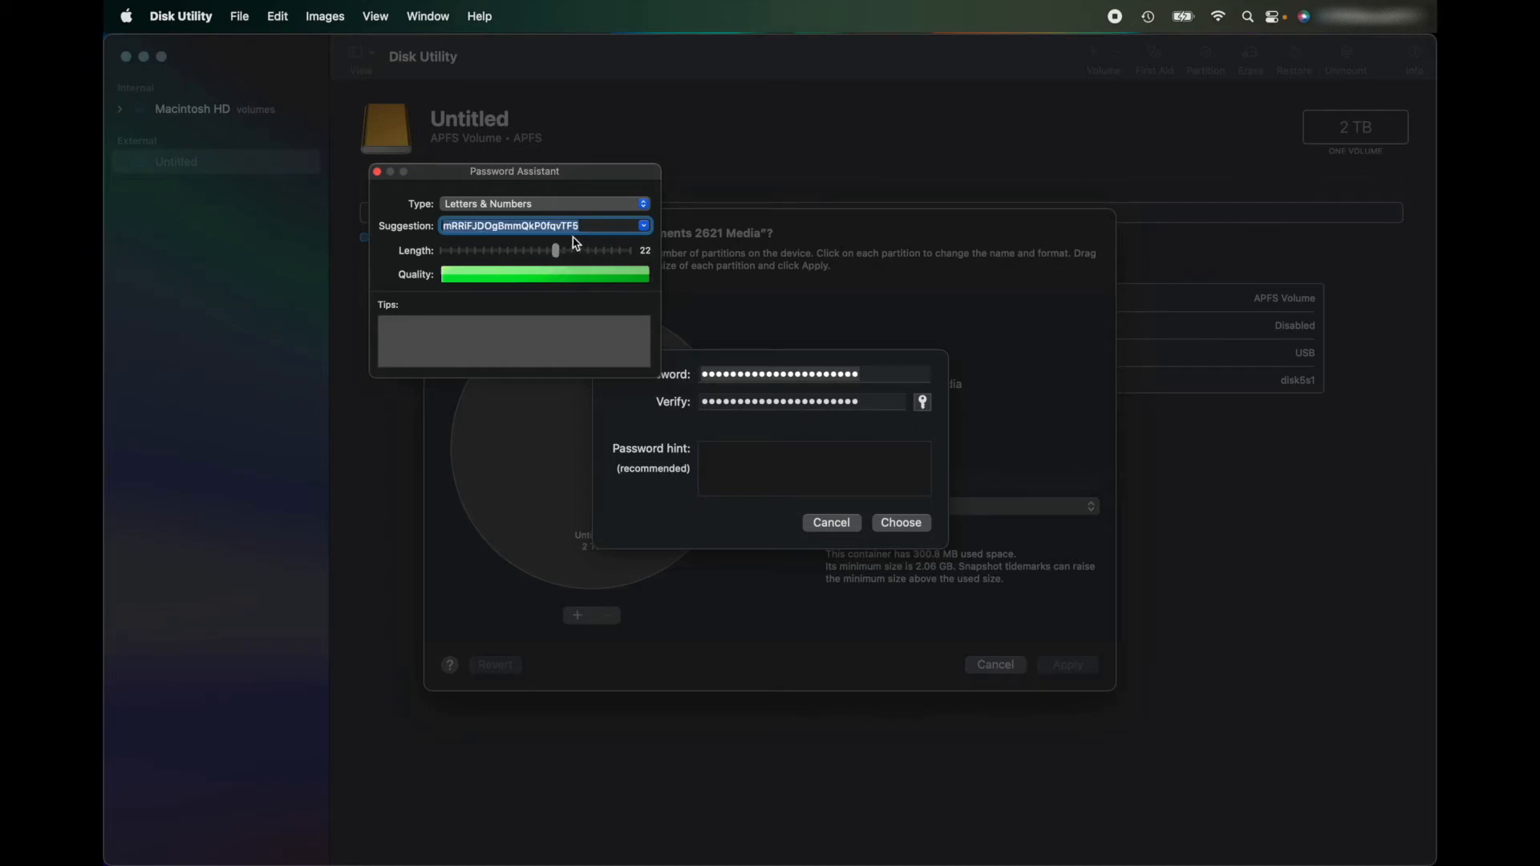
click(543, 203)
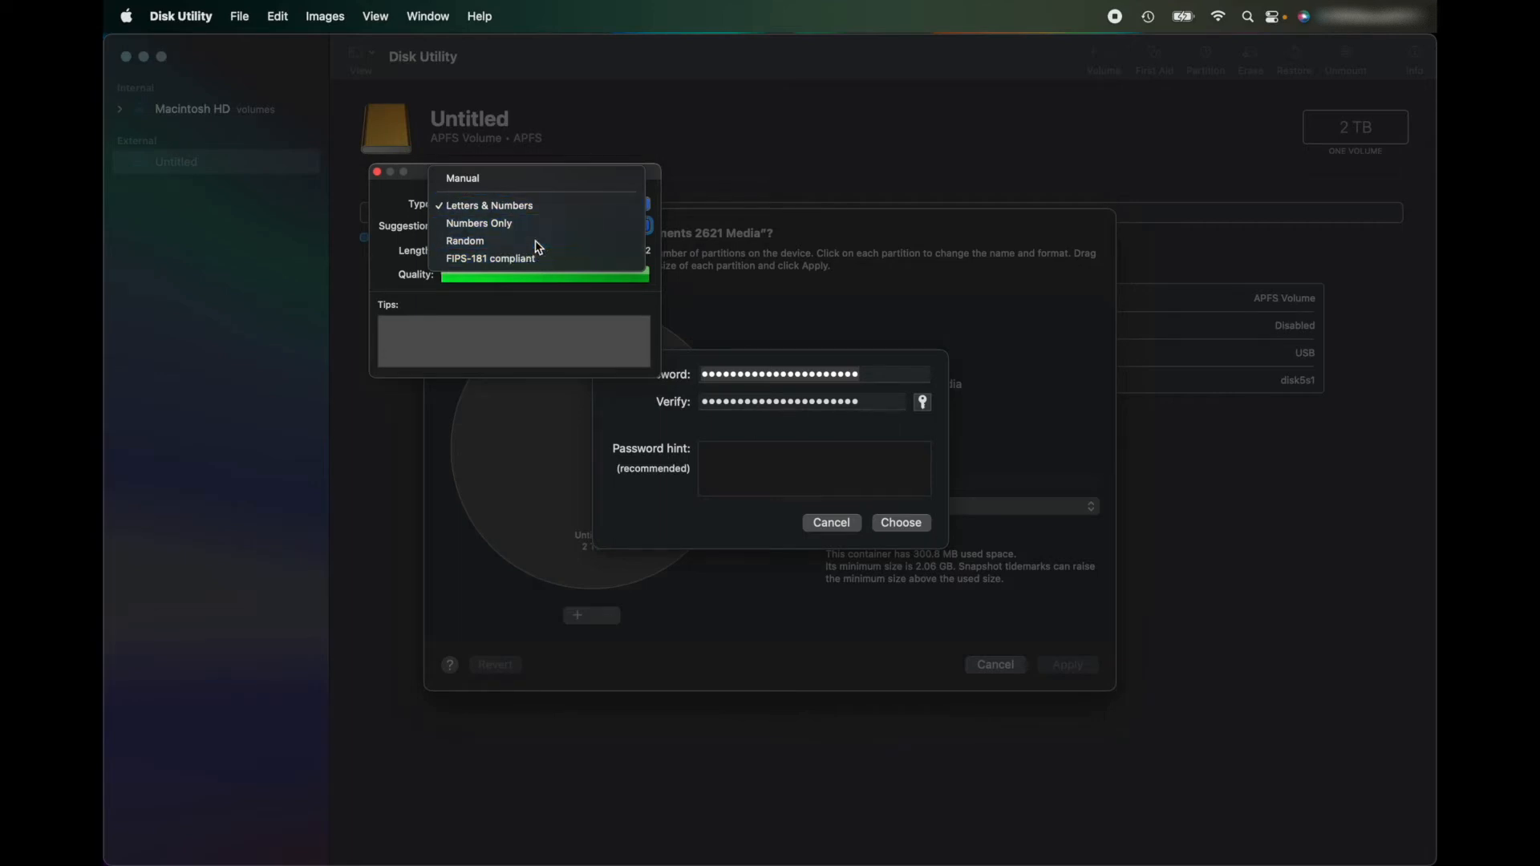
click(487, 205)
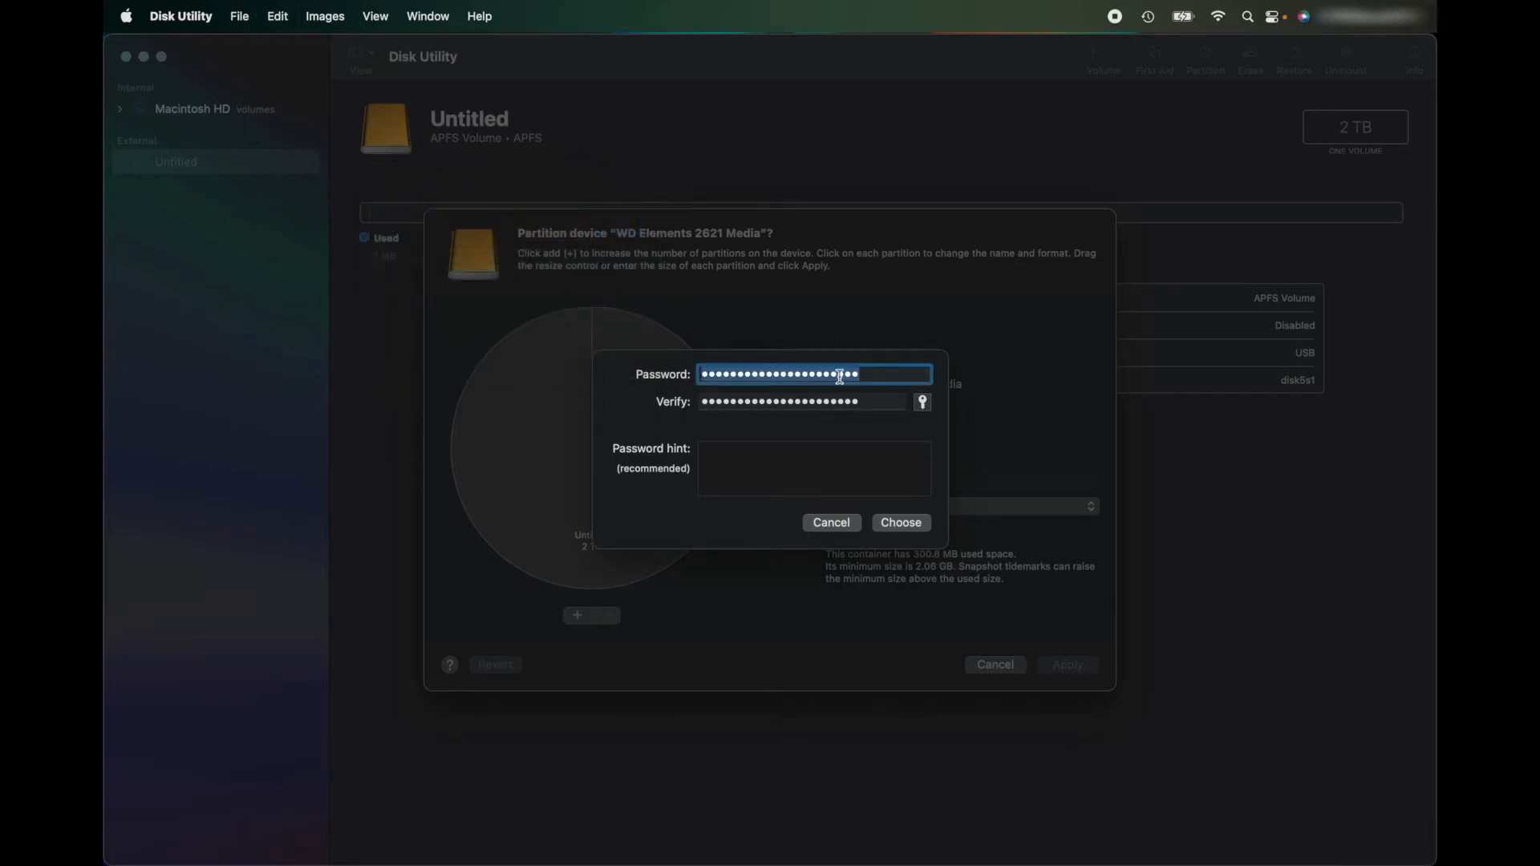
Verify the password and confirm the encrypted format for the 500 GB partition.
click(800, 401)
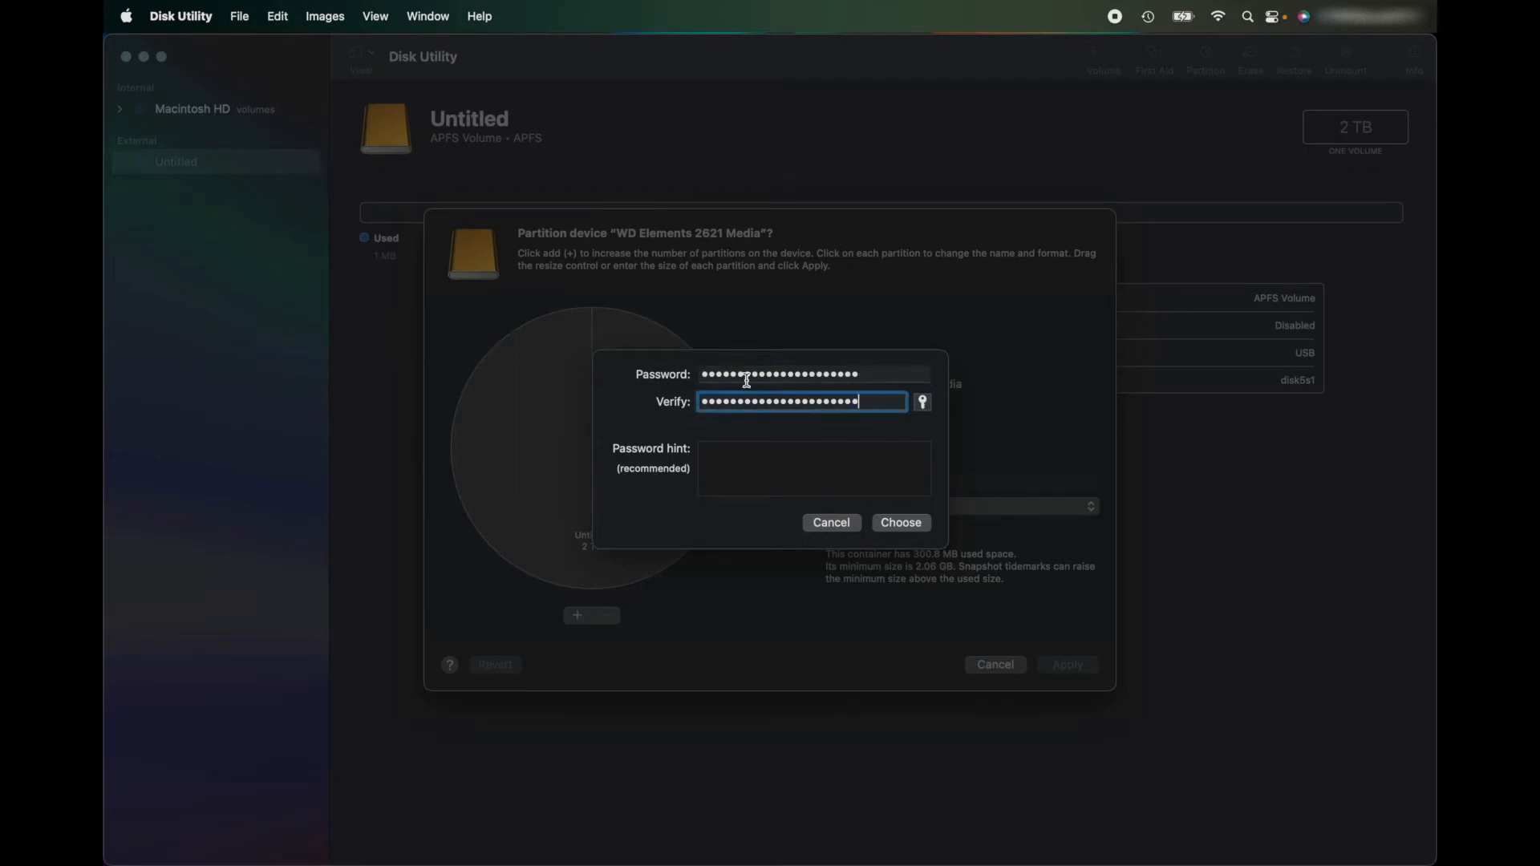
click(898, 521)
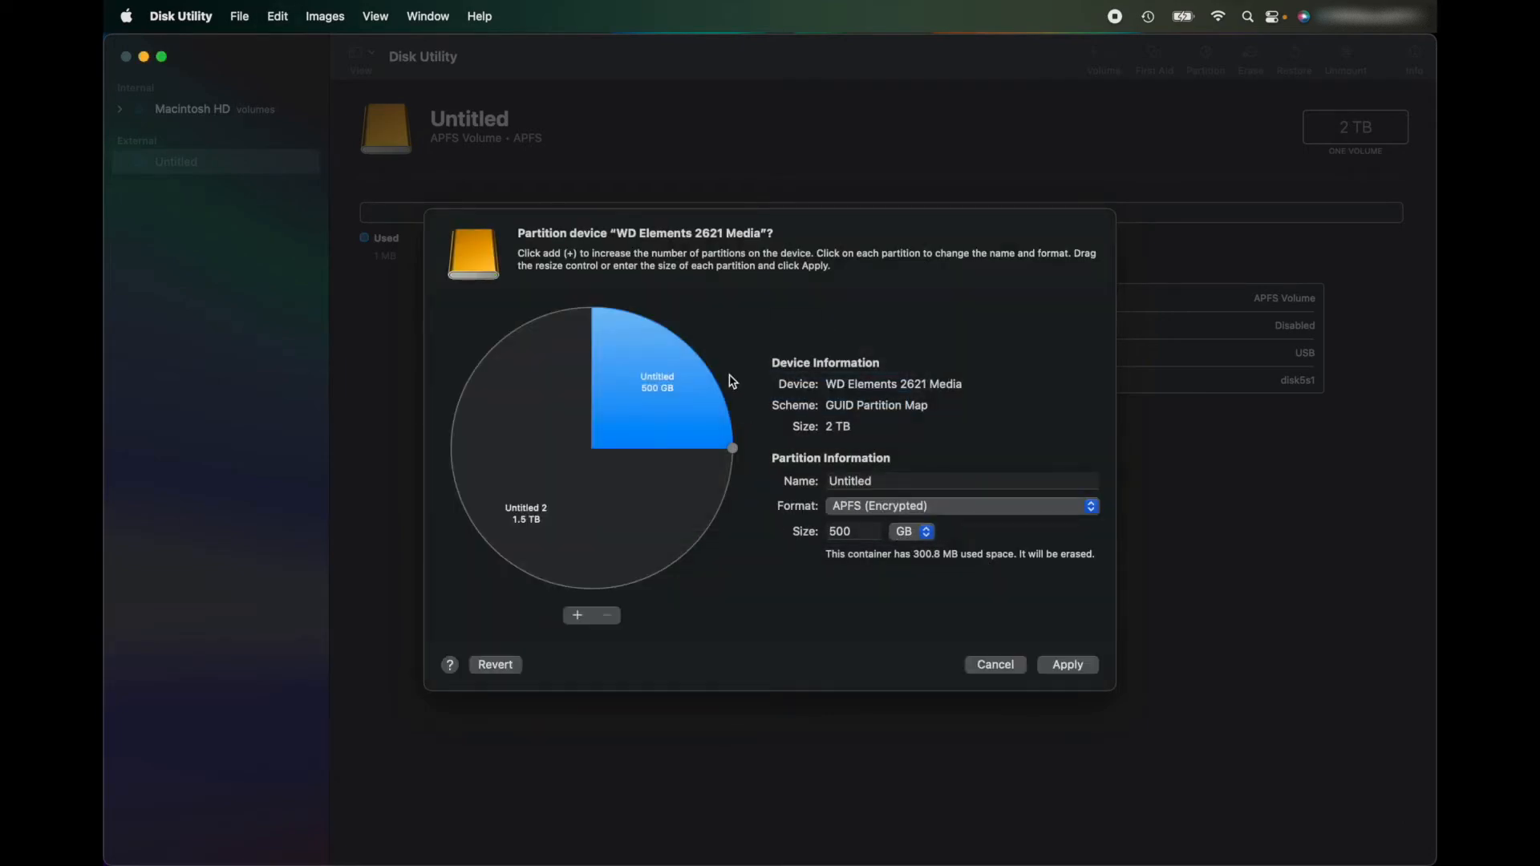
mouse_move(672, 374)
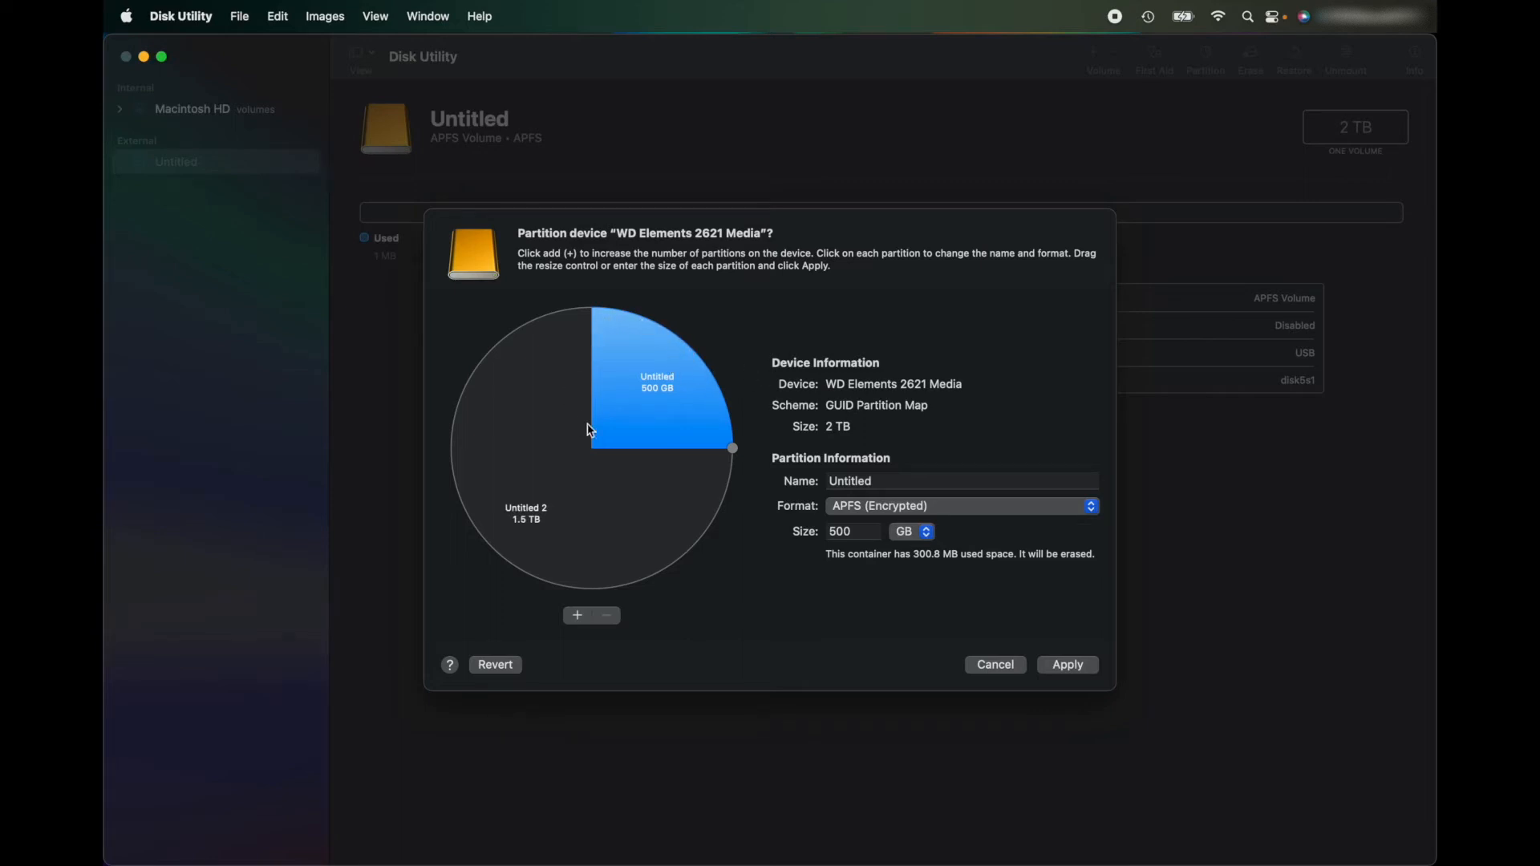
mouse_move(660, 362)
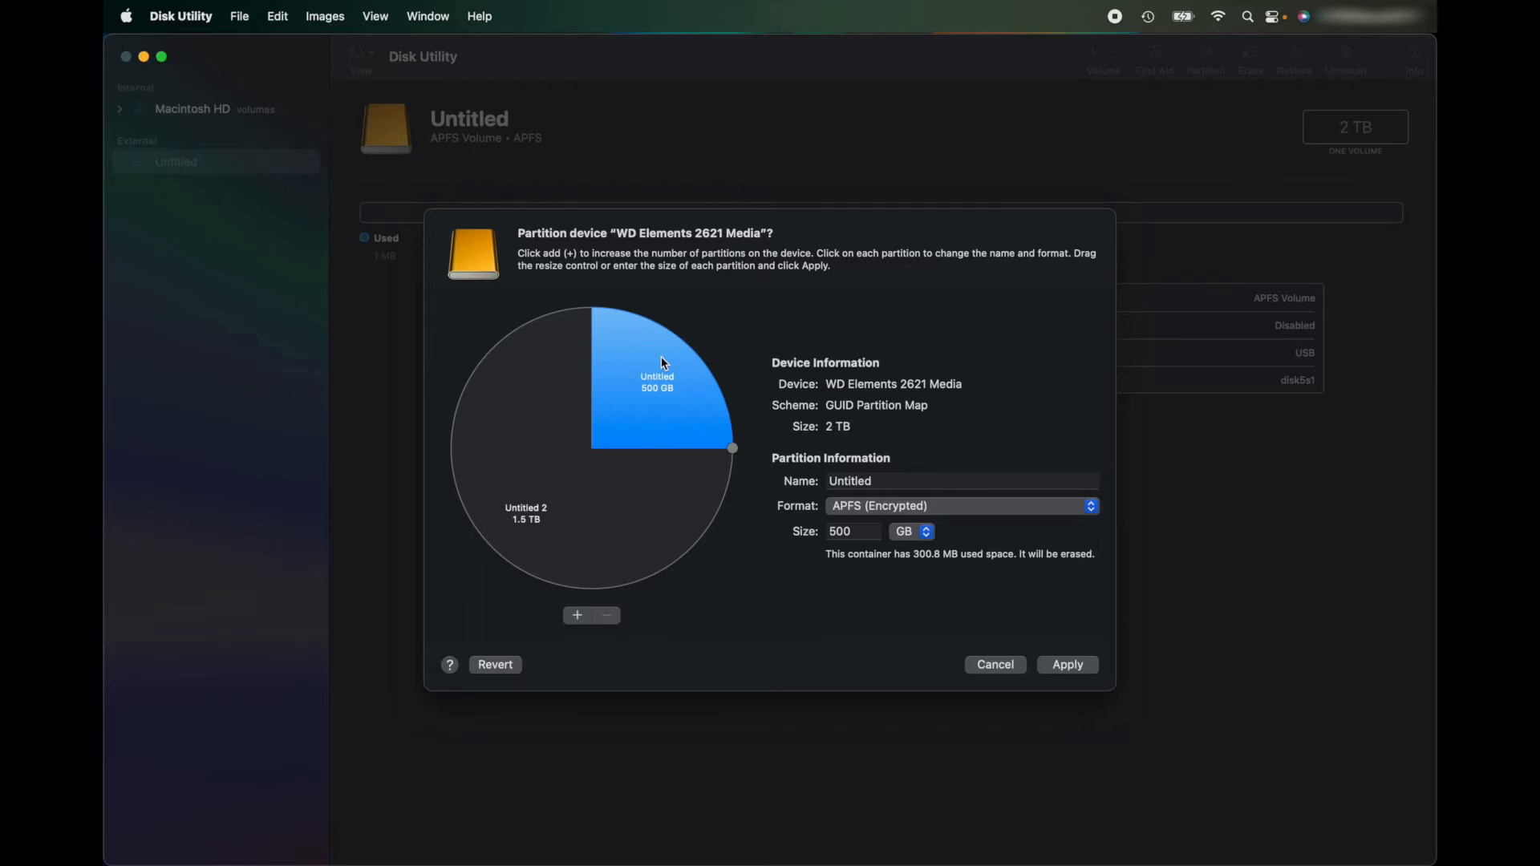
mouse_move(614, 496)
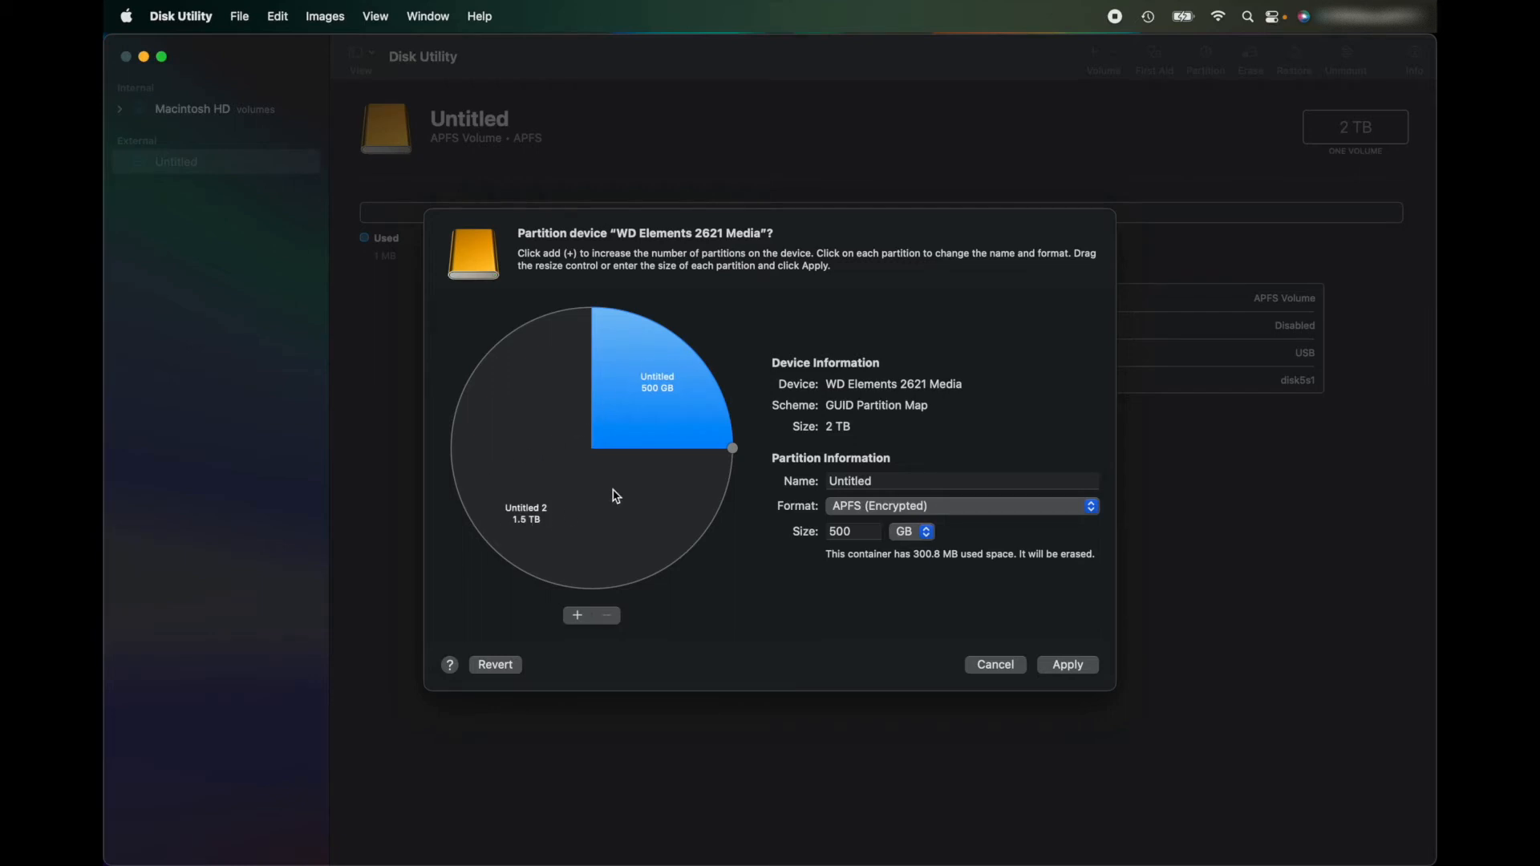
Set the 1.5 TB Untitled 2 partition's format to ExFAT.
click(531, 530)
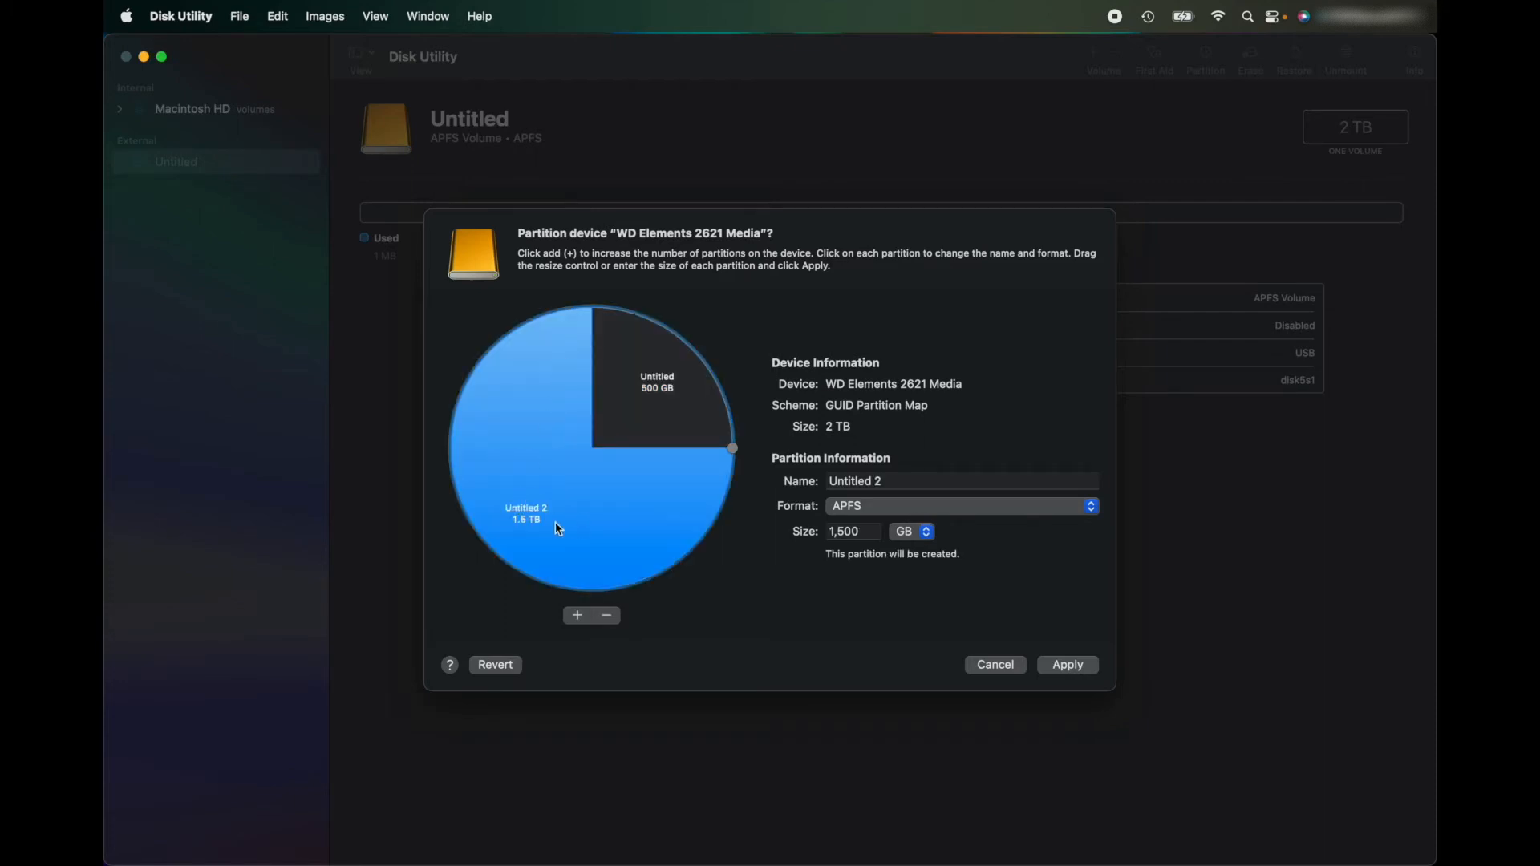
mouse_move(886, 518)
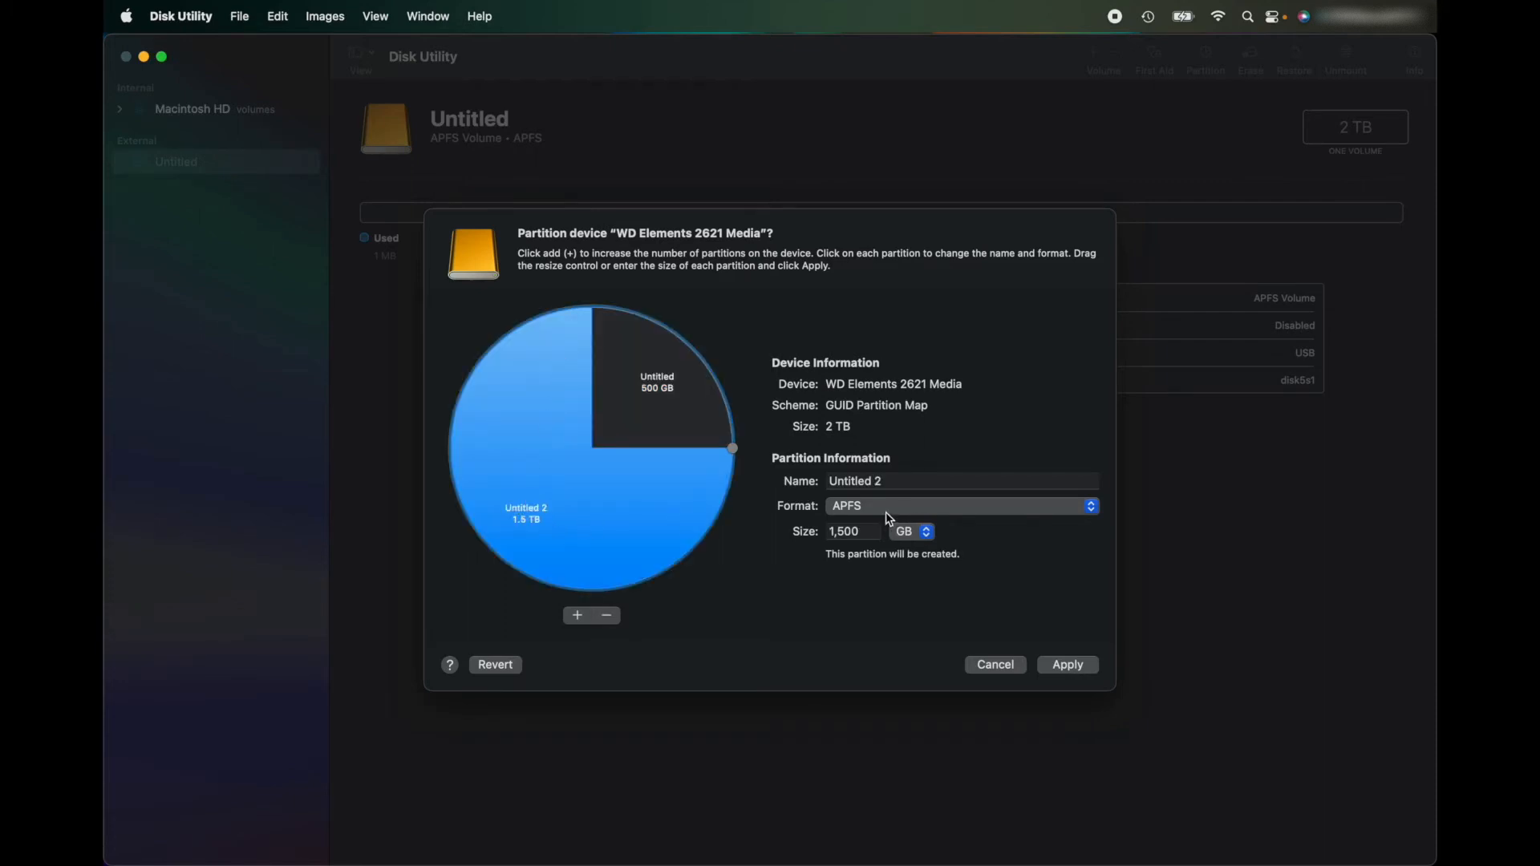
click(960, 505)
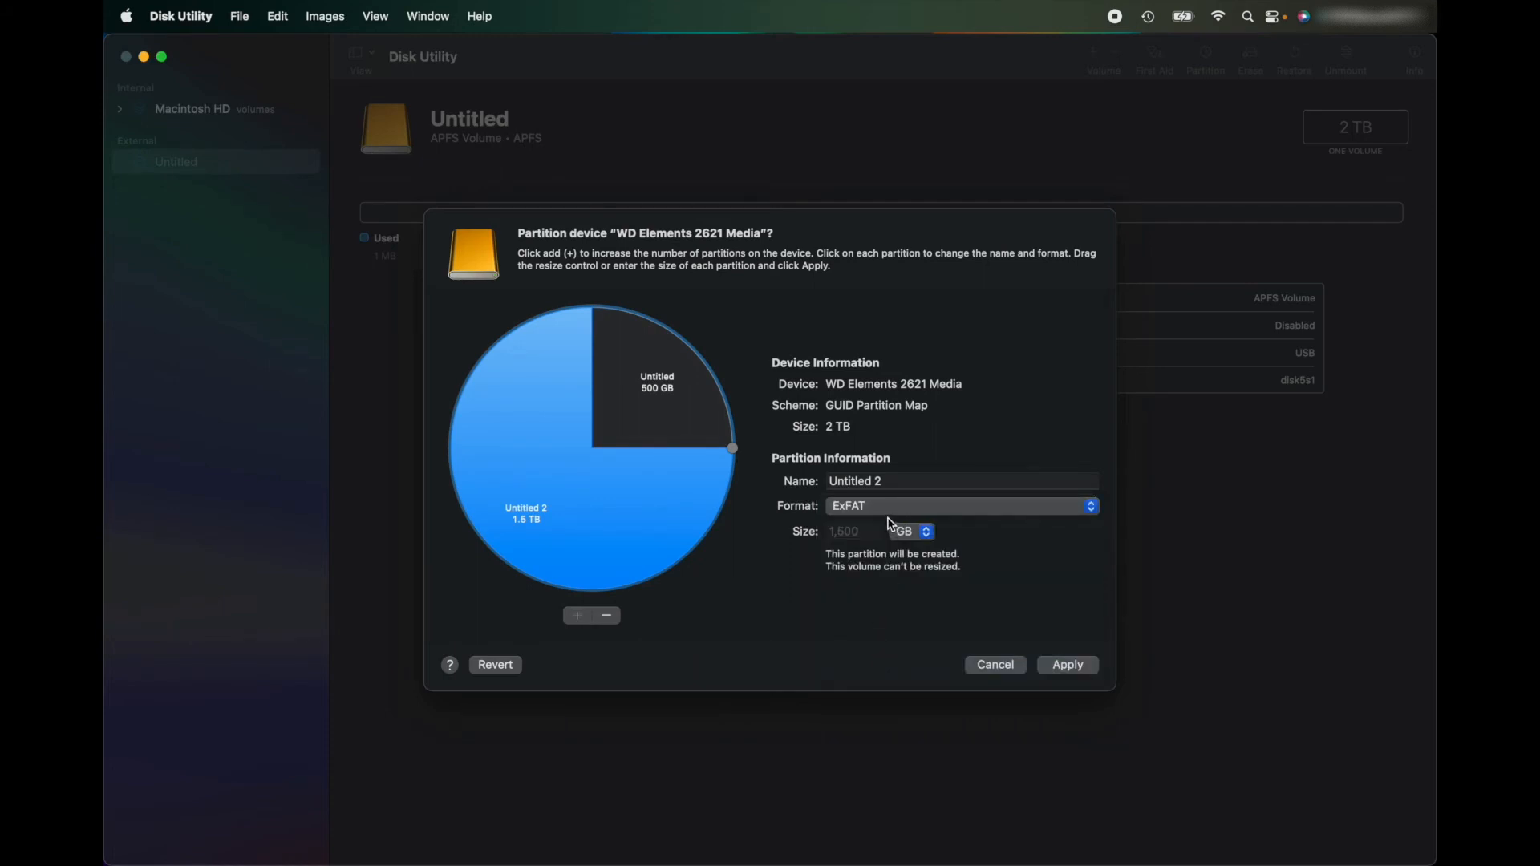
mouse_move(866, 536)
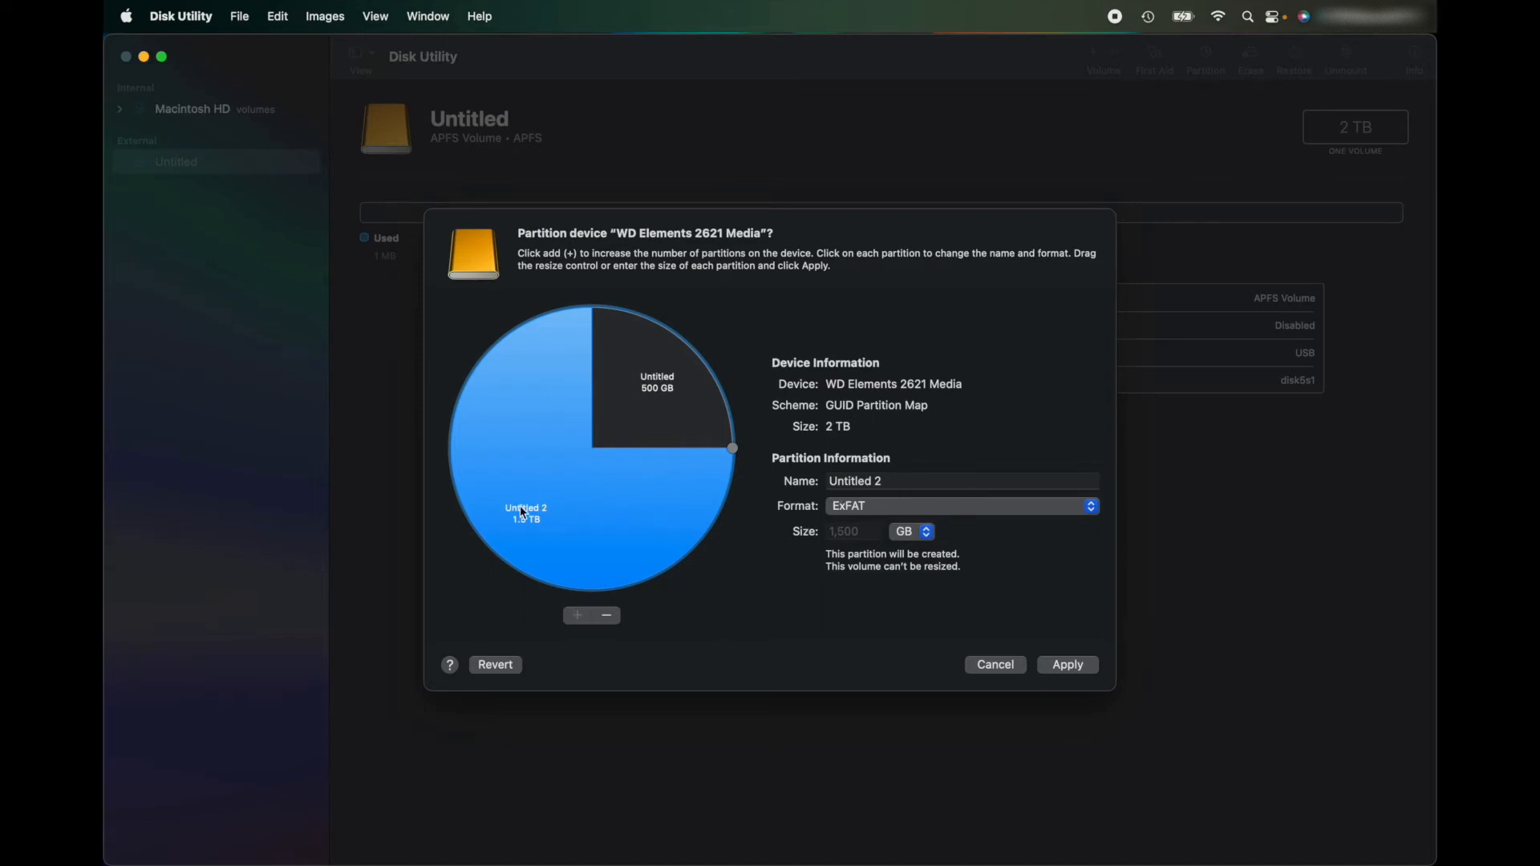
mouse_move(749, 473)
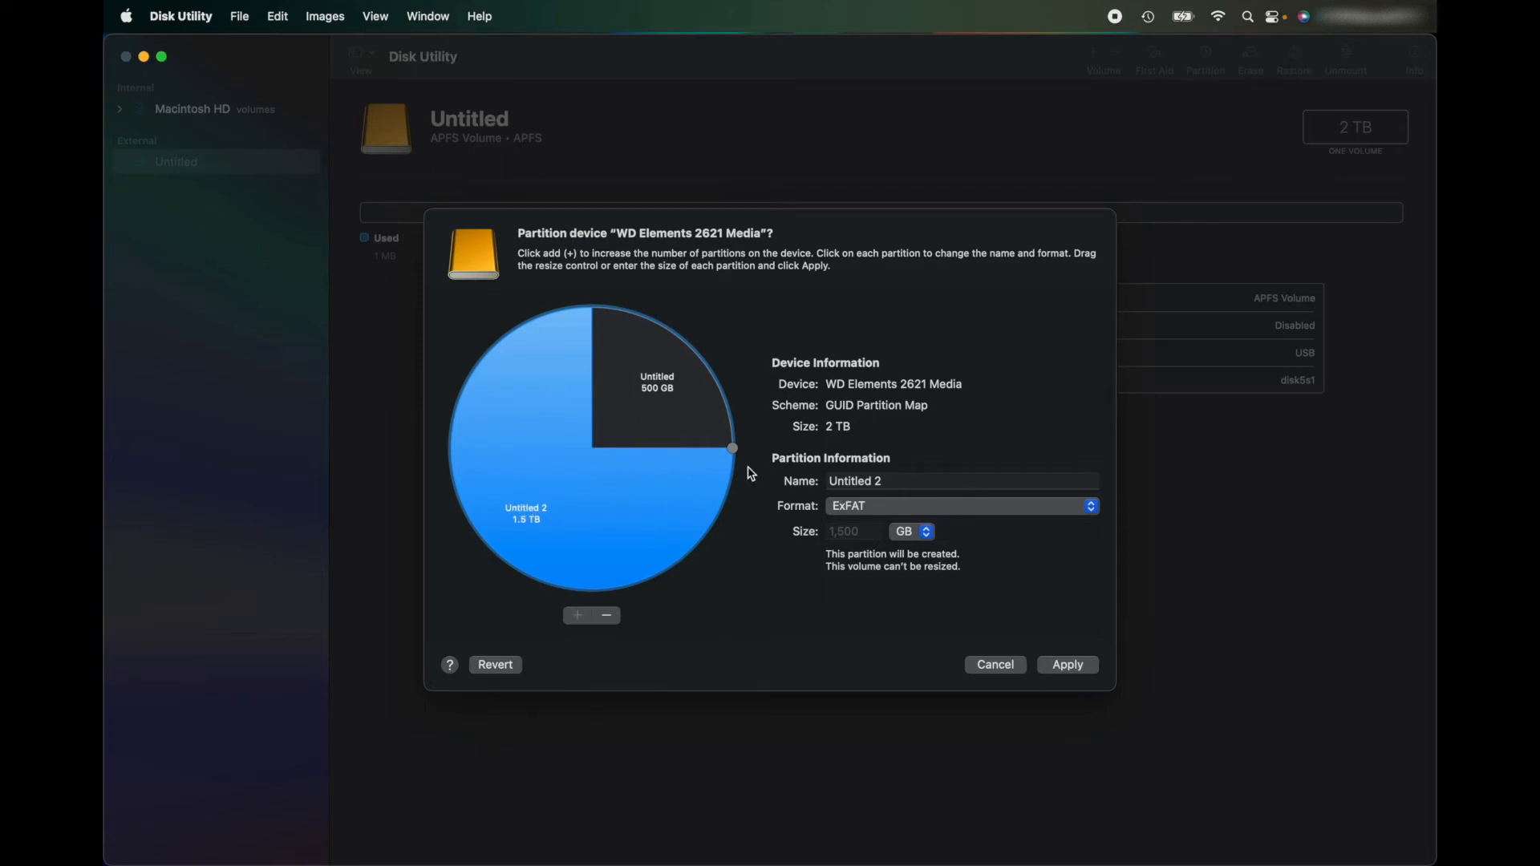
Name the 500 GB partition 'Mac Back Up' and the 1.5 TB partition 'Chris HDD'.
click(658, 381)
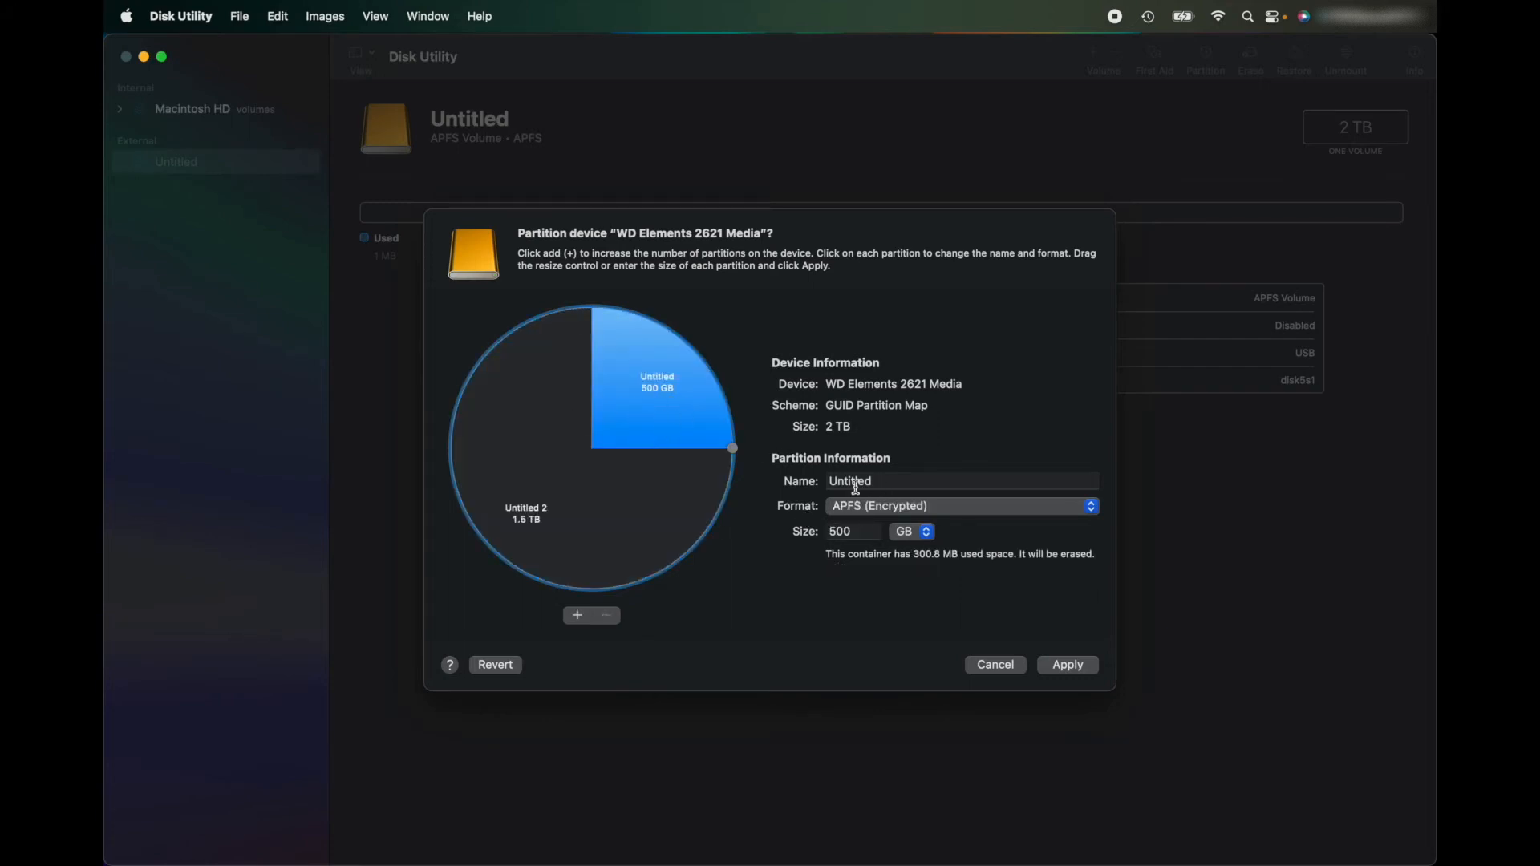
text(Mac)
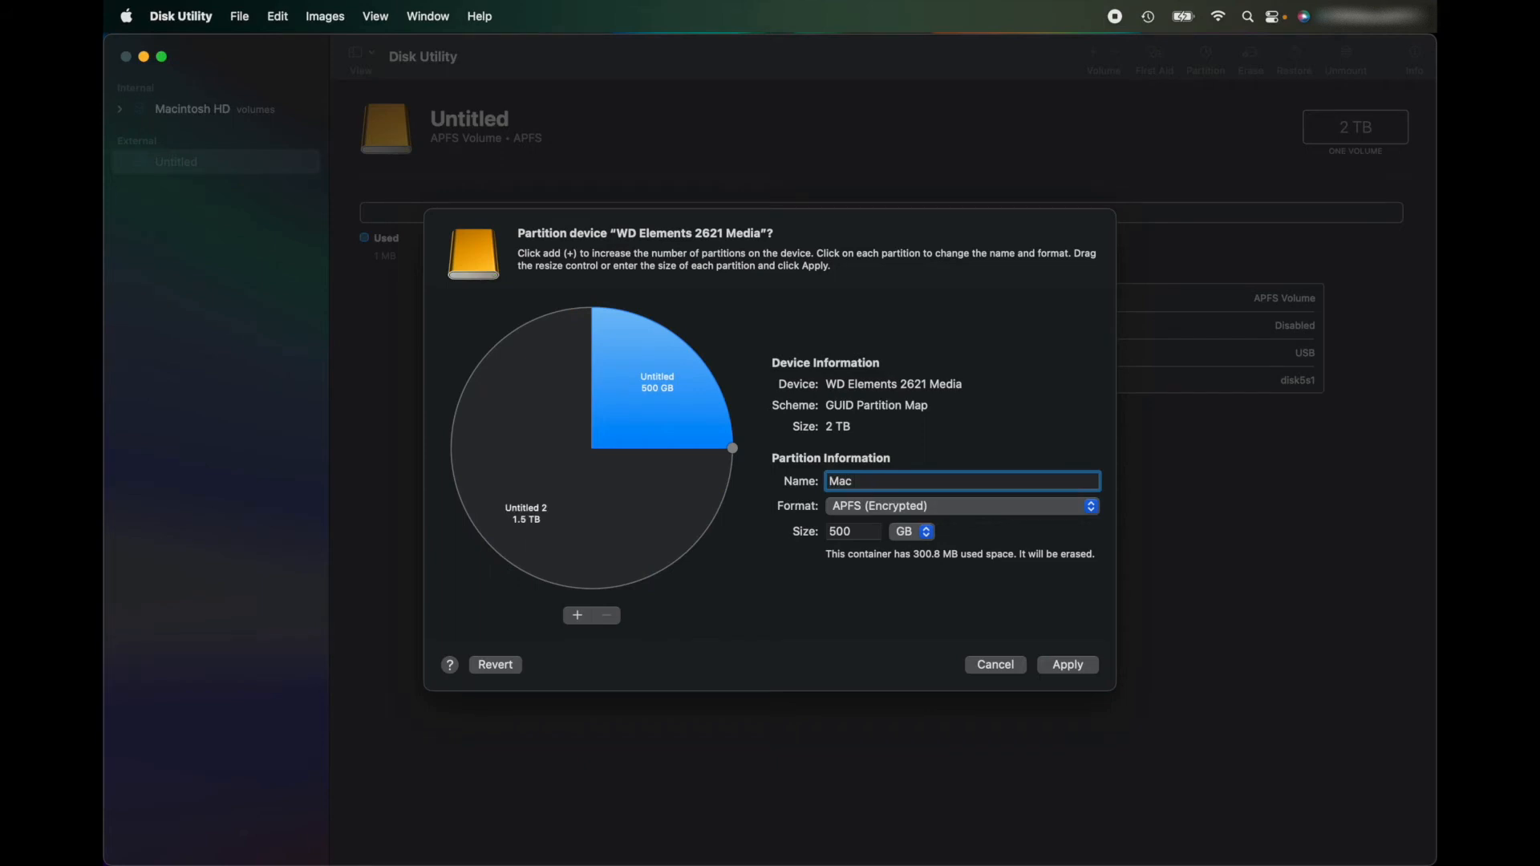
text(Back Up)
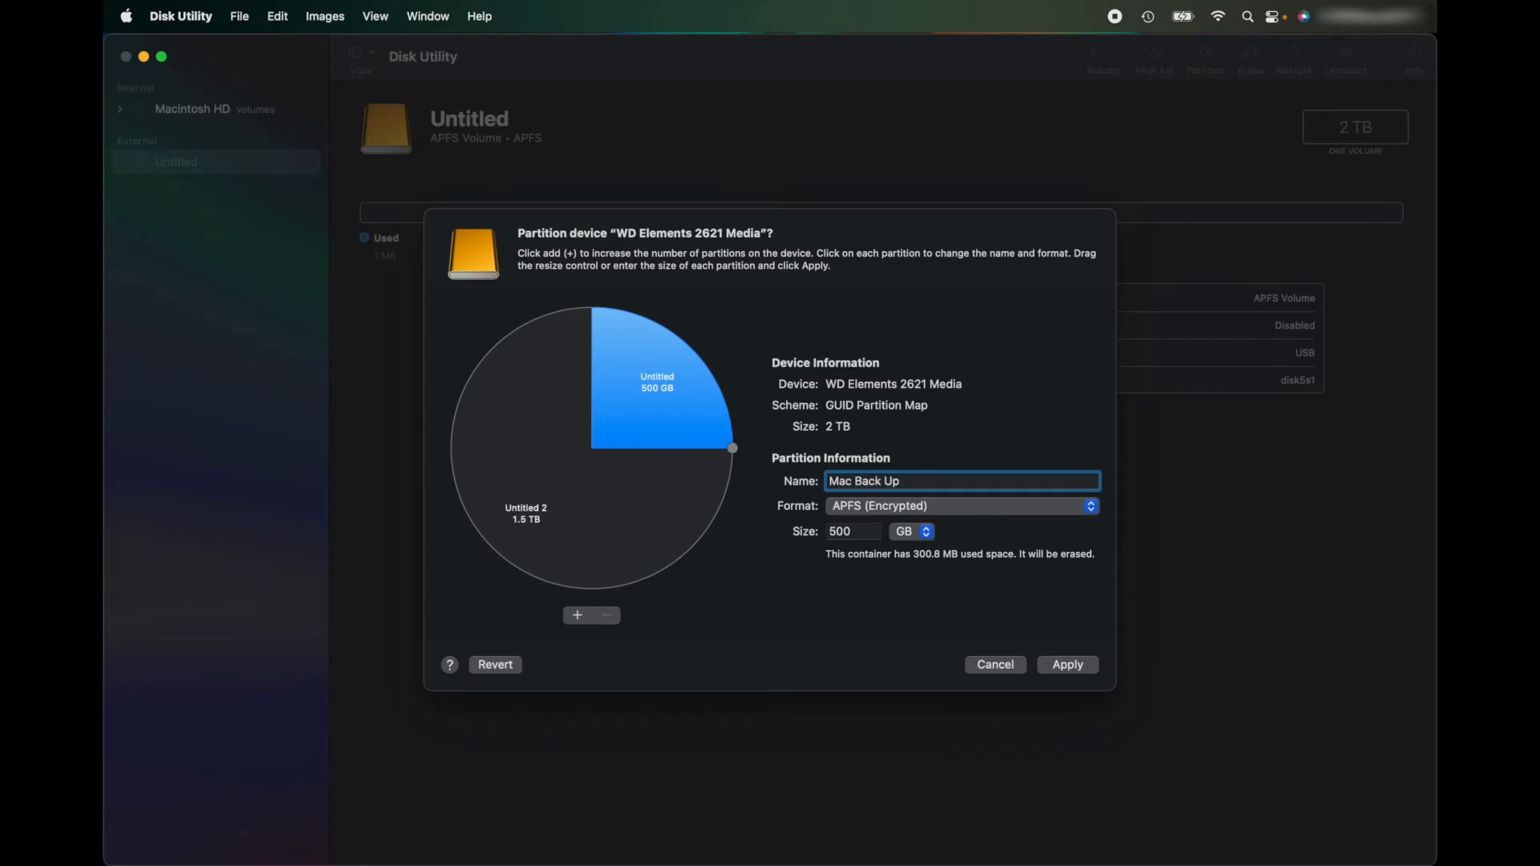
click(526, 513)
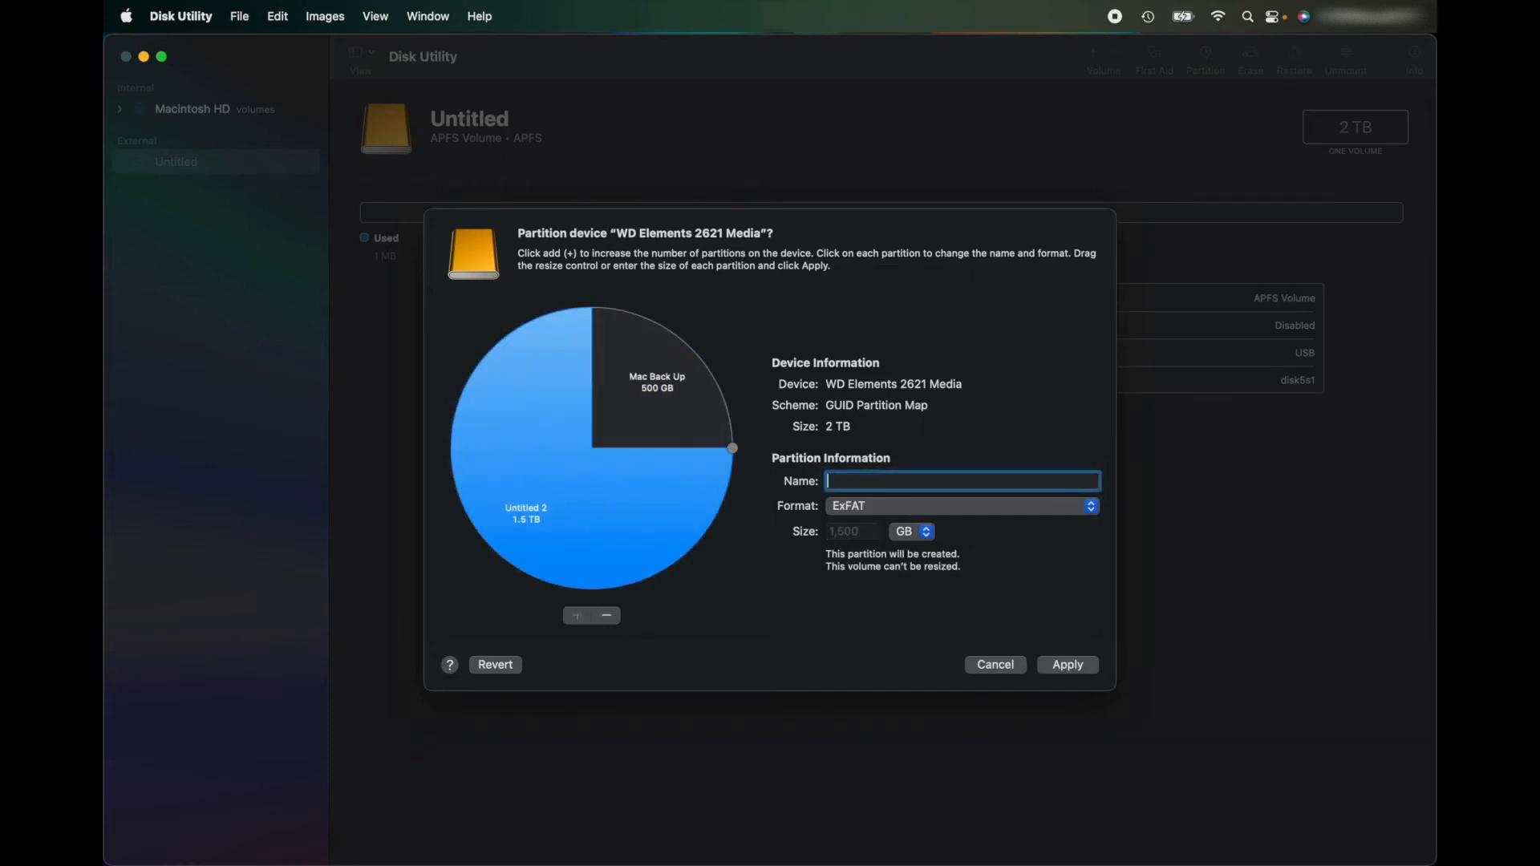
text(Chris)
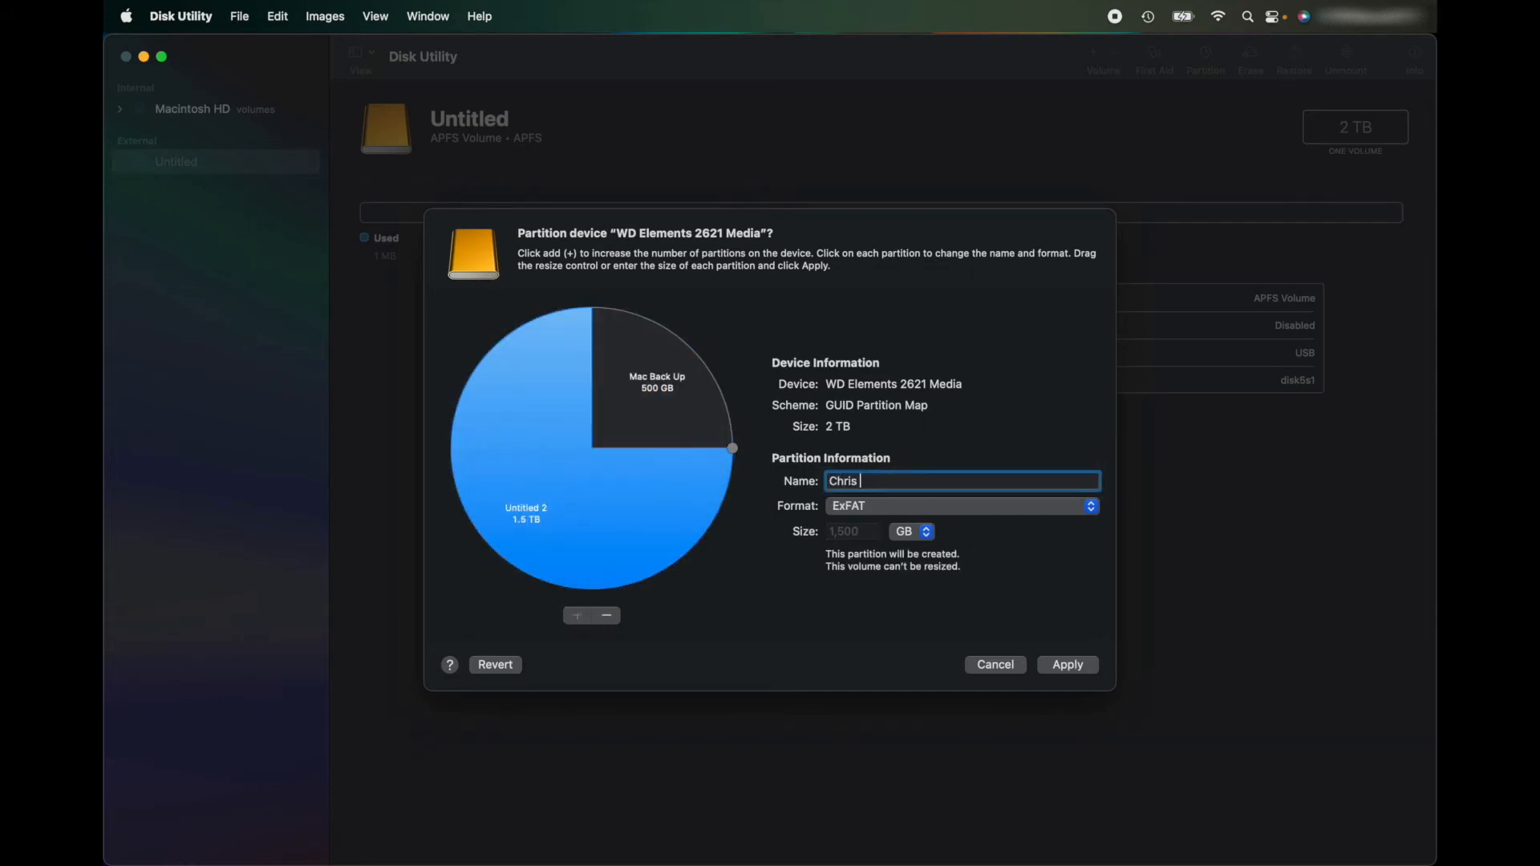
text(HDD)
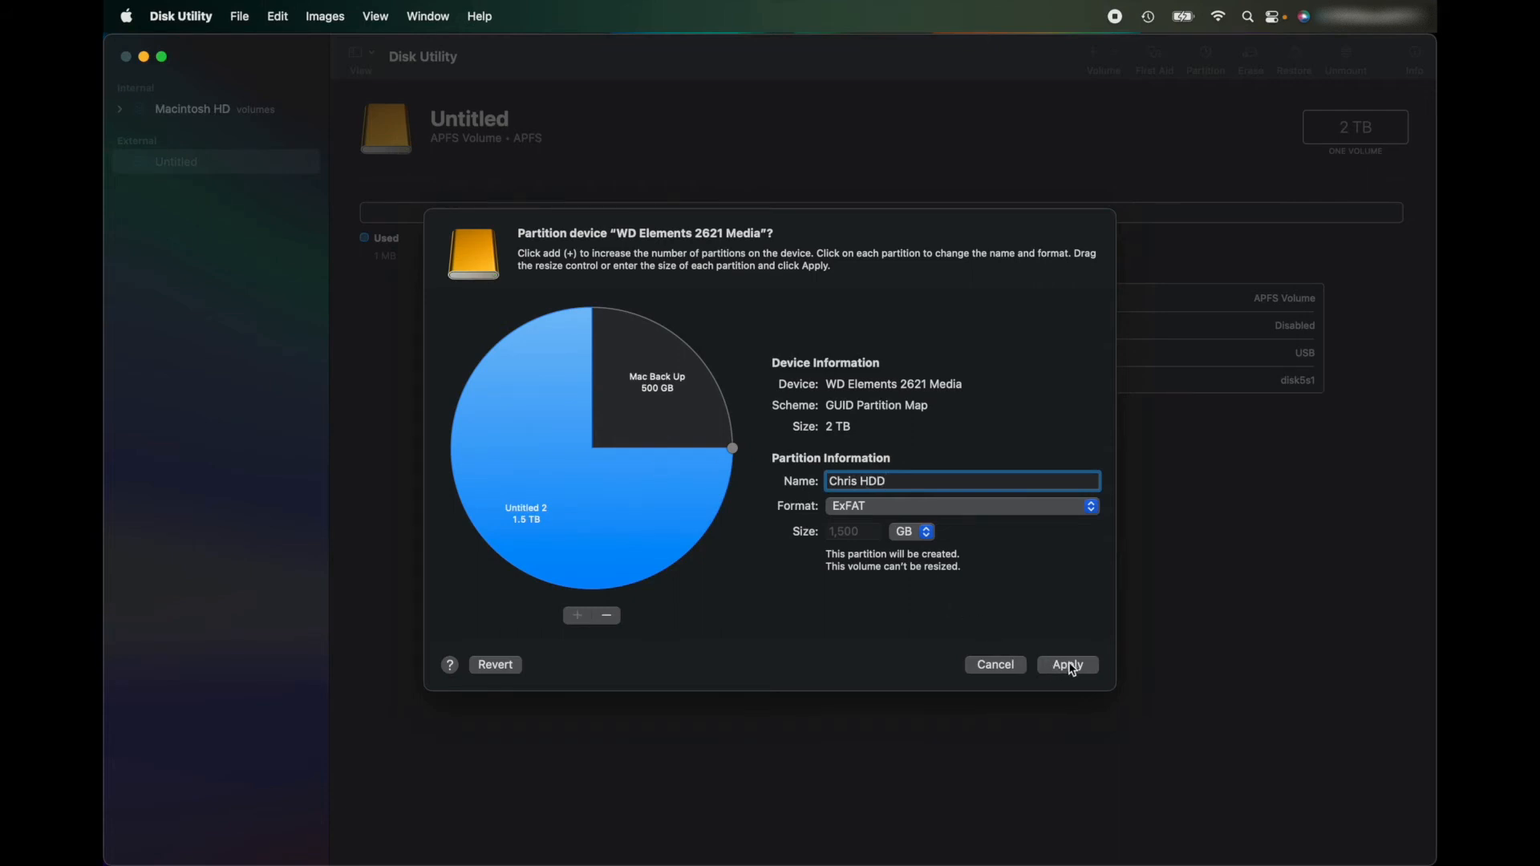
Apply the partition layout, confirm the erase, and dismiss the success message.
click(1066, 664)
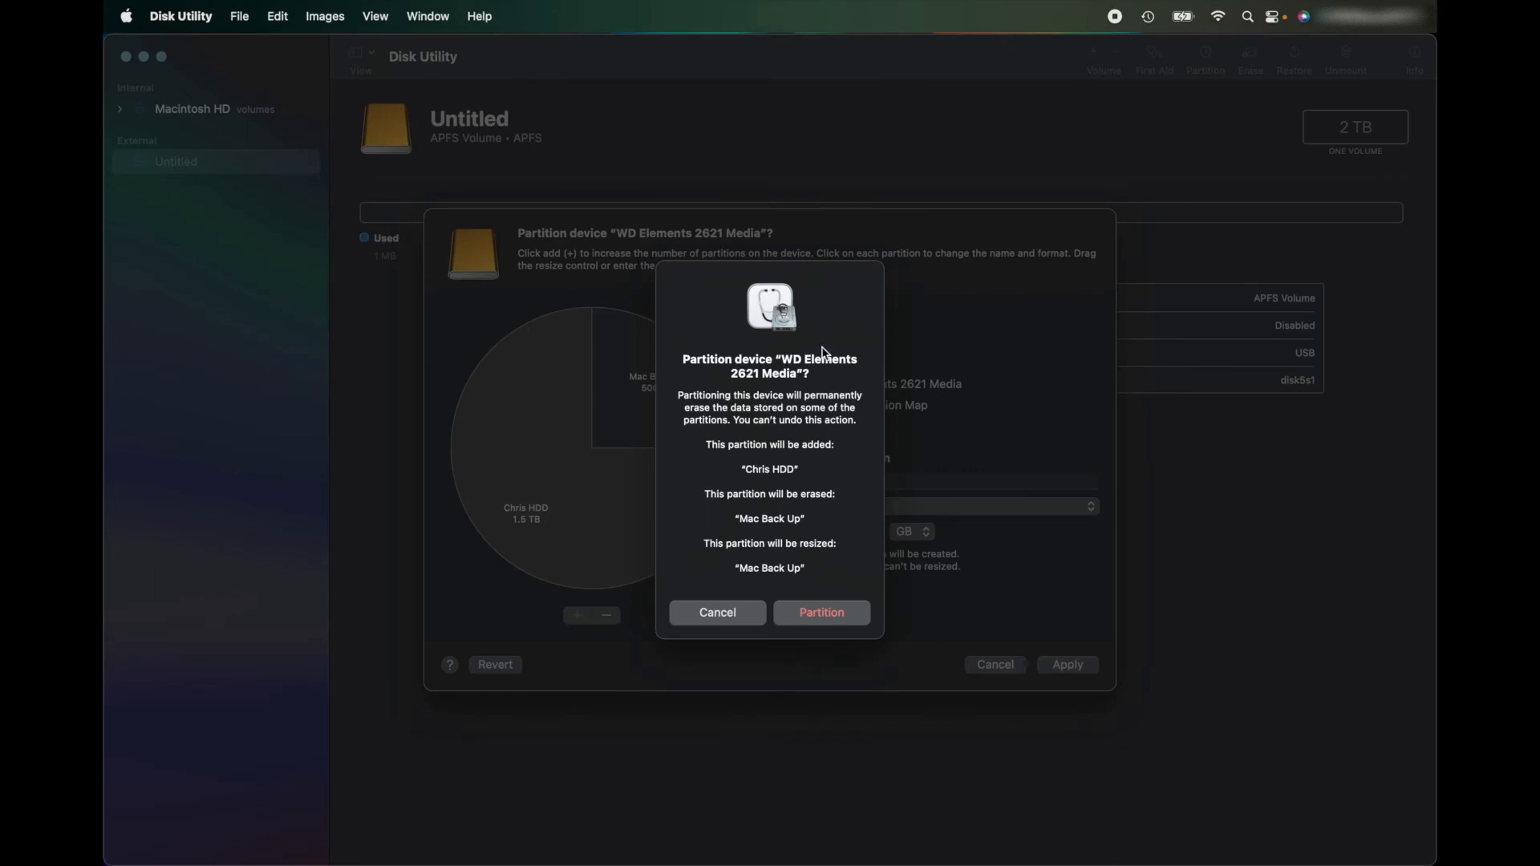
mouse_move(1229, 164)
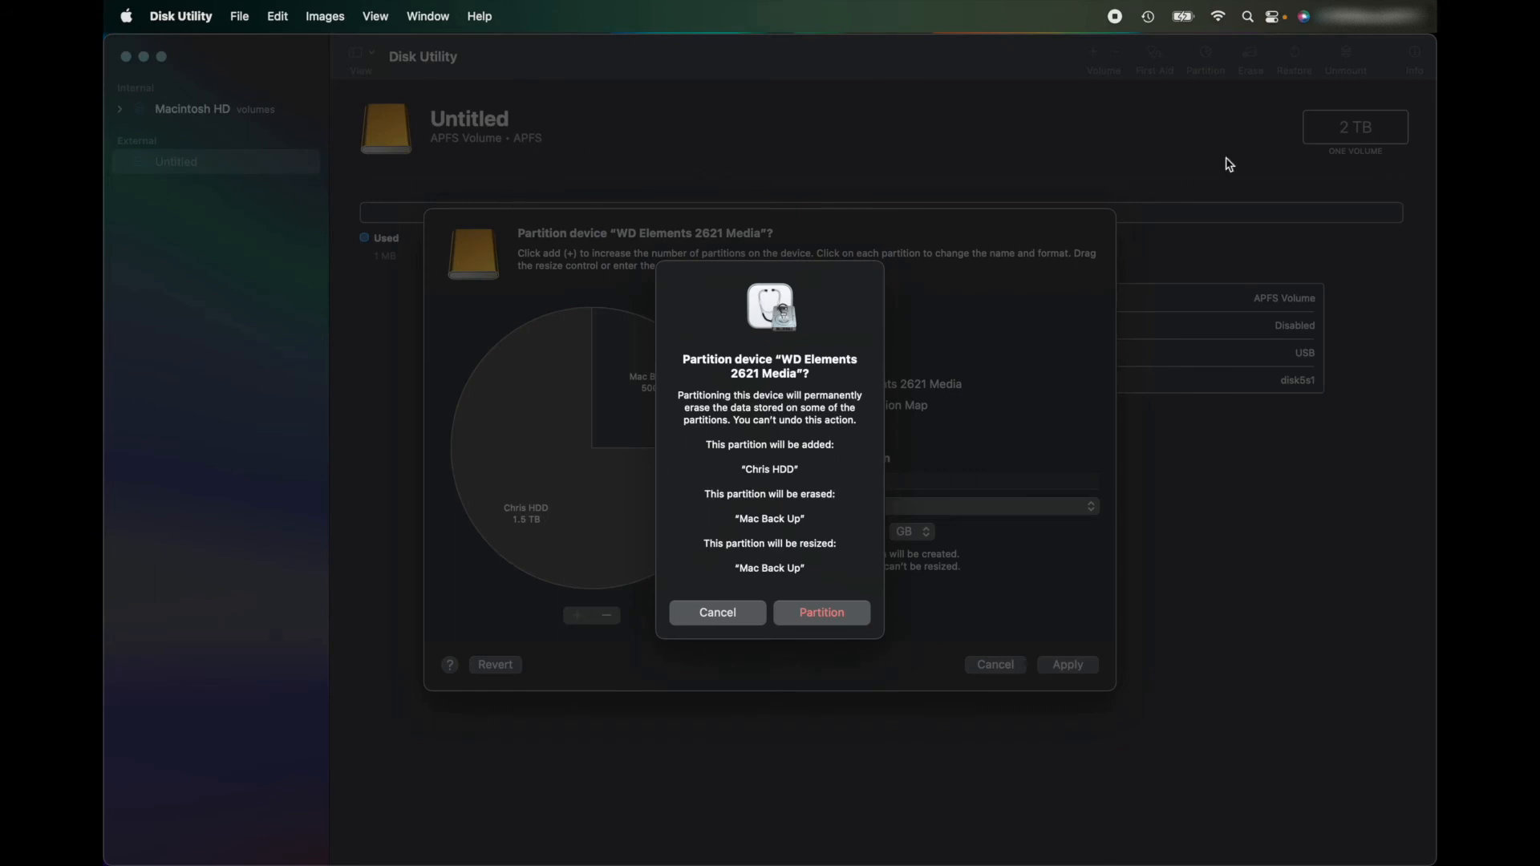
click(820, 611)
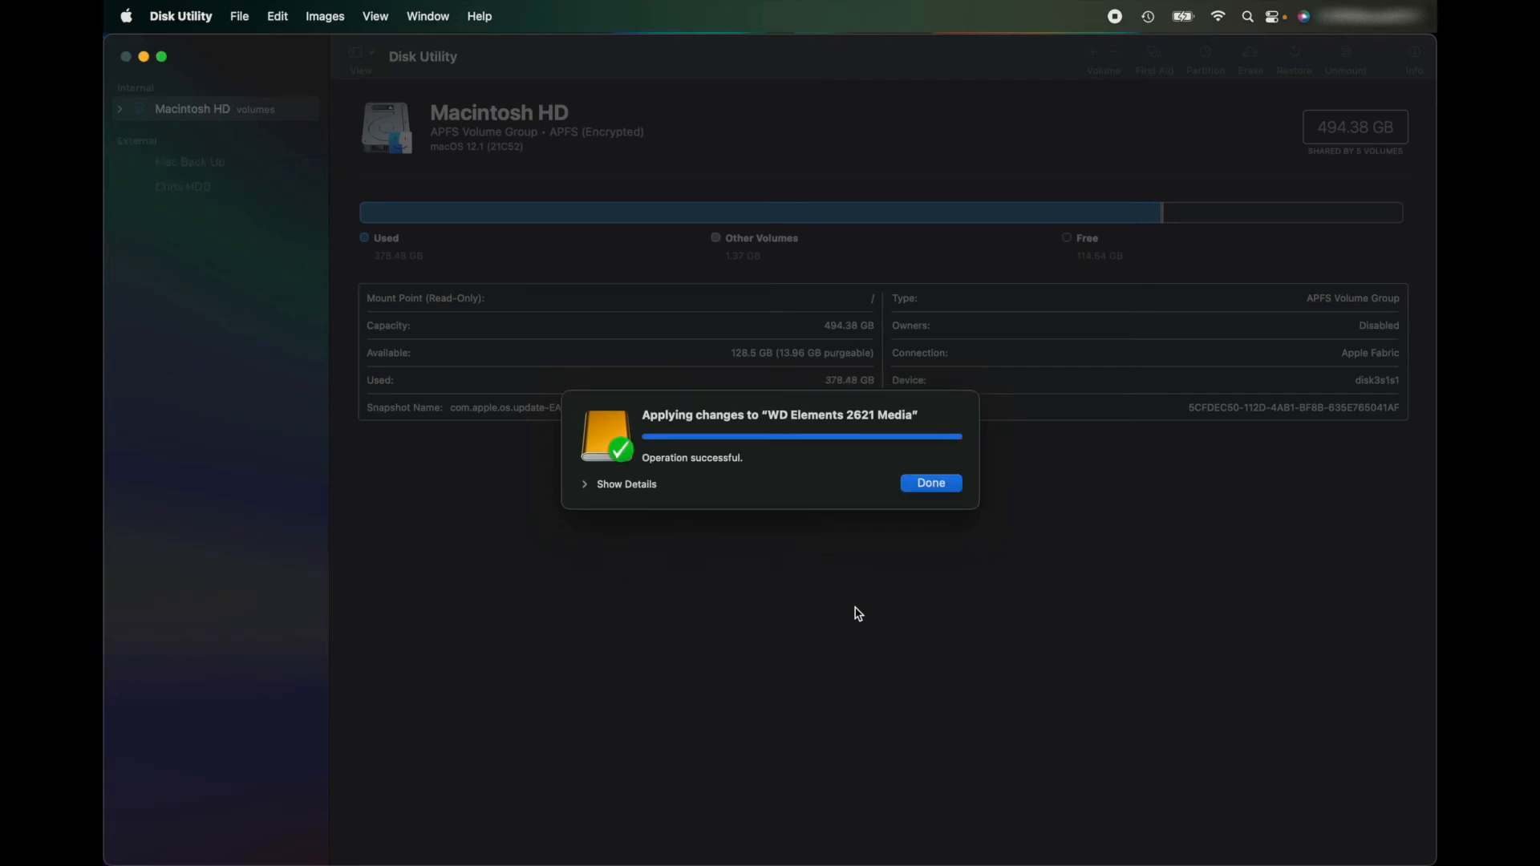
mouse_move(913, 506)
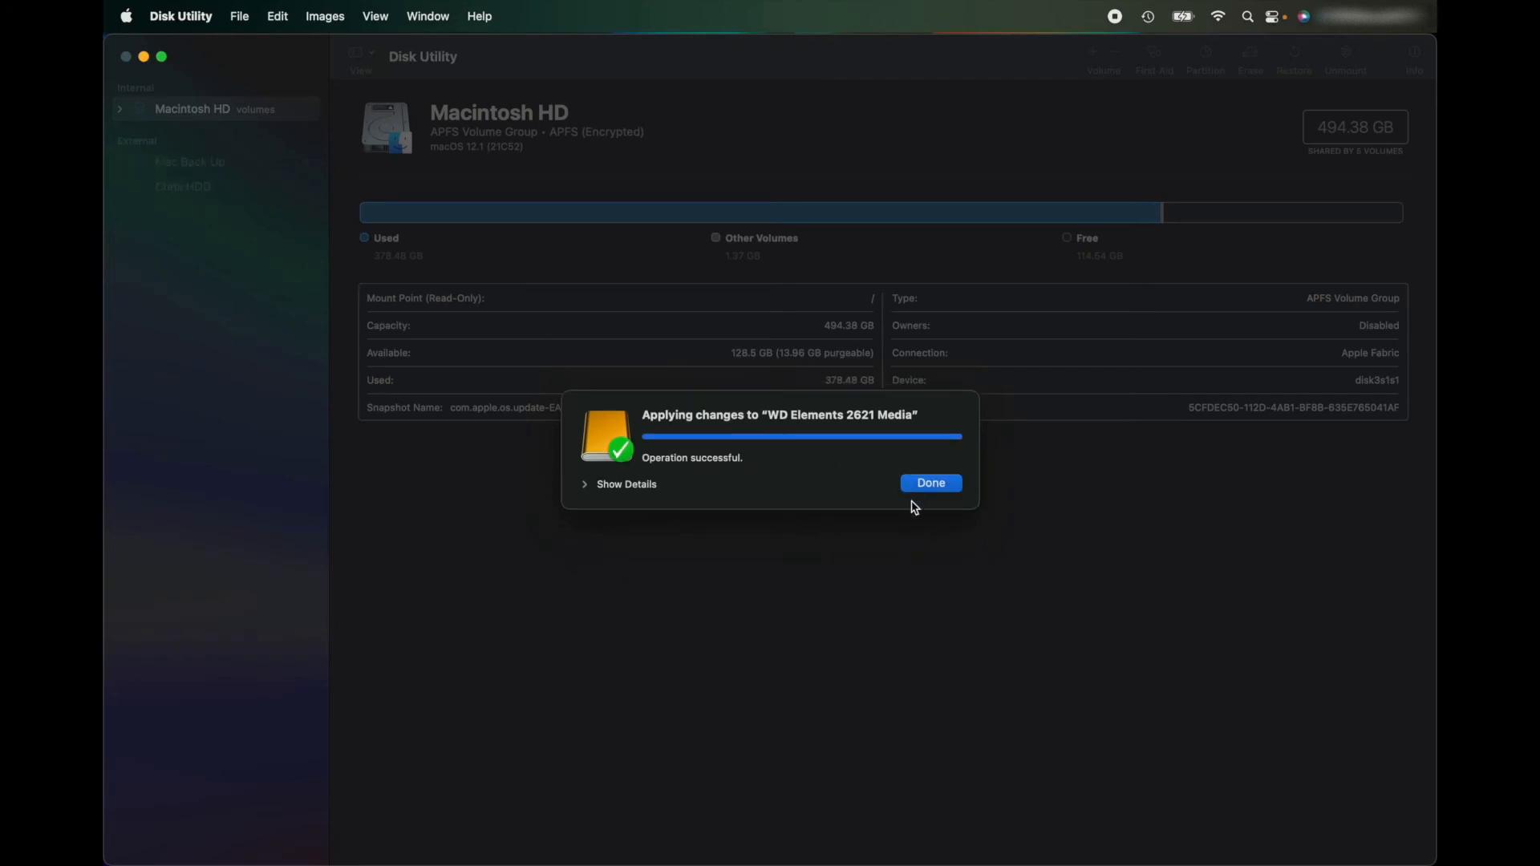
click(929, 483)
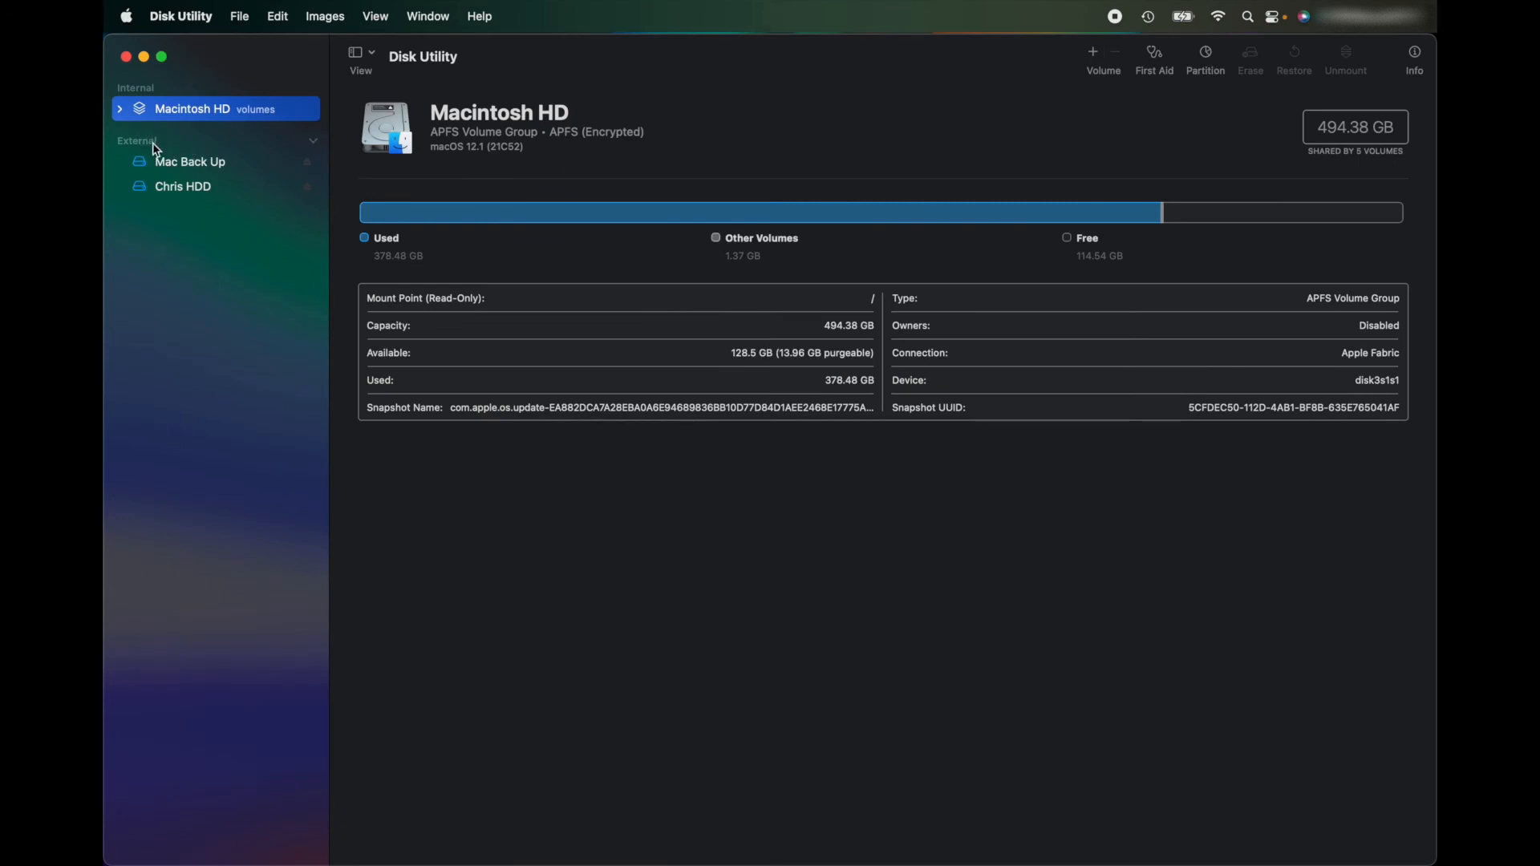
Review Mac Back Up (500 GB encrypted APFS) and Chris HDD (1.5 TB ExFAT) volume details in the sidebar.
click(189, 161)
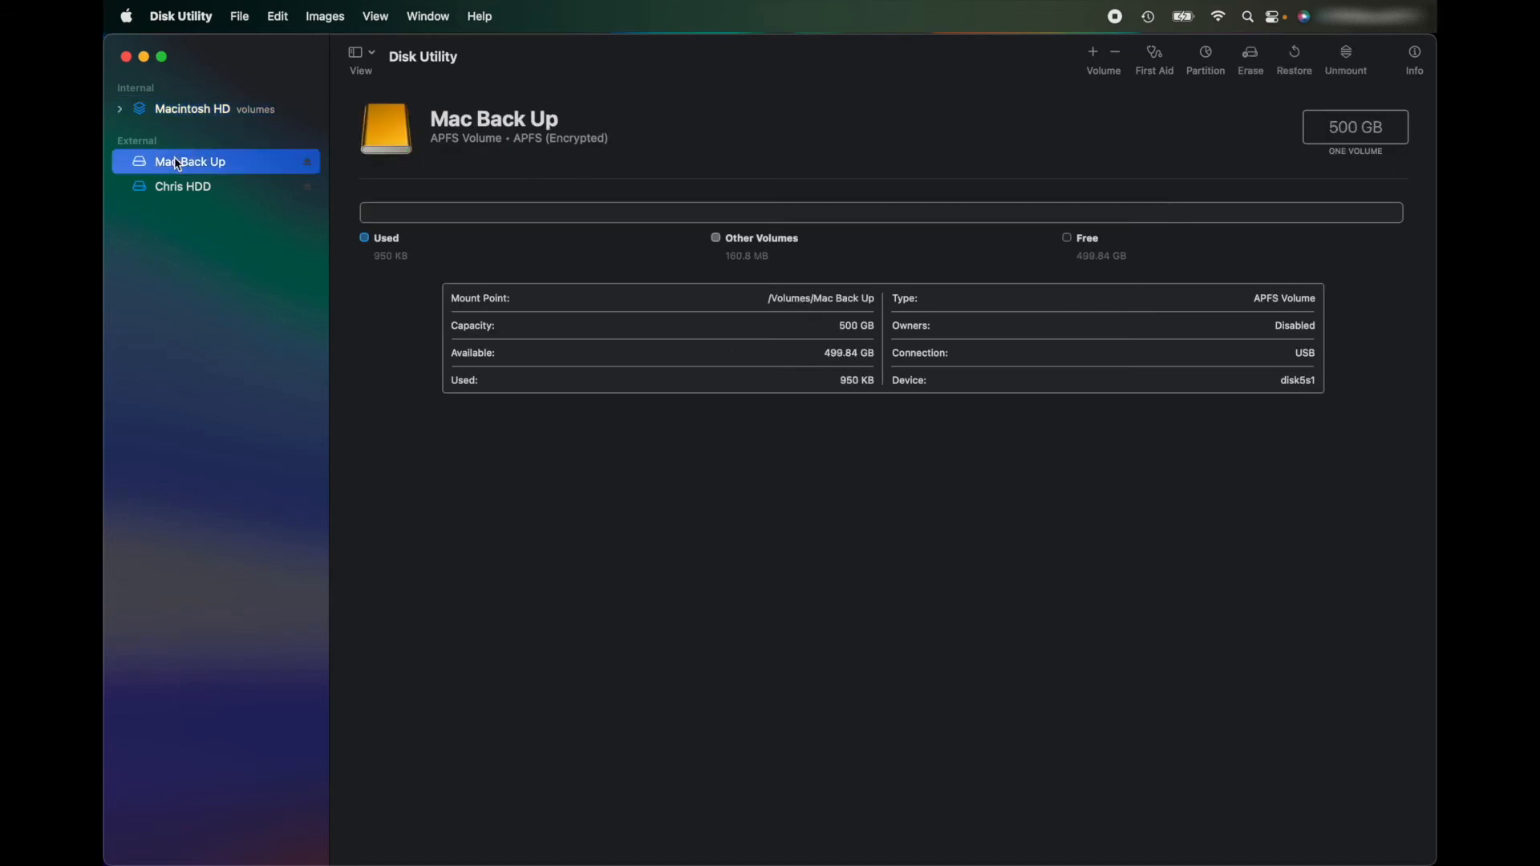
click(183, 186)
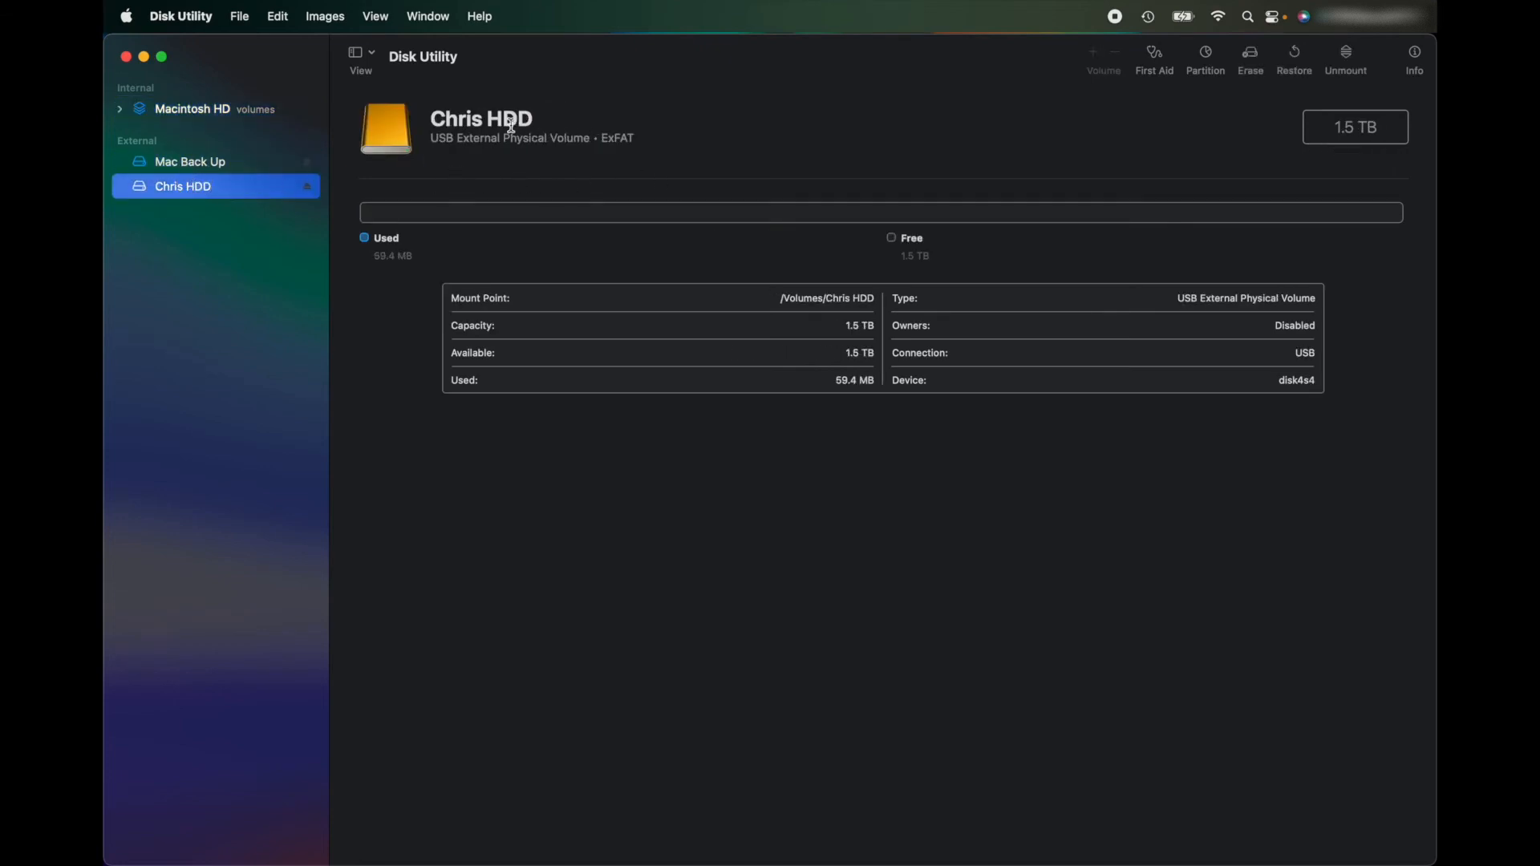
mouse_move(567, 108)
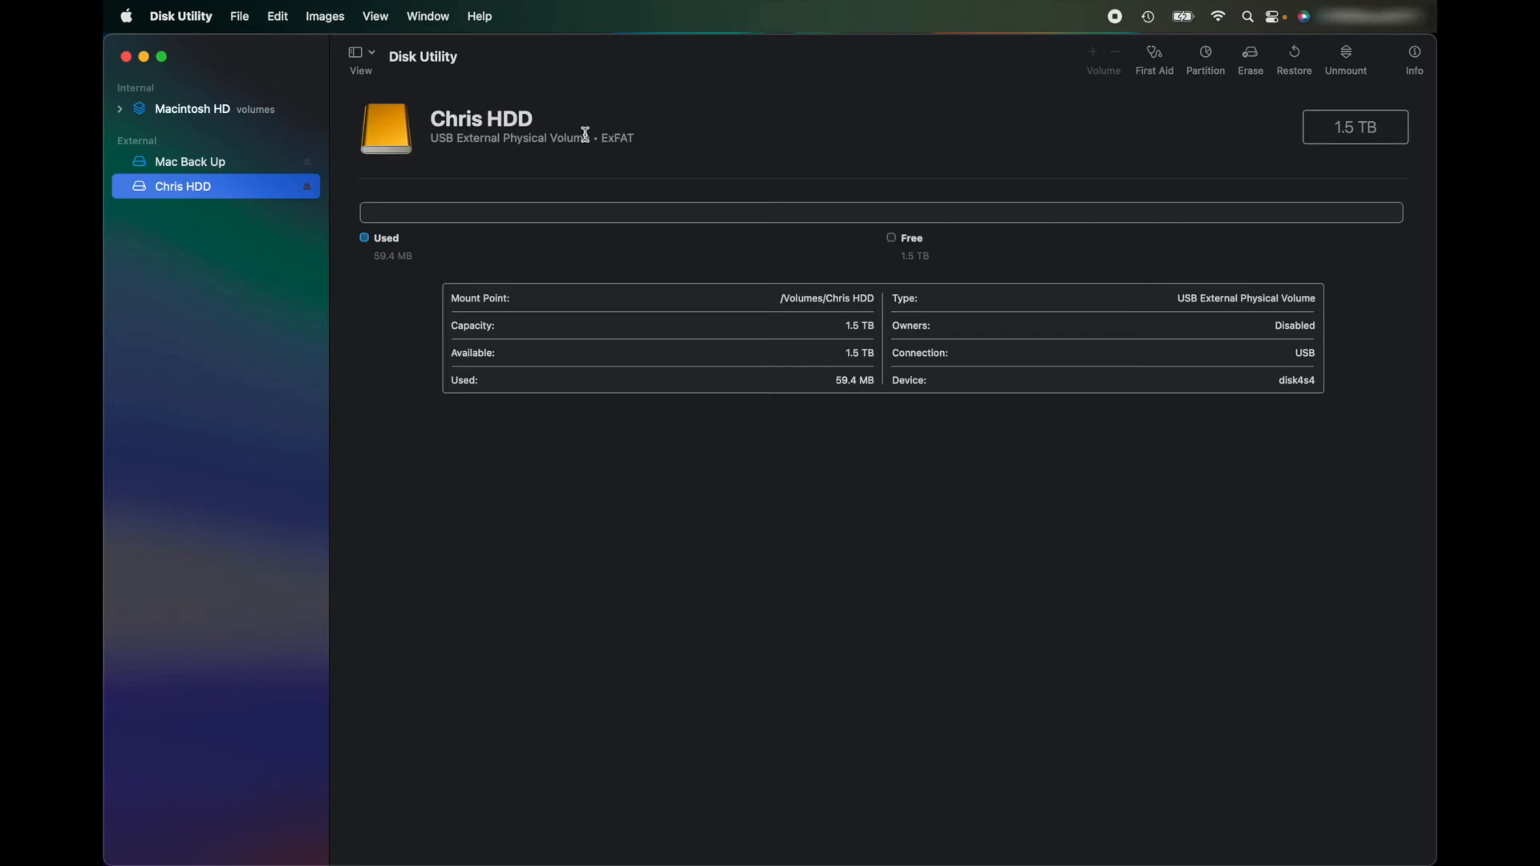
click(189, 160)
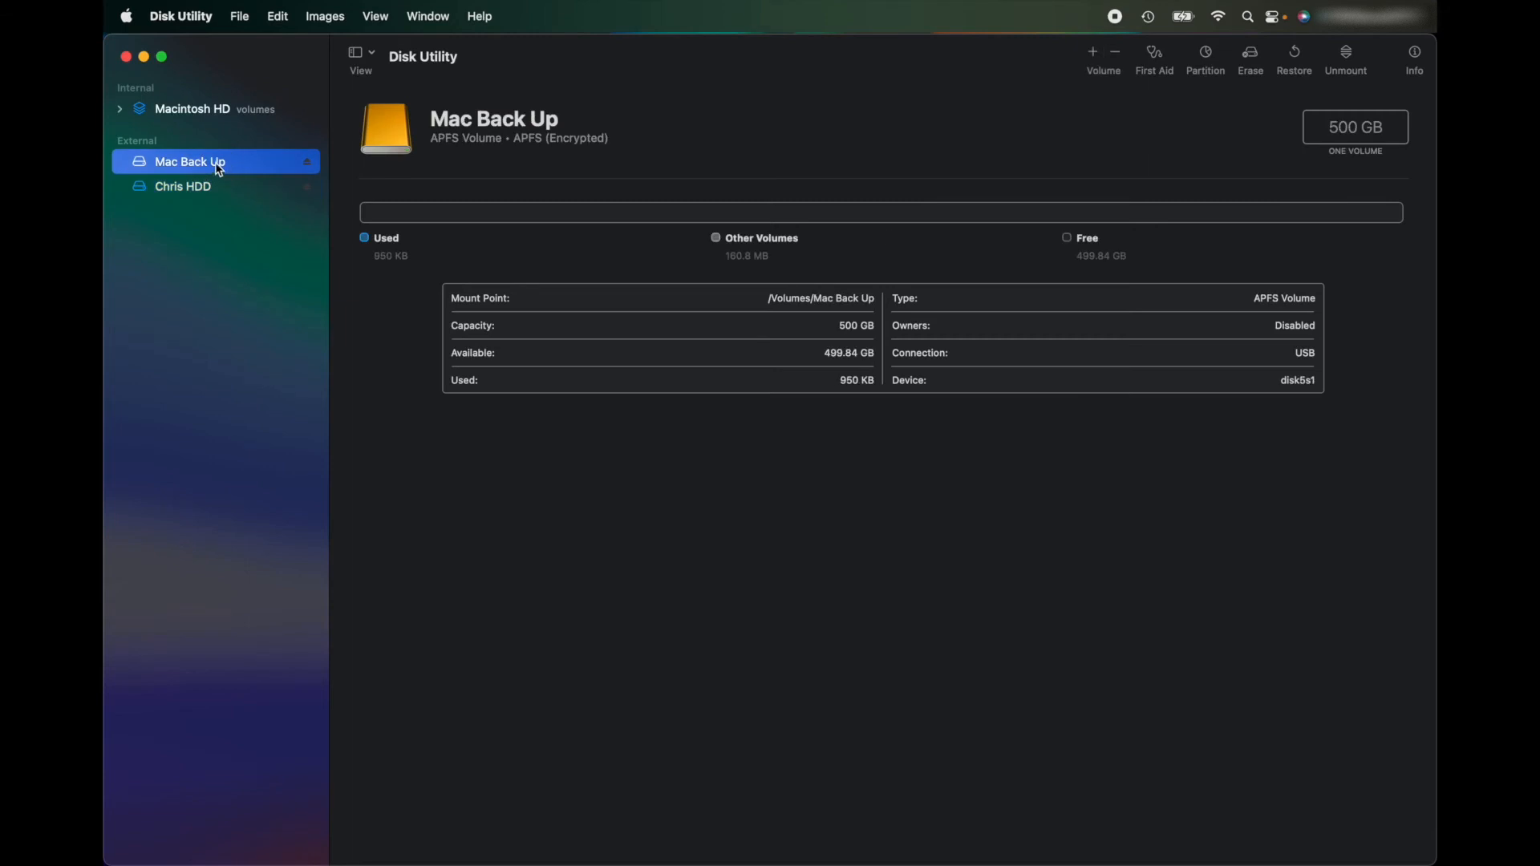
mouse_move(1208, 143)
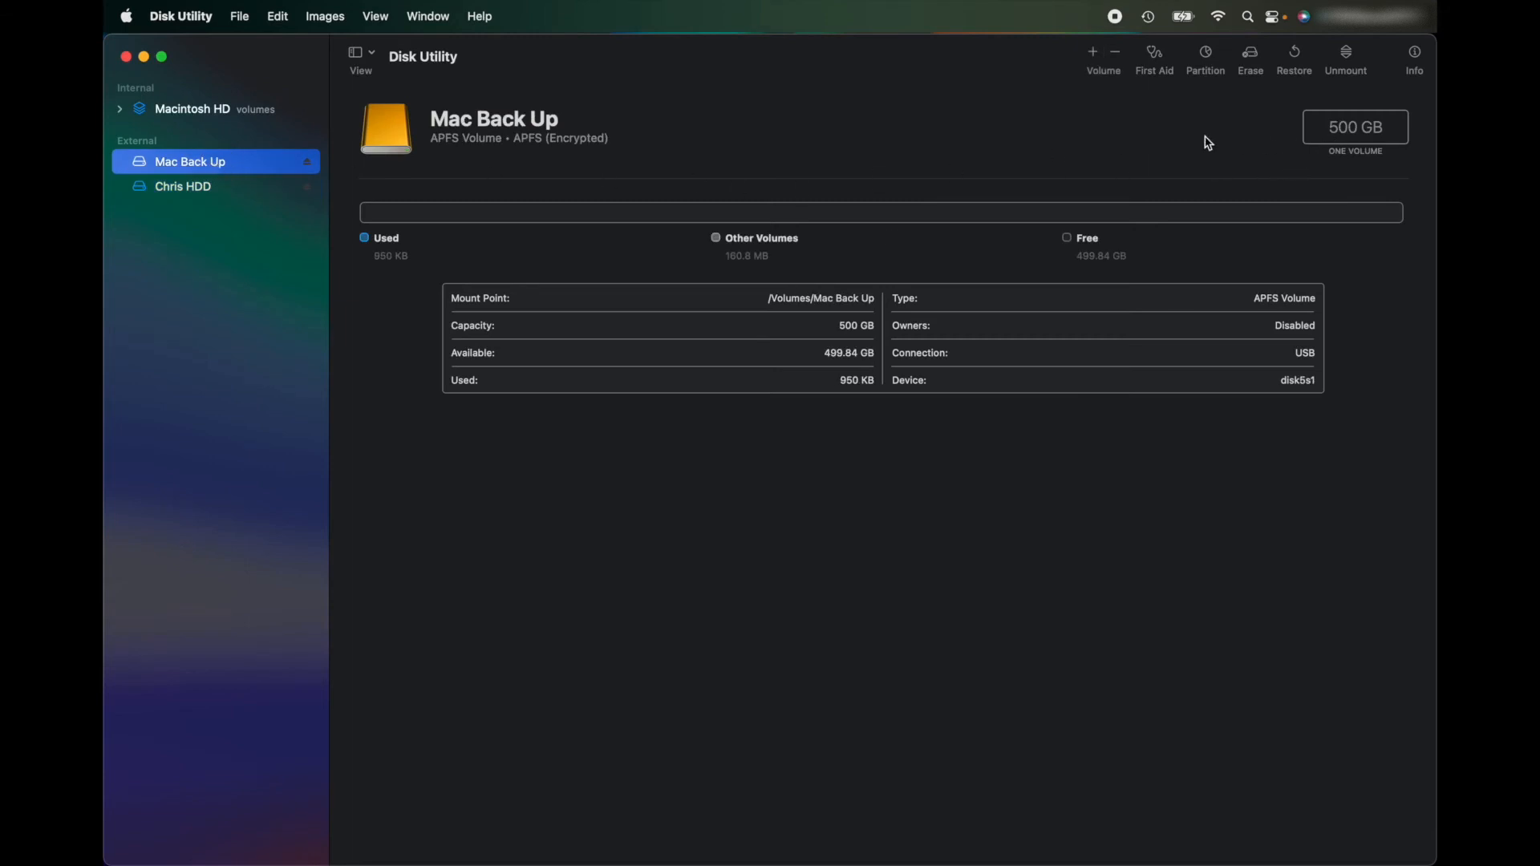
mouse_move(690, 146)
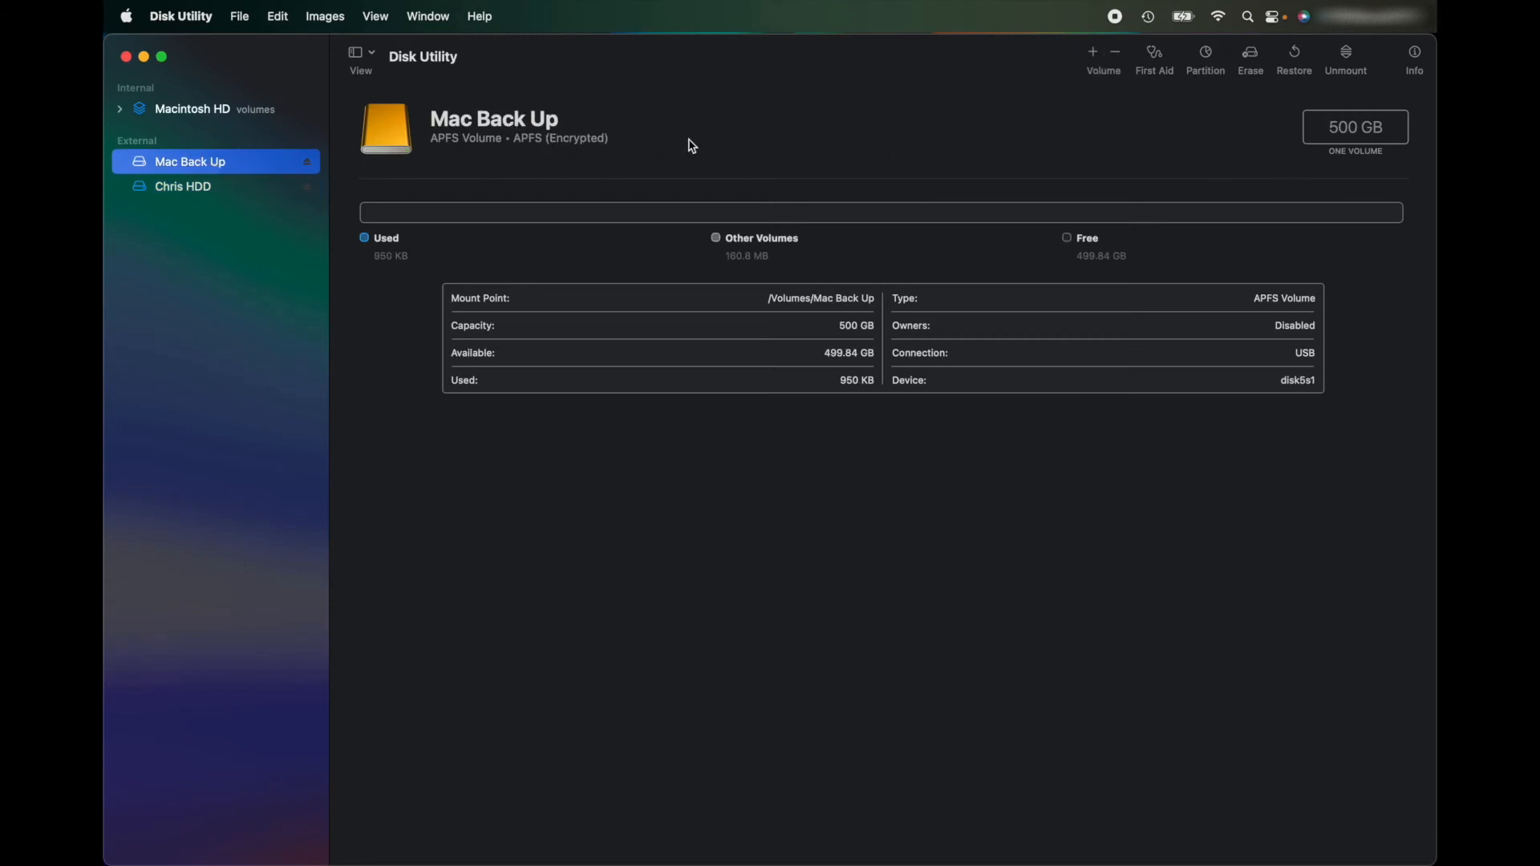
mouse_move(120, 38)
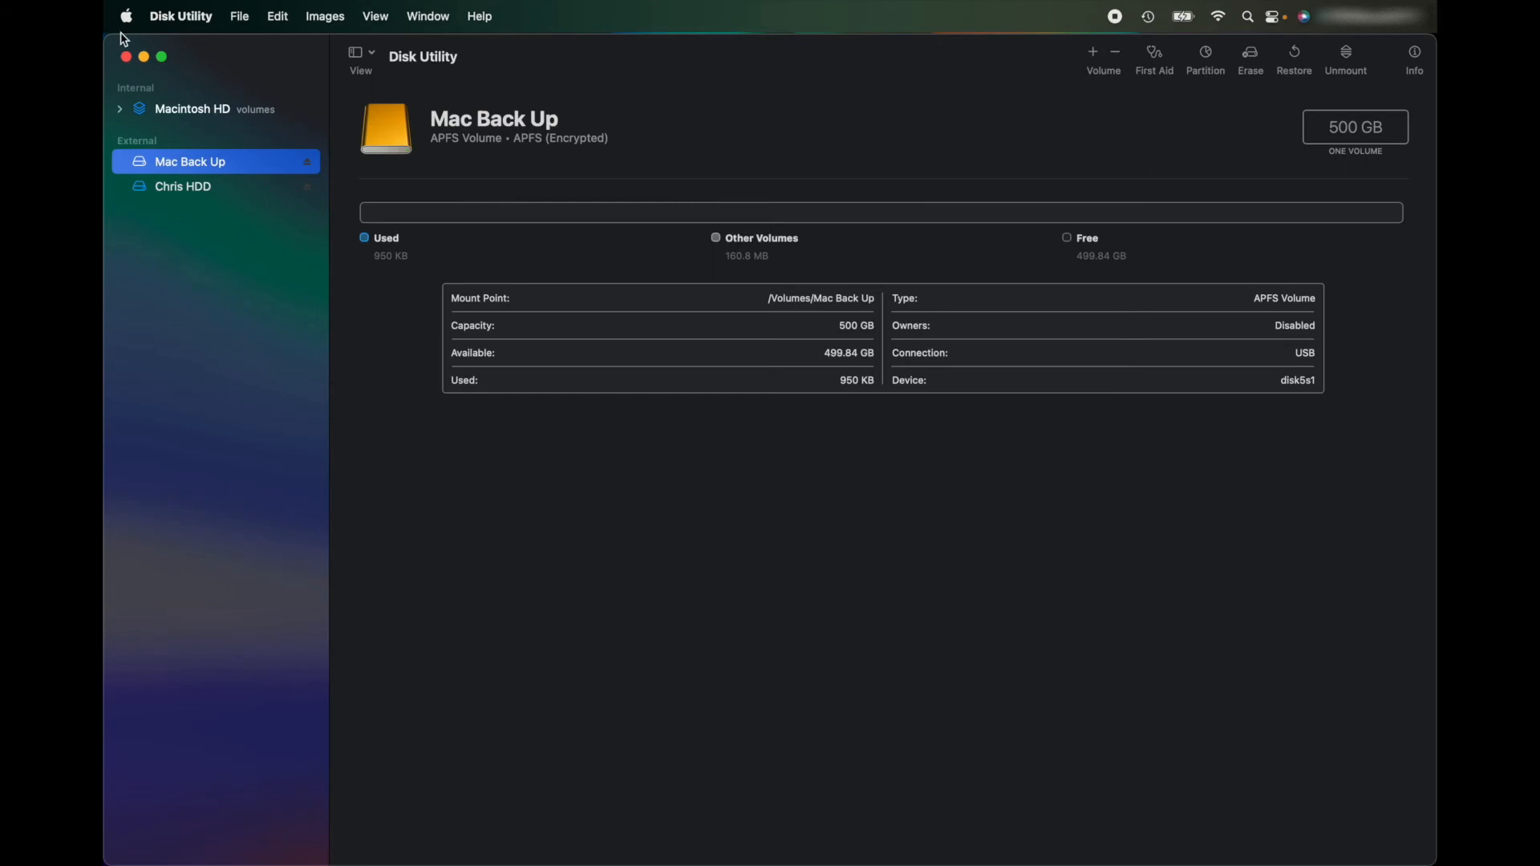
mouse_move(1004, 832)
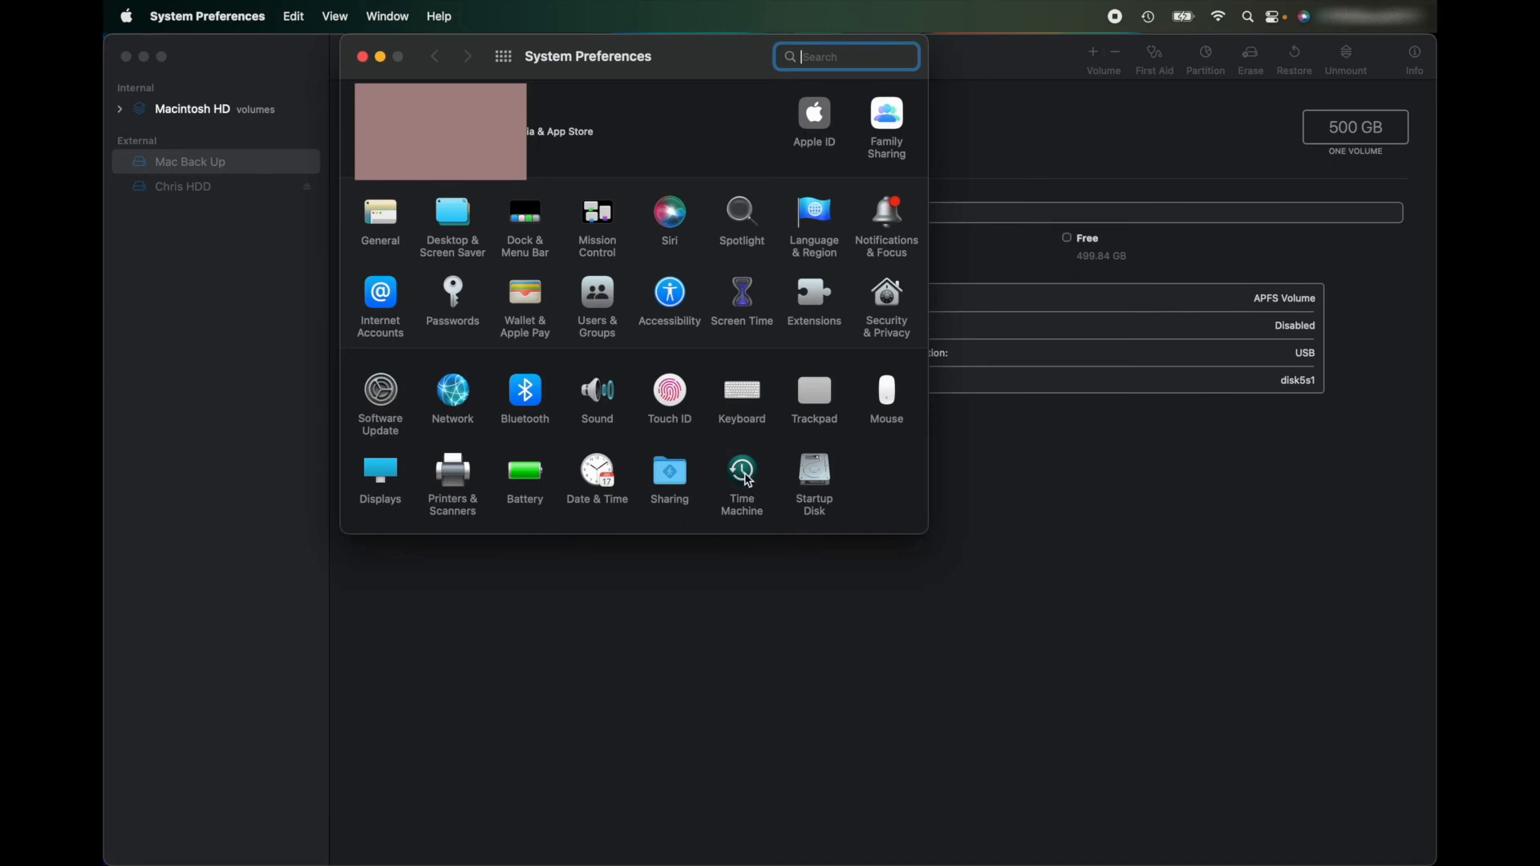
In Time Machine preferences, choose Mac Back Up via Select Disk and confirm Use Disk.
click(741, 472)
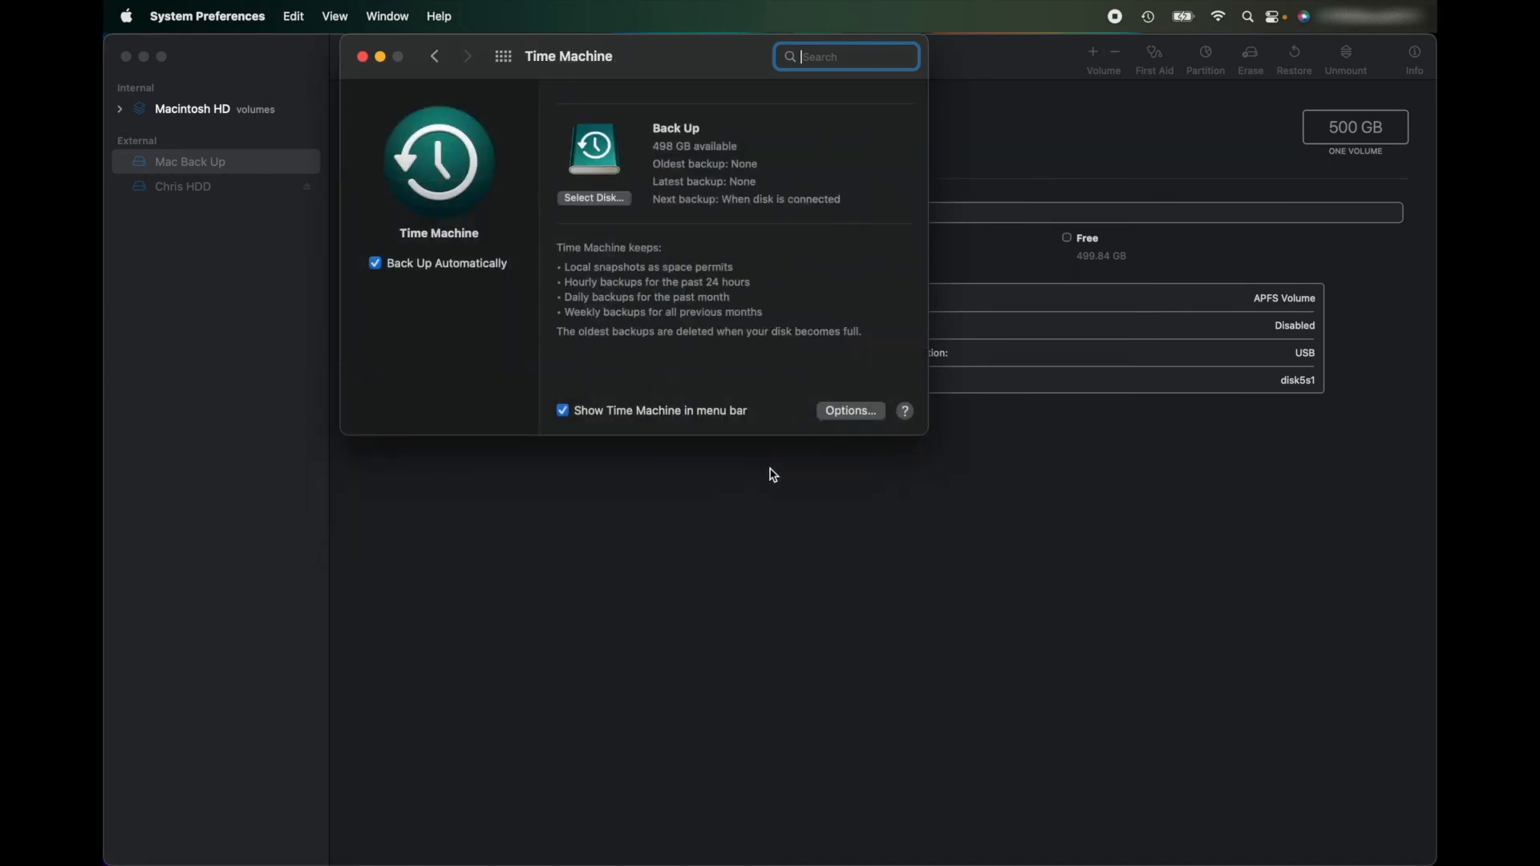
mouse_move(765, 408)
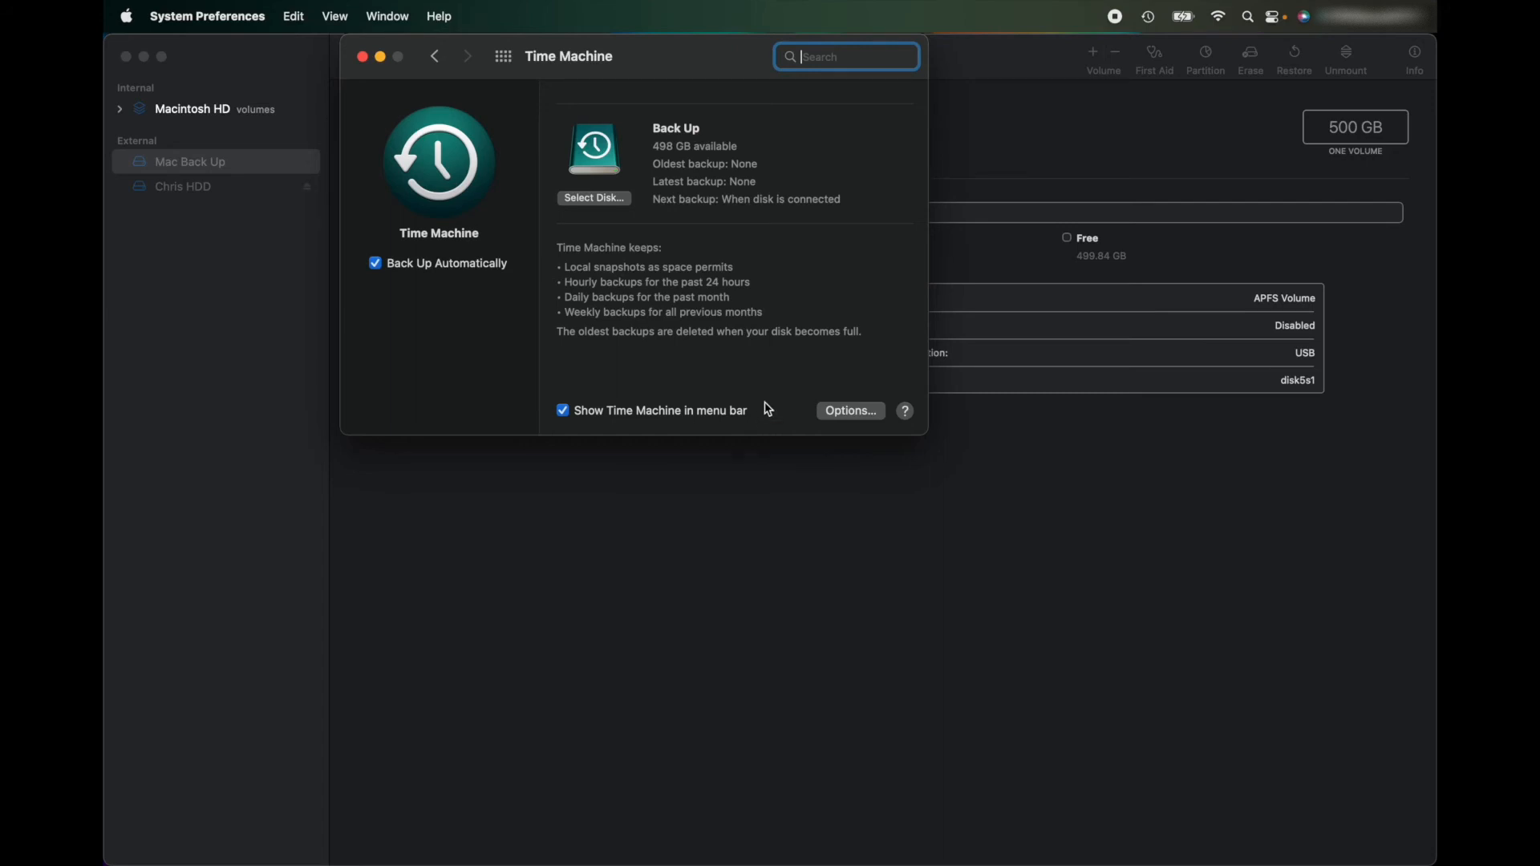
mouse_move(783, 186)
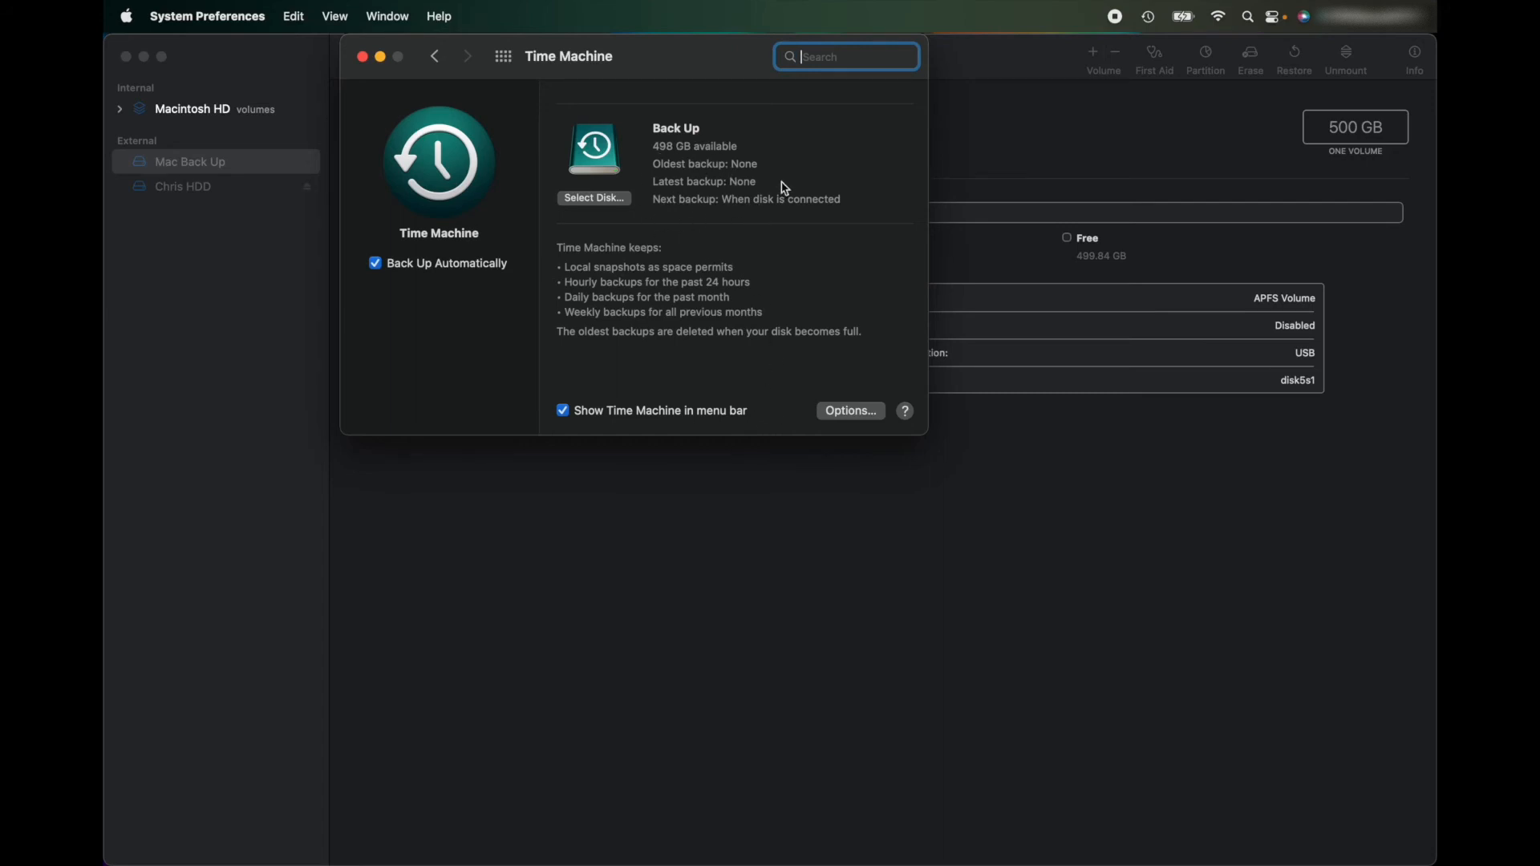
mouse_move(657, 158)
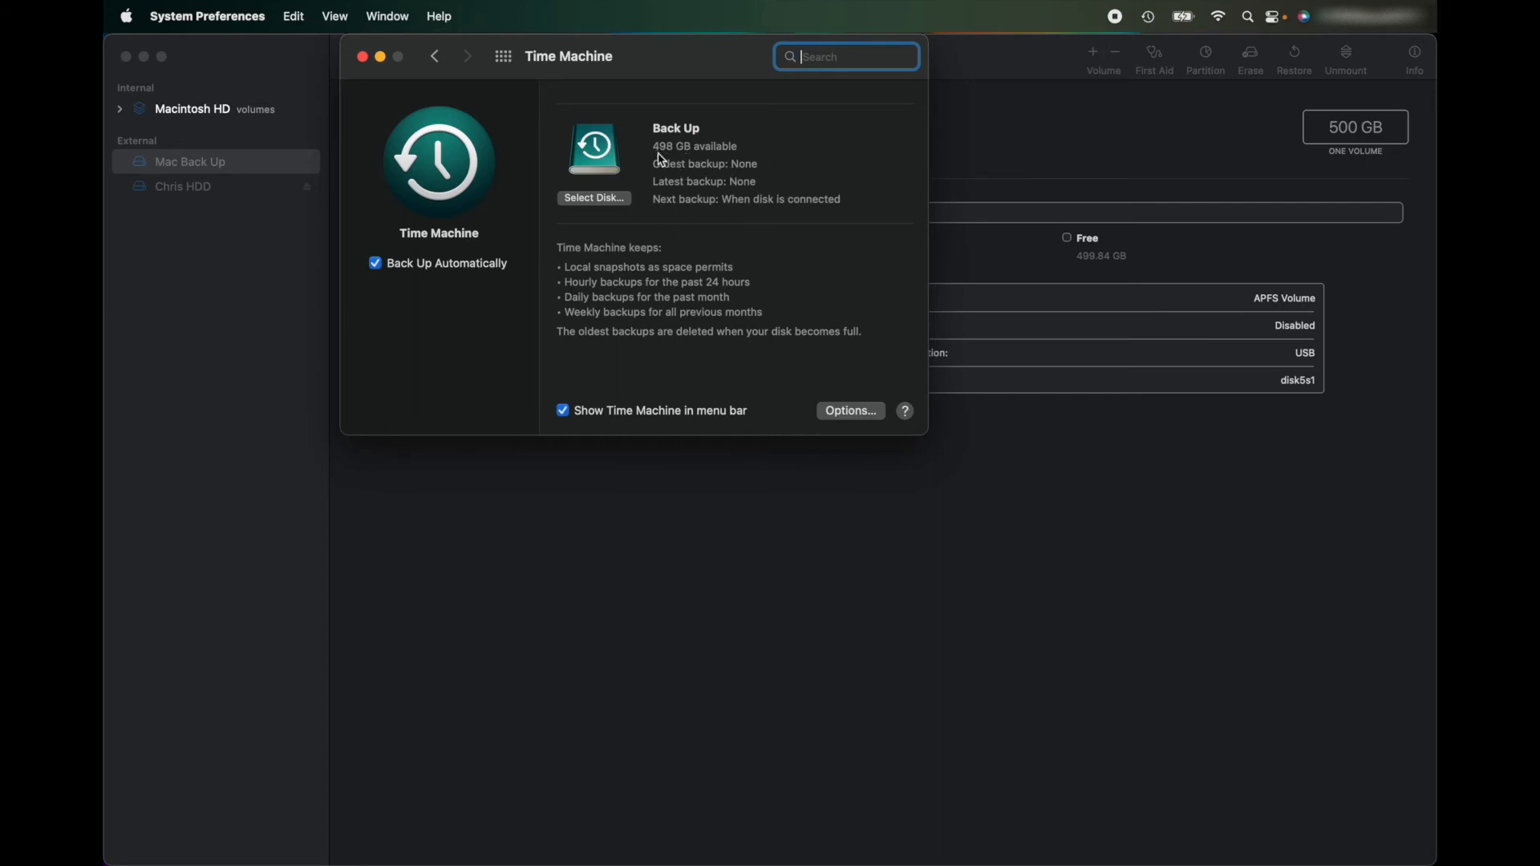
click(593, 197)
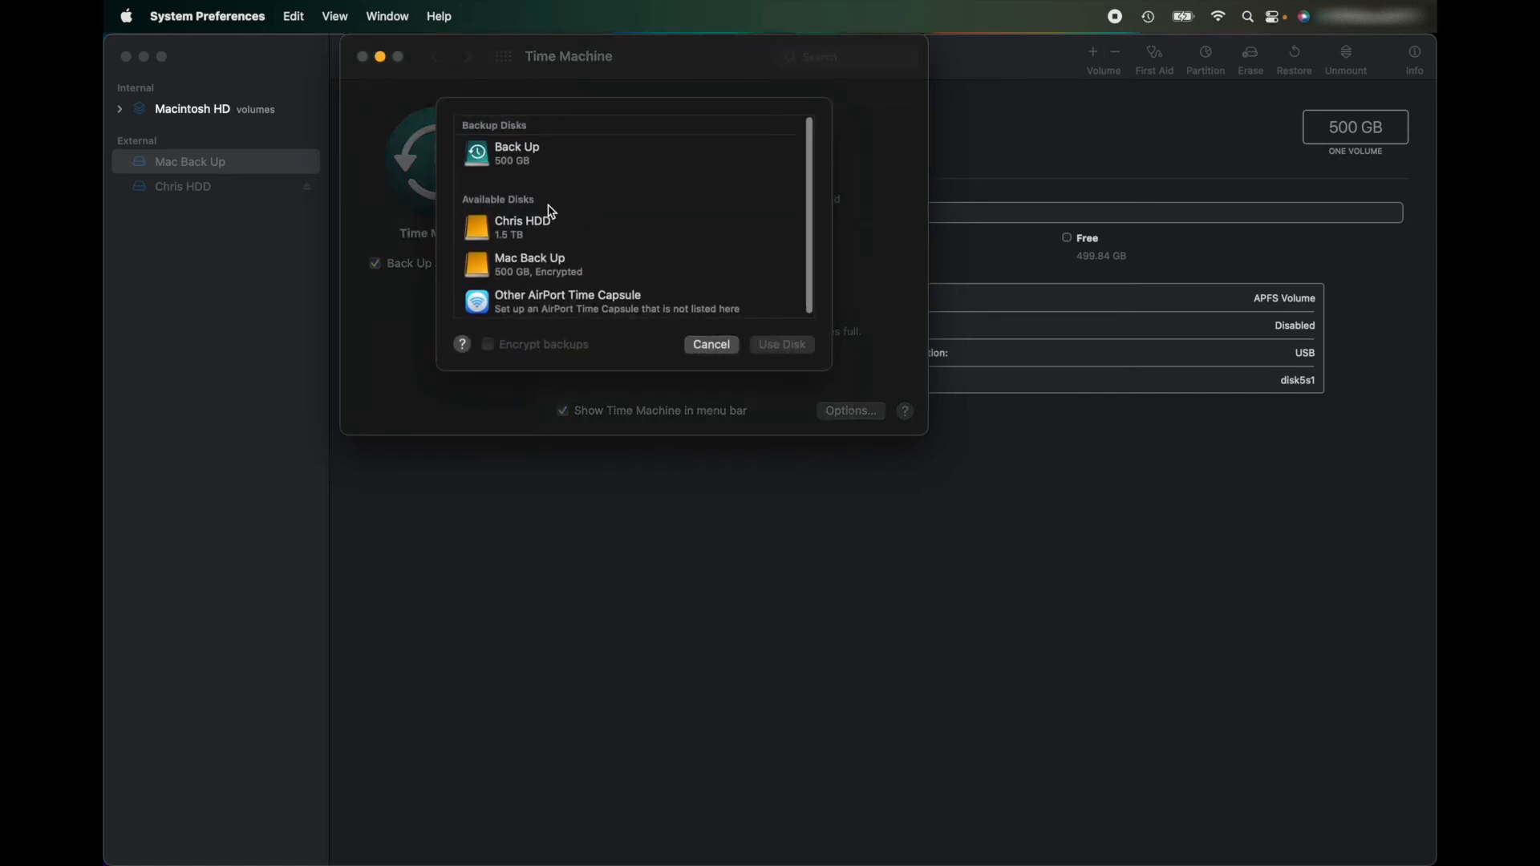
click(531, 263)
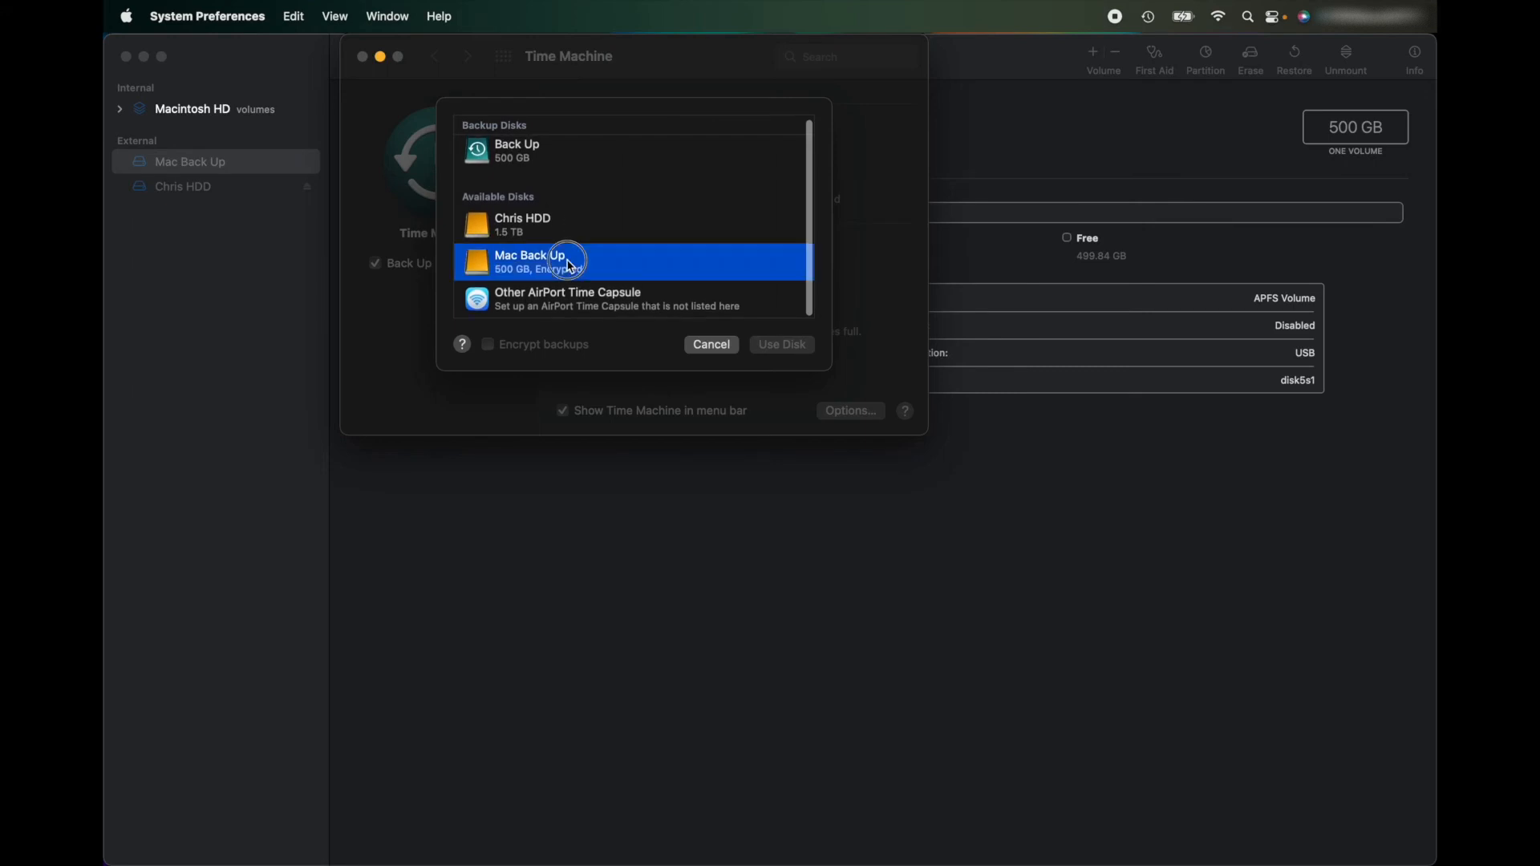
click(782, 344)
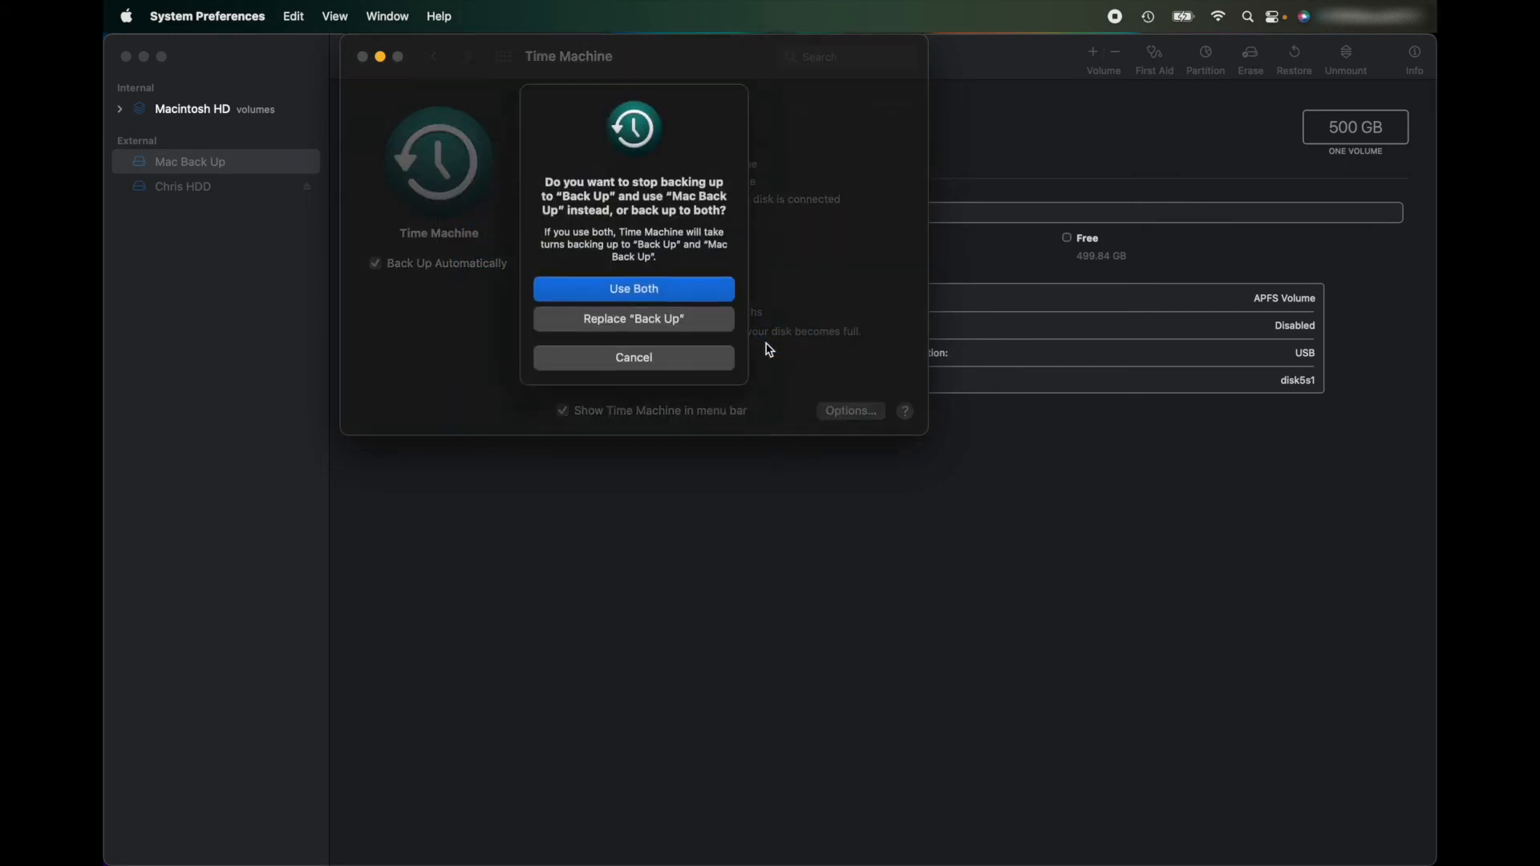
mouse_move(638, 336)
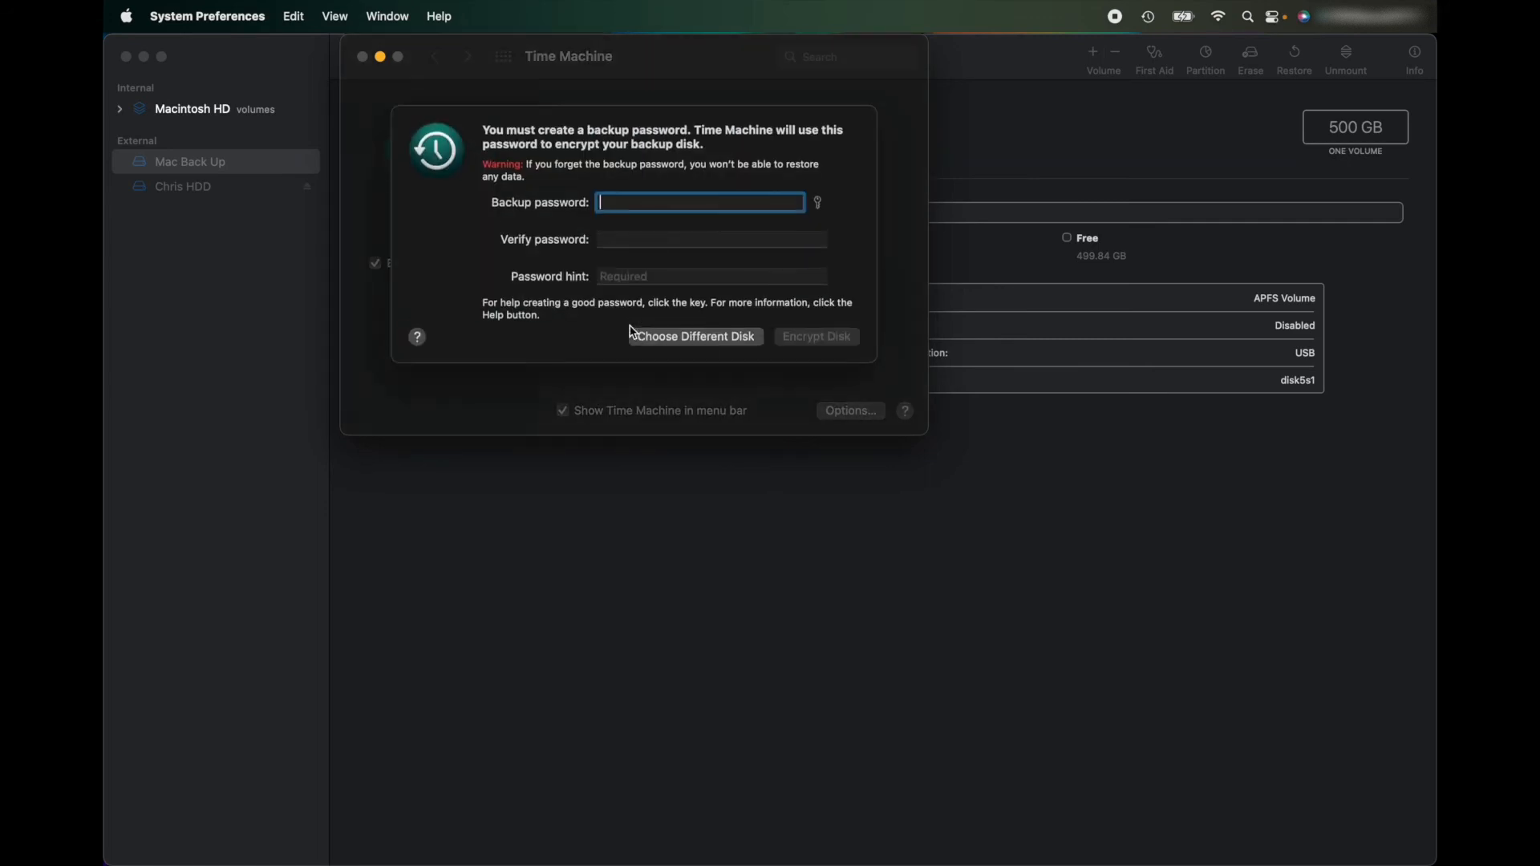
Enter the backup password with hint 'In Key CHao' and encrypt Mac Back Up as the Time Machine disk.
right_click(698, 202)
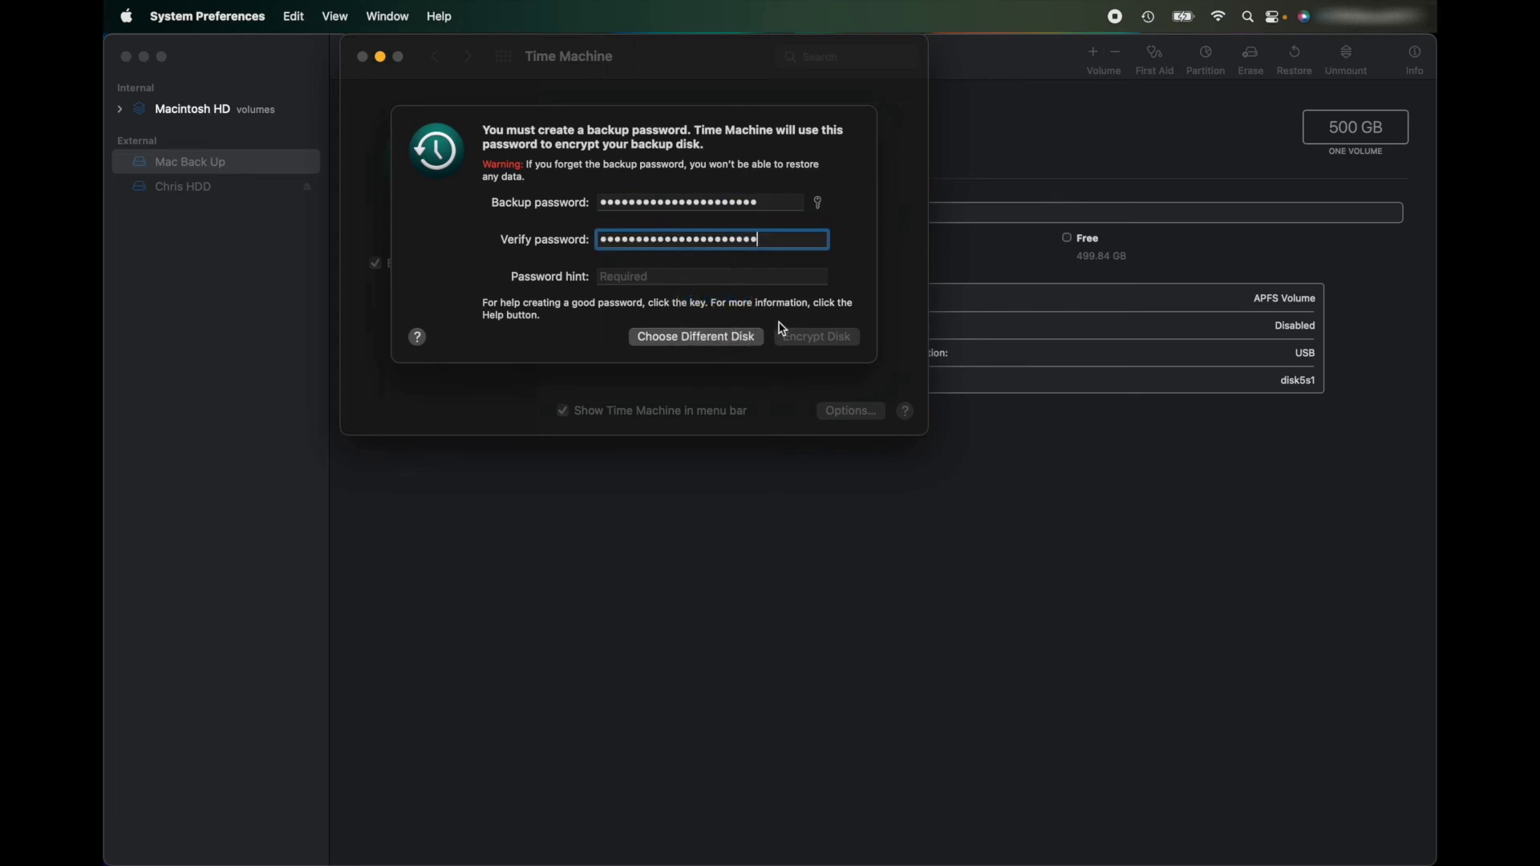
click(711, 276)
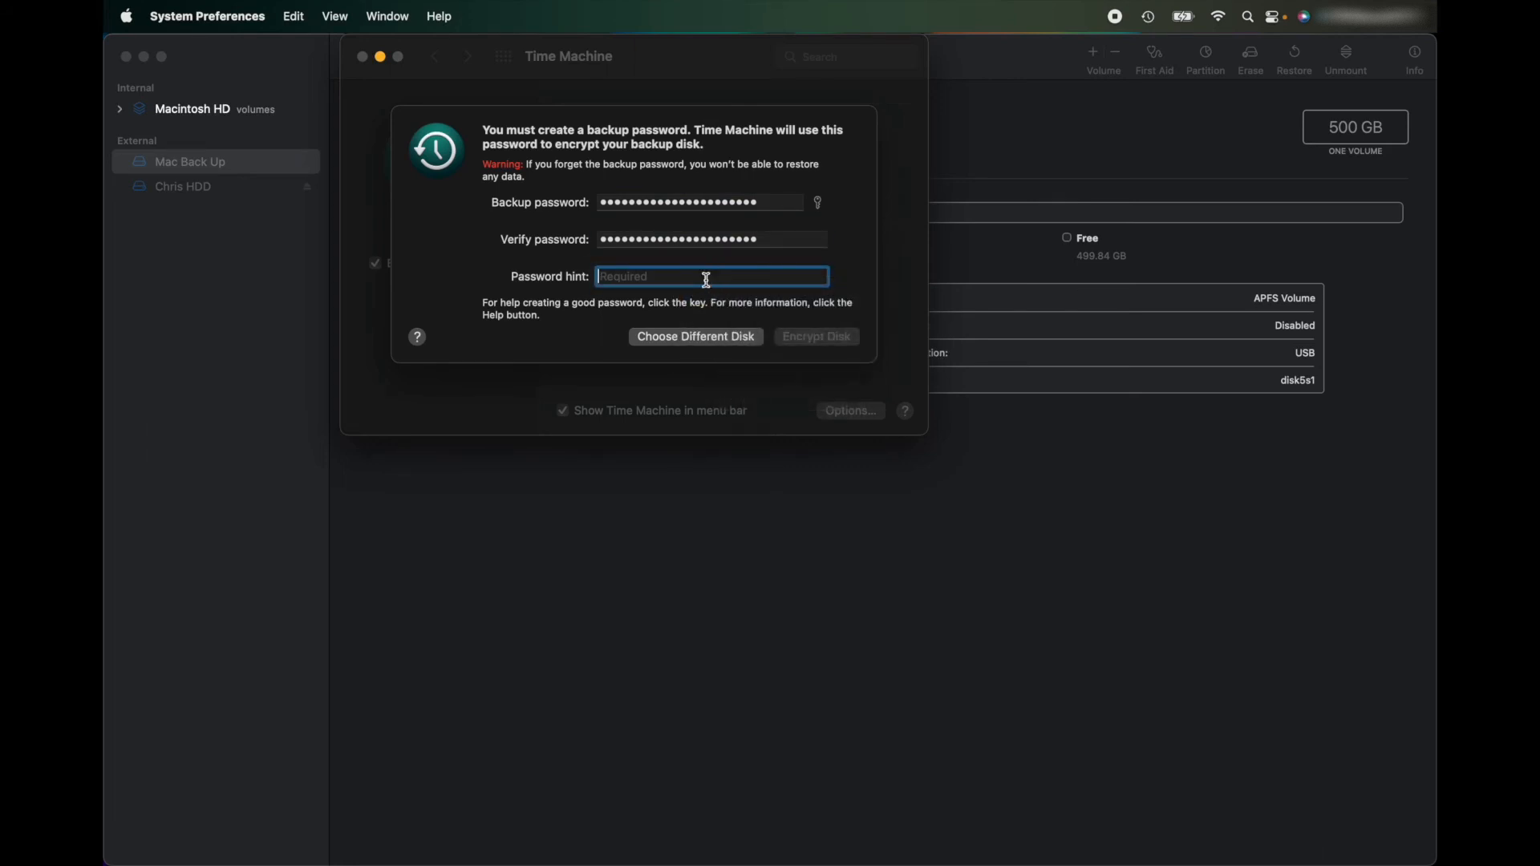
text(In)
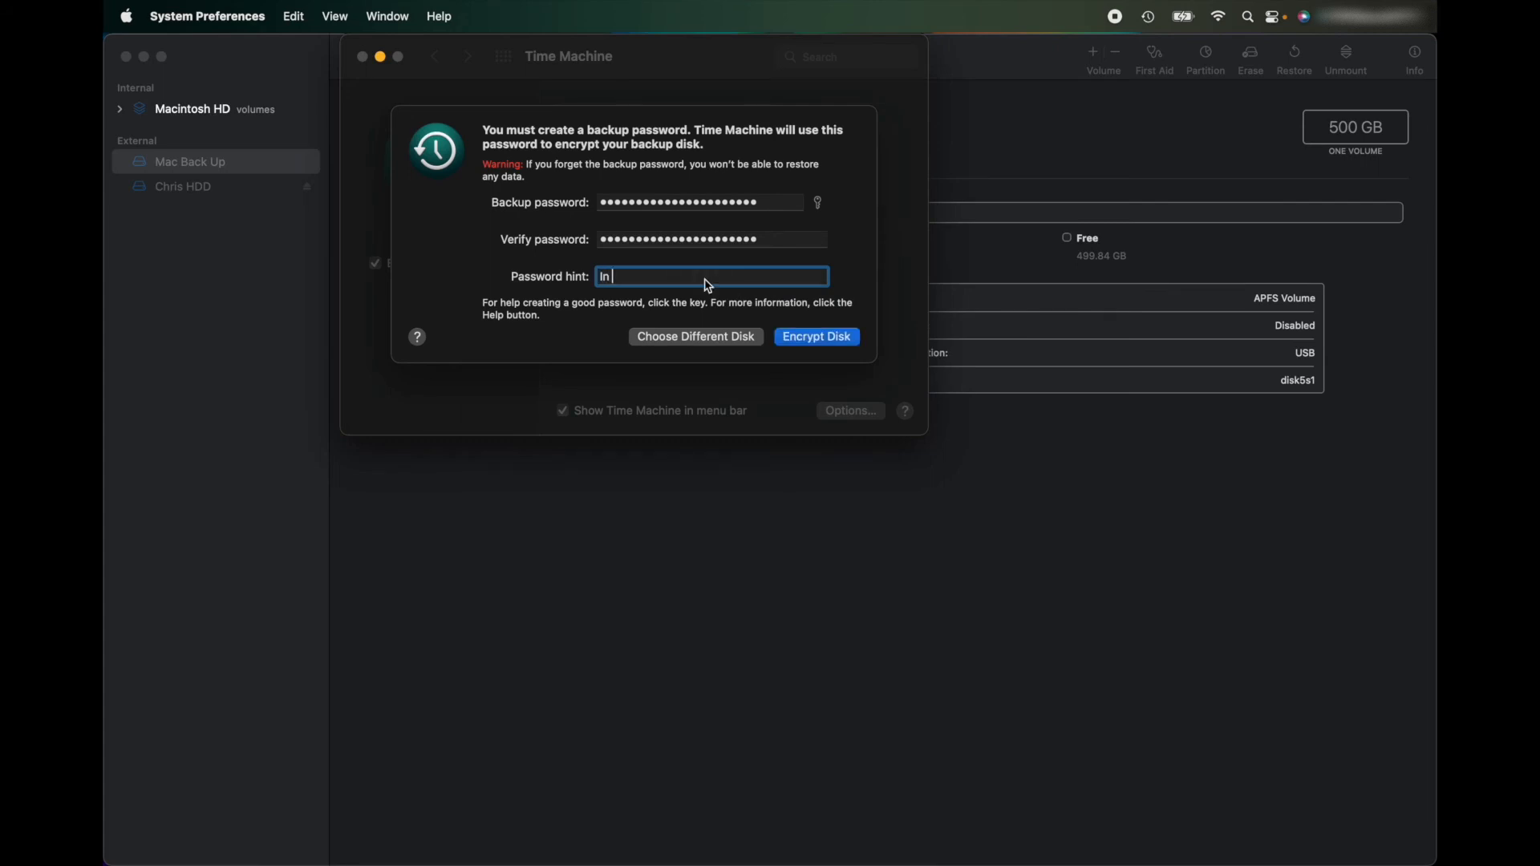
text(Key CHao)
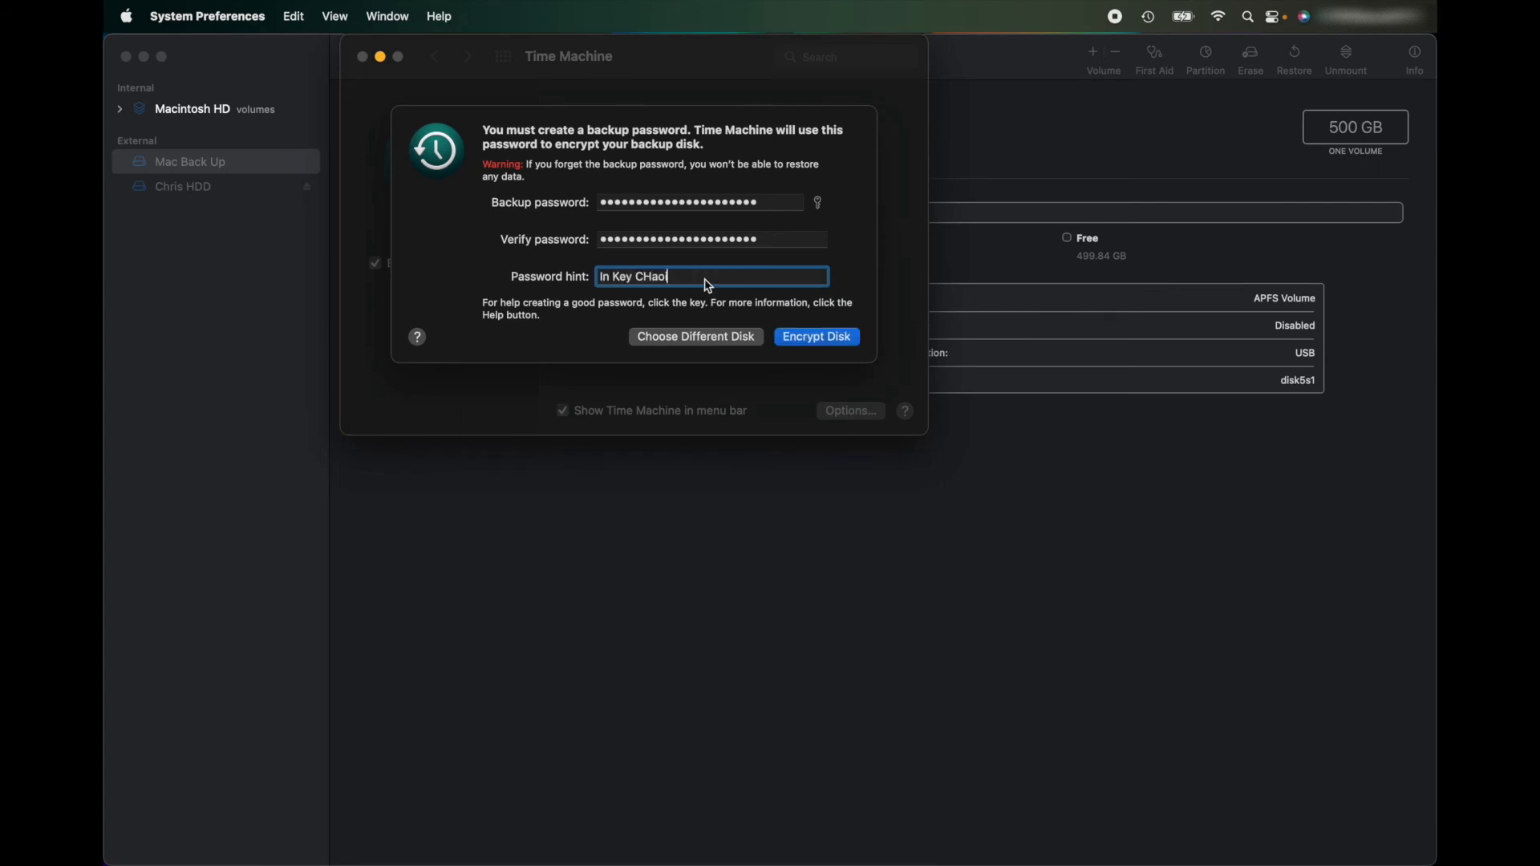
key(Backspace)
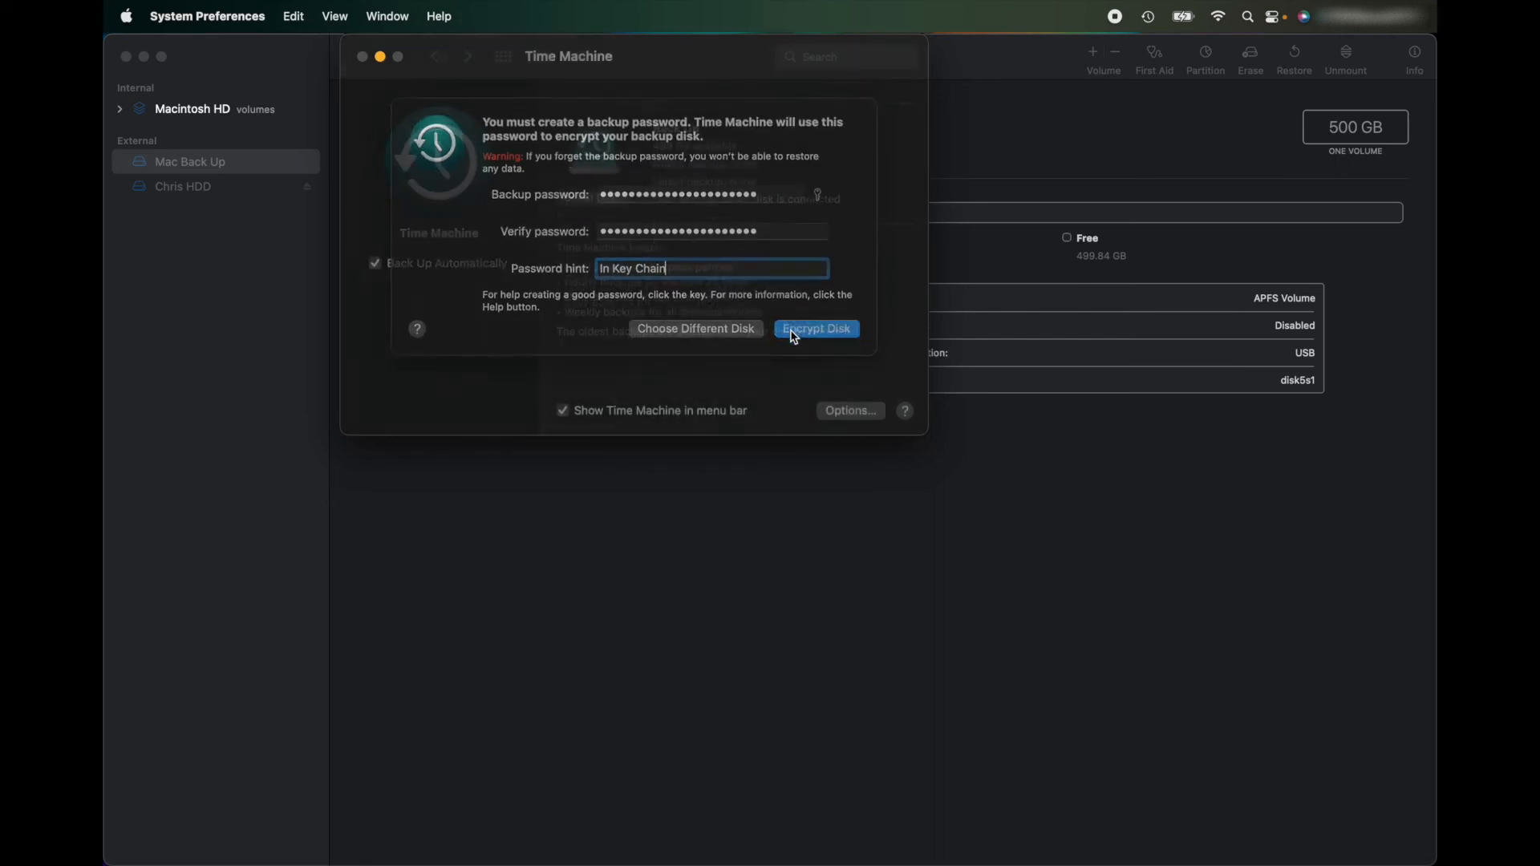
click(815, 328)
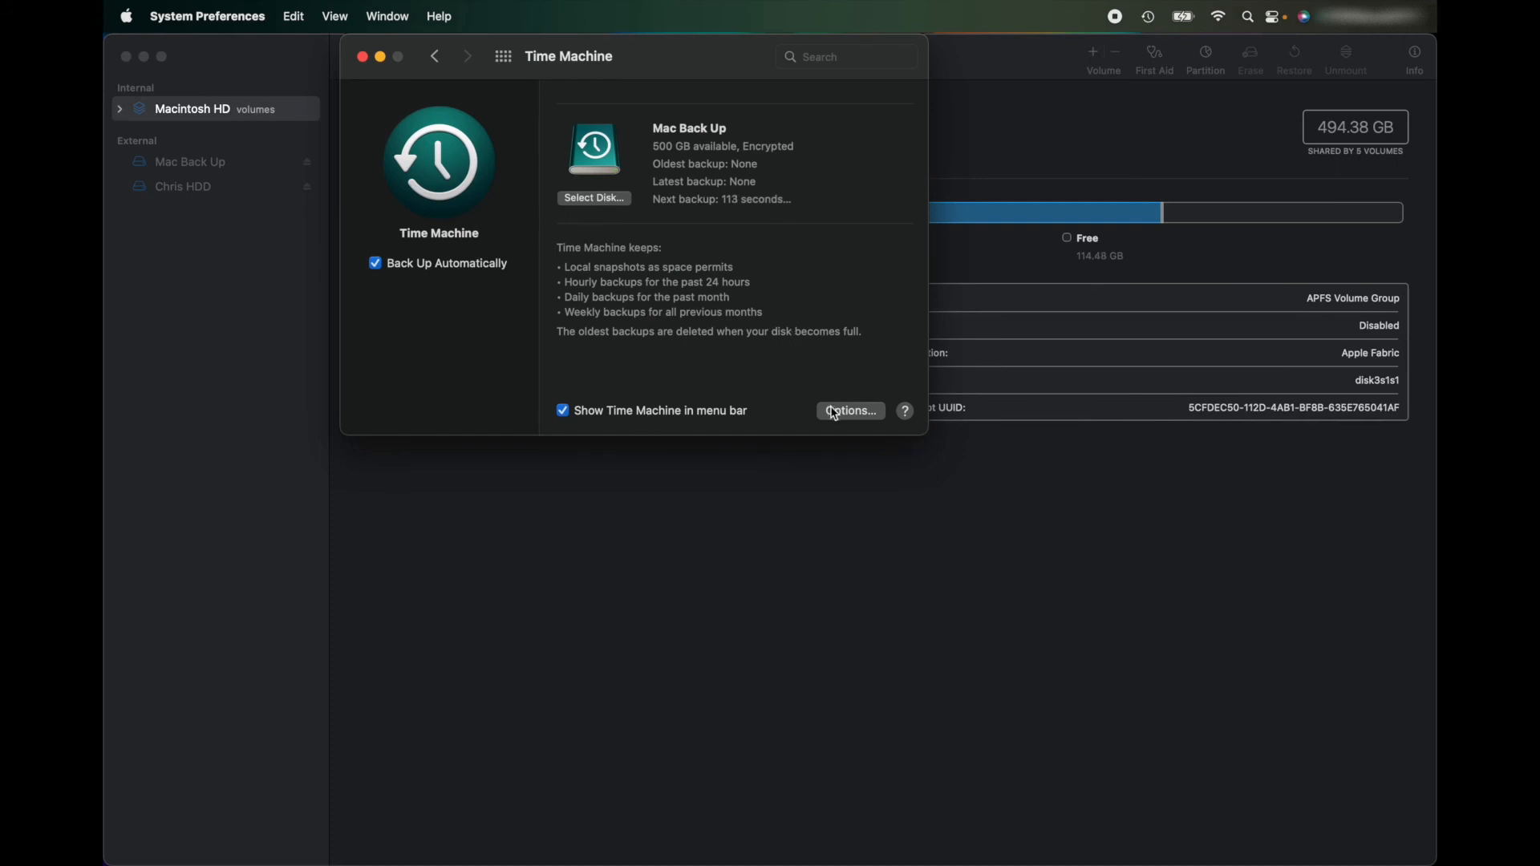
Review the backup exclusion Options without changes, then close System Preferences.
click(849, 411)
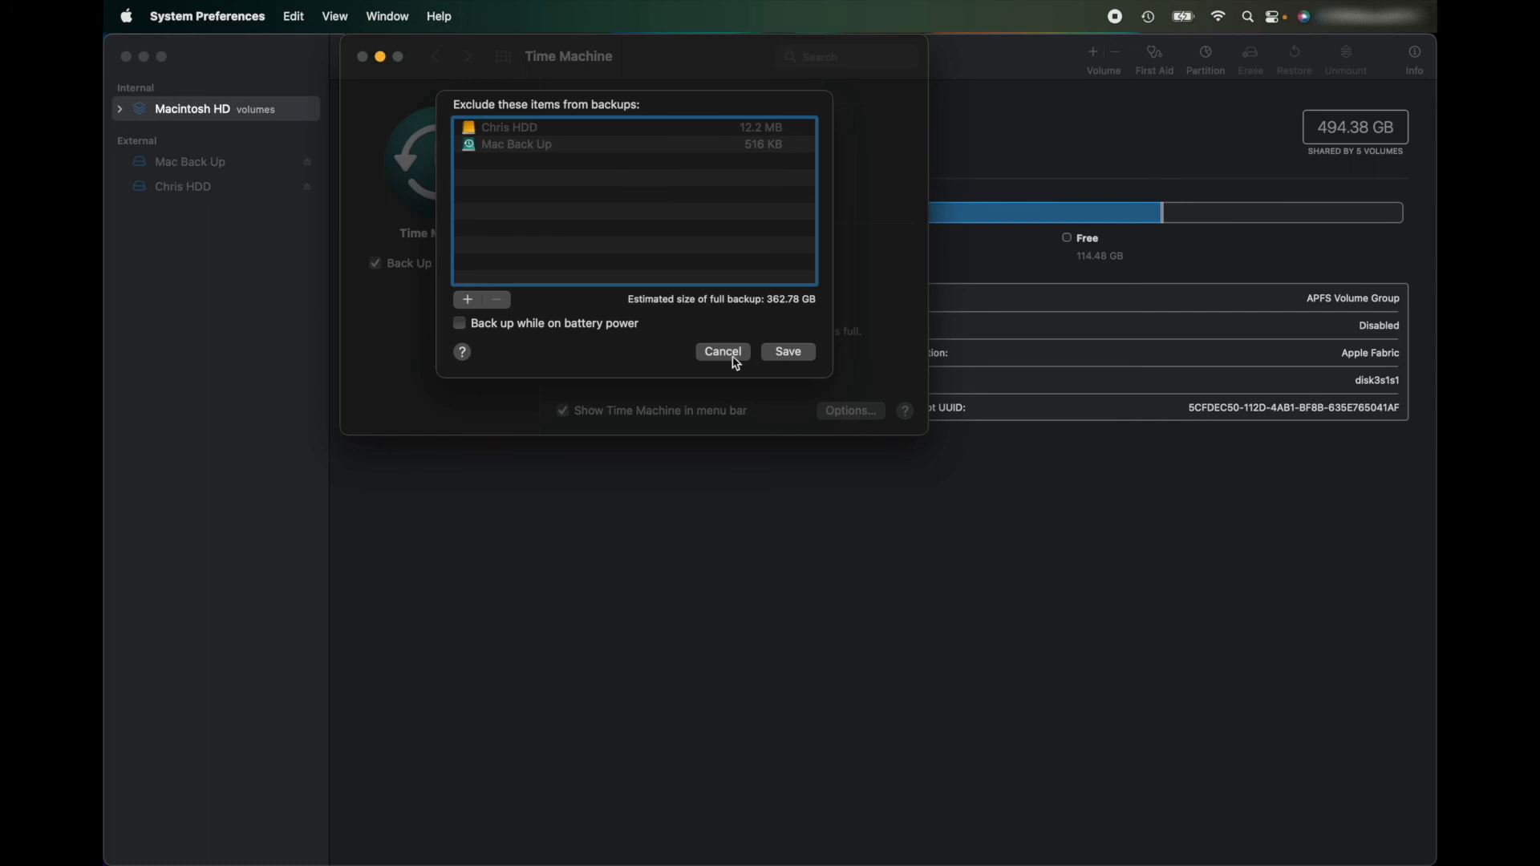
click(721, 351)
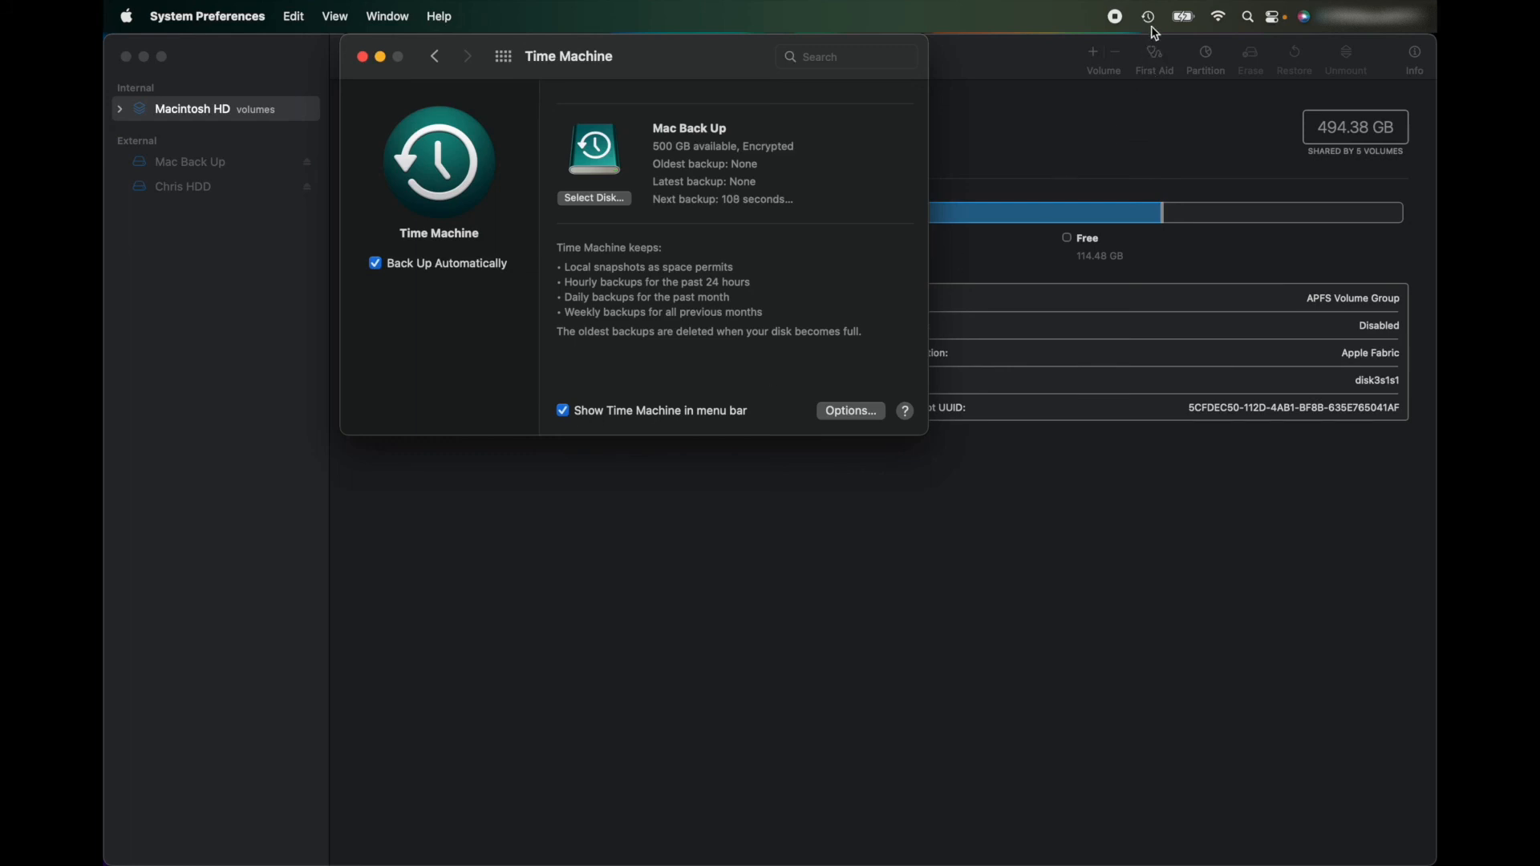
mouse_move(426, 277)
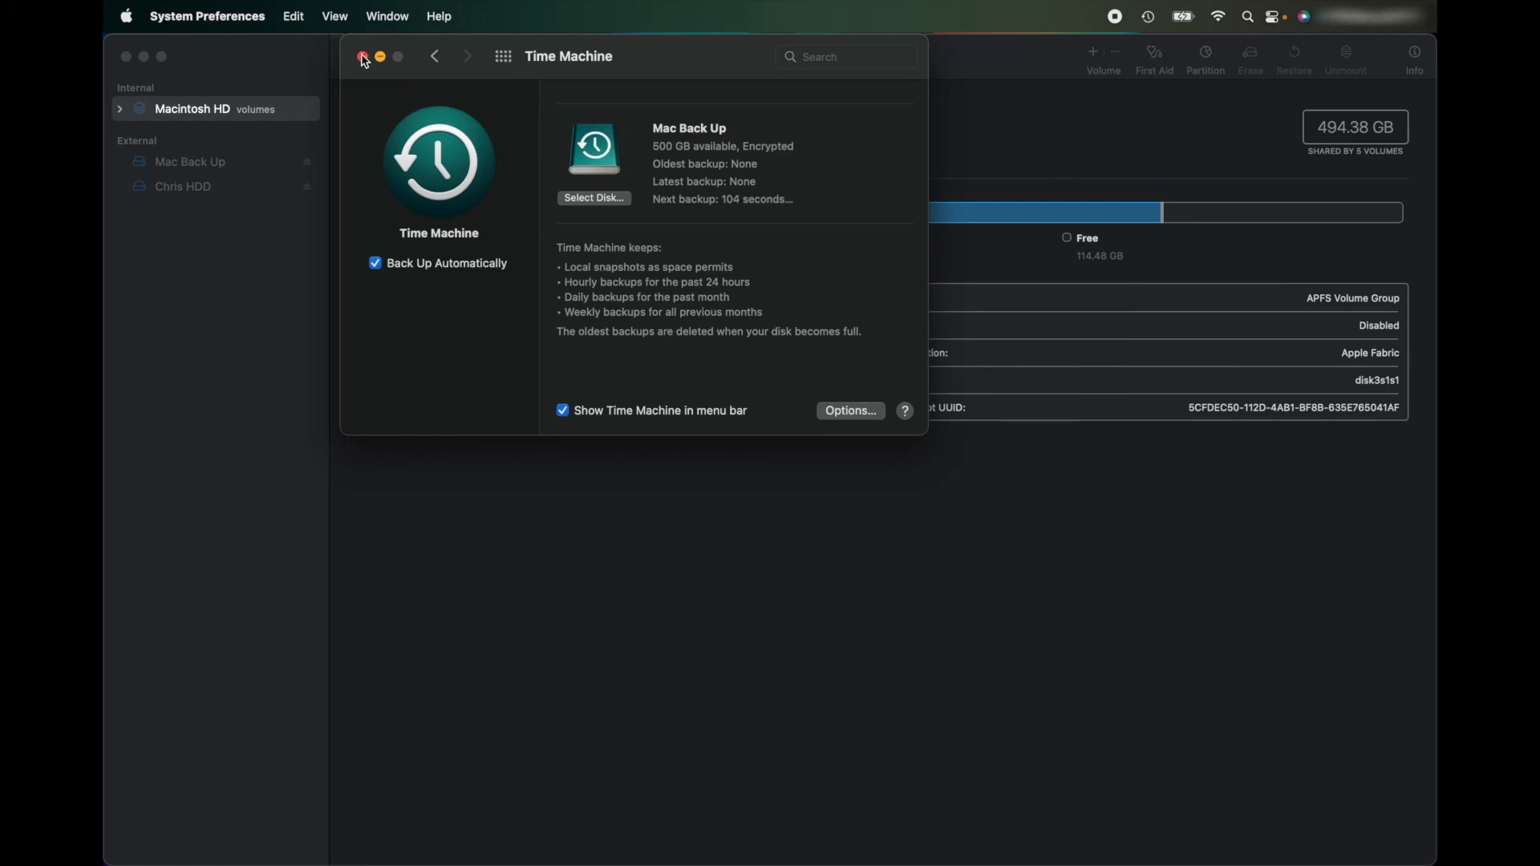
click(363, 56)
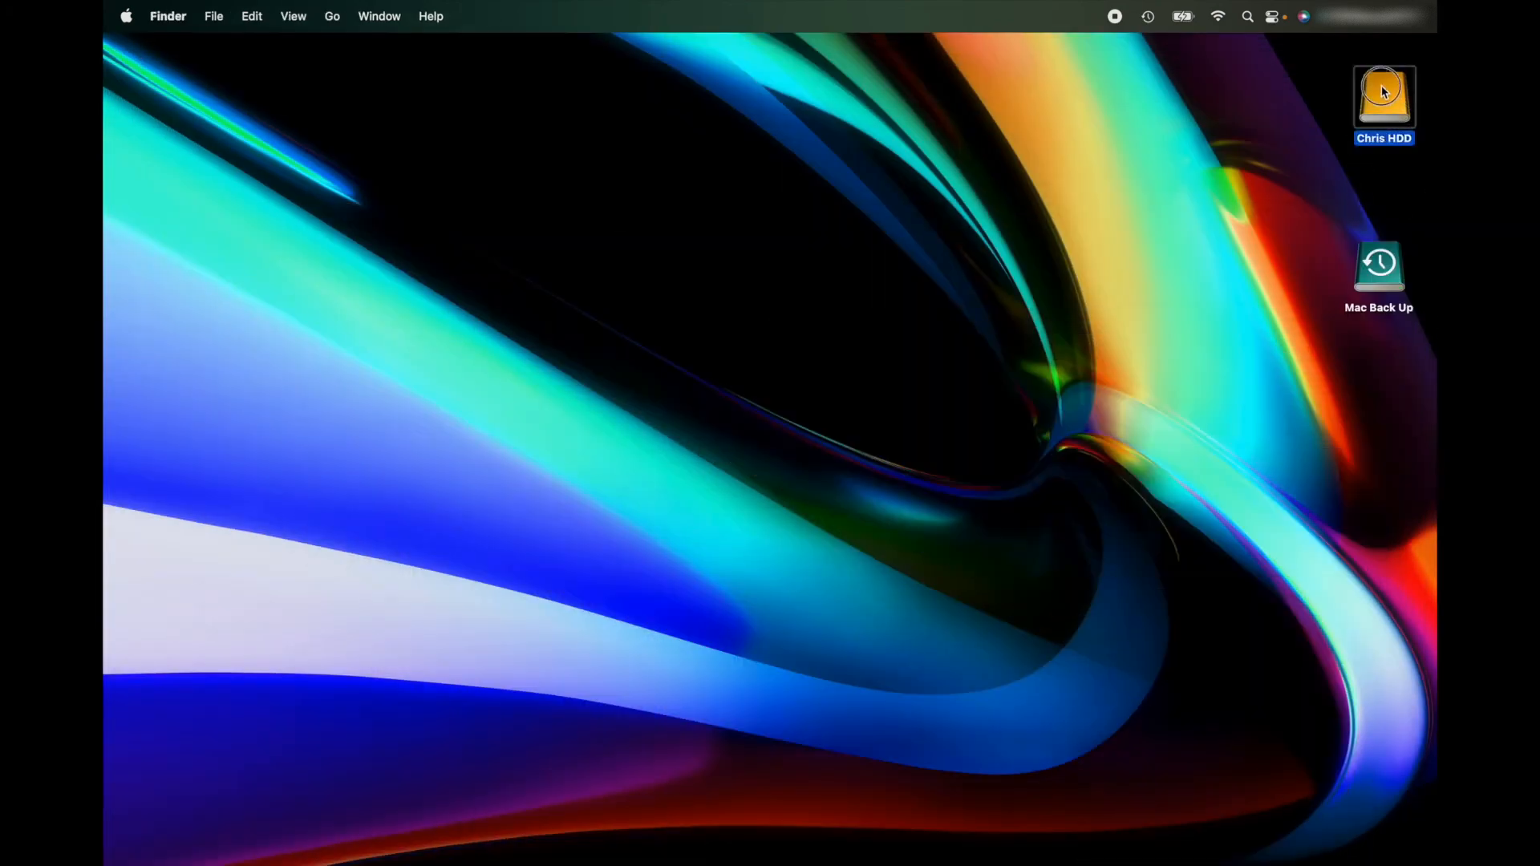
Place the Mac Back Up icon below Chris HDD and check both drives open as empty volumes.
drag(1380, 264, 1384, 196)
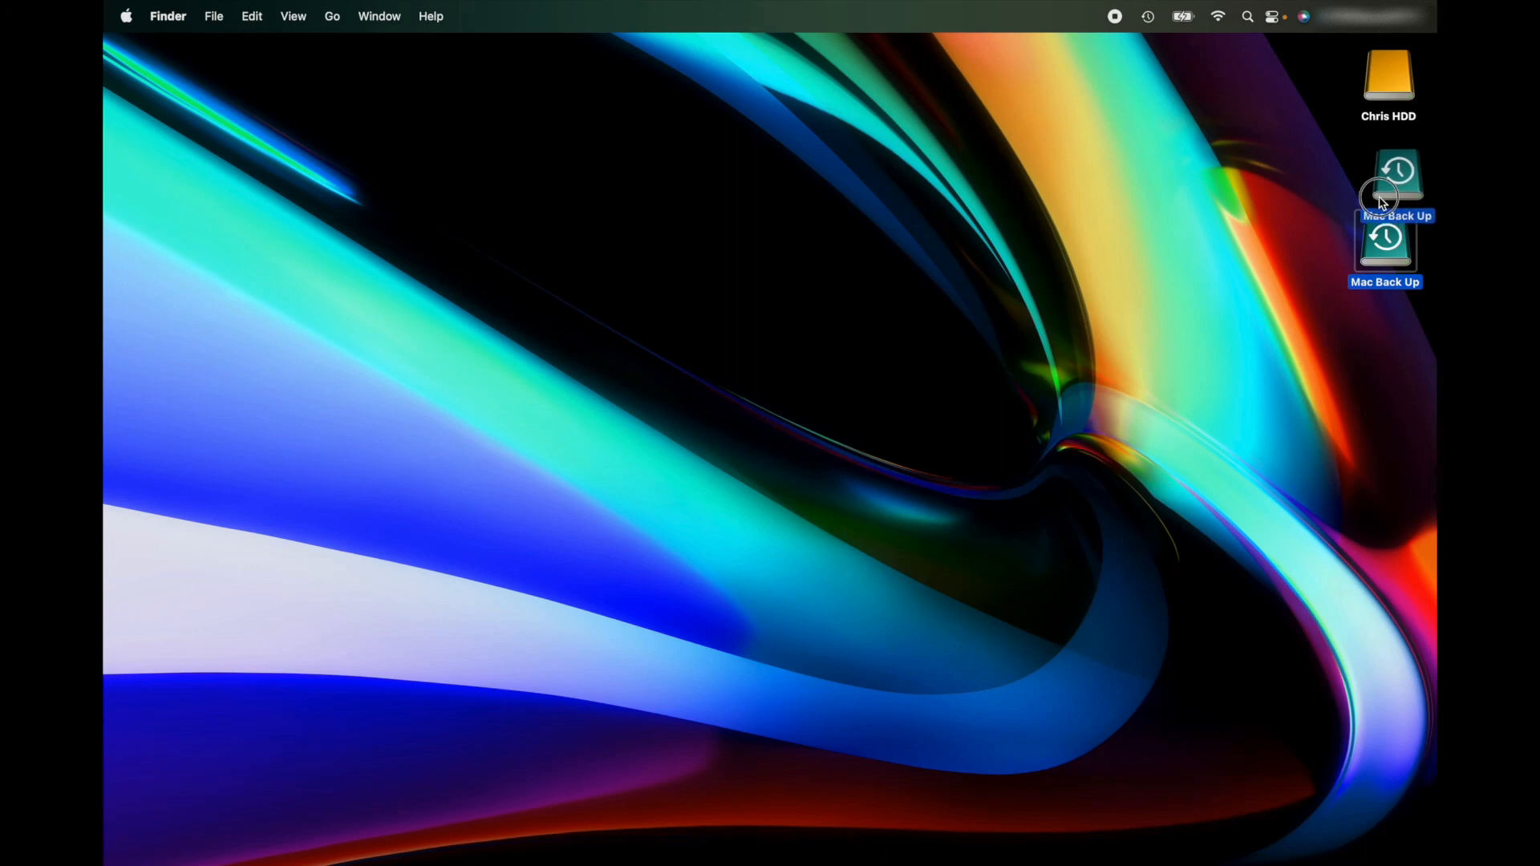
double_click(1395, 175)
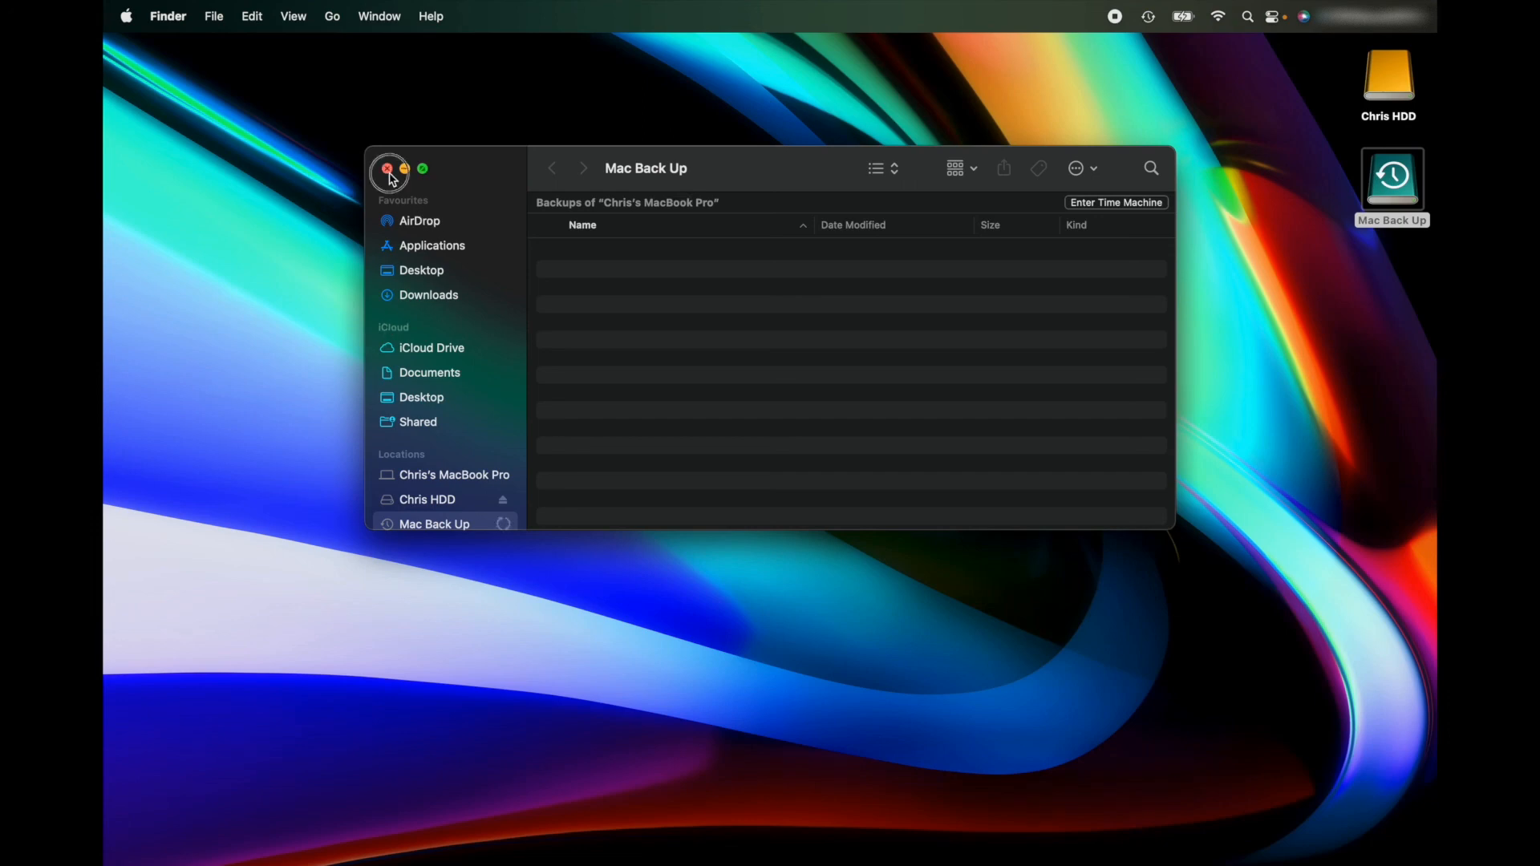
click(388, 169)
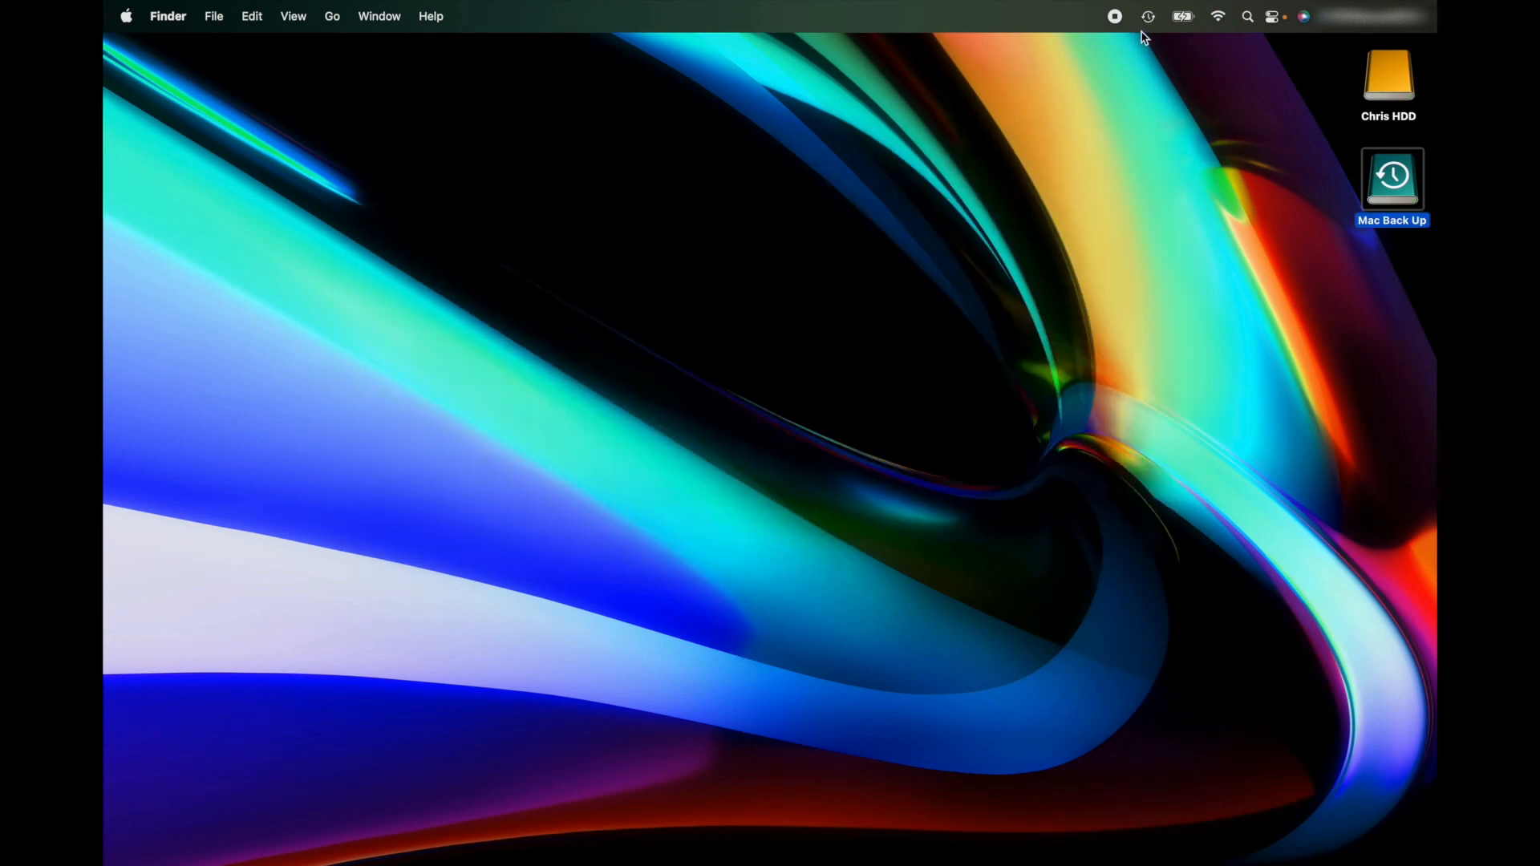
click(1147, 16)
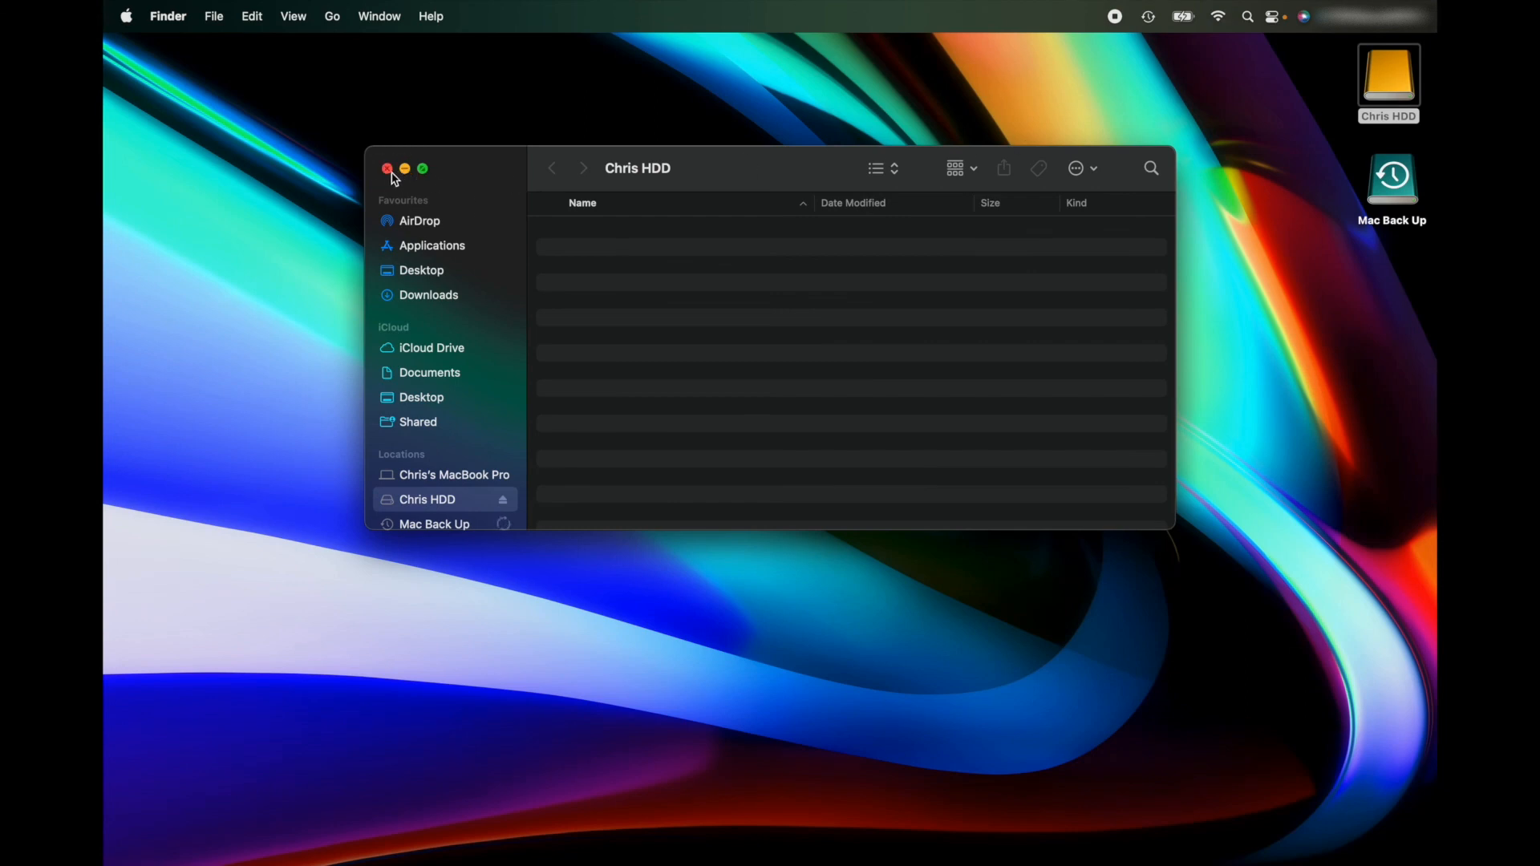
click(386, 168)
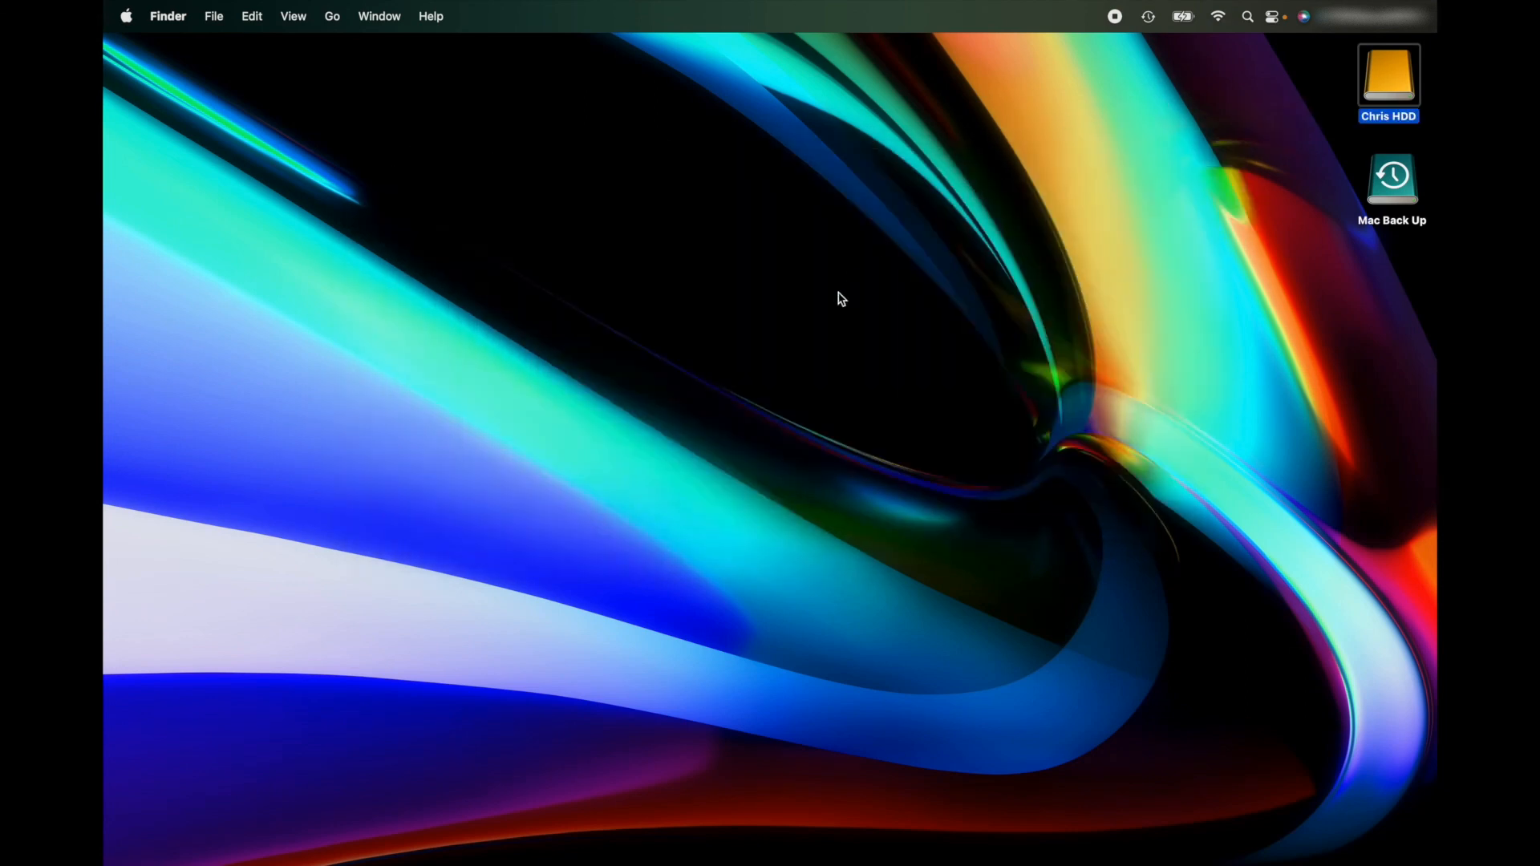
Show the Time Machine menu-bar status with the first backup about 1% done.
click(1147, 16)
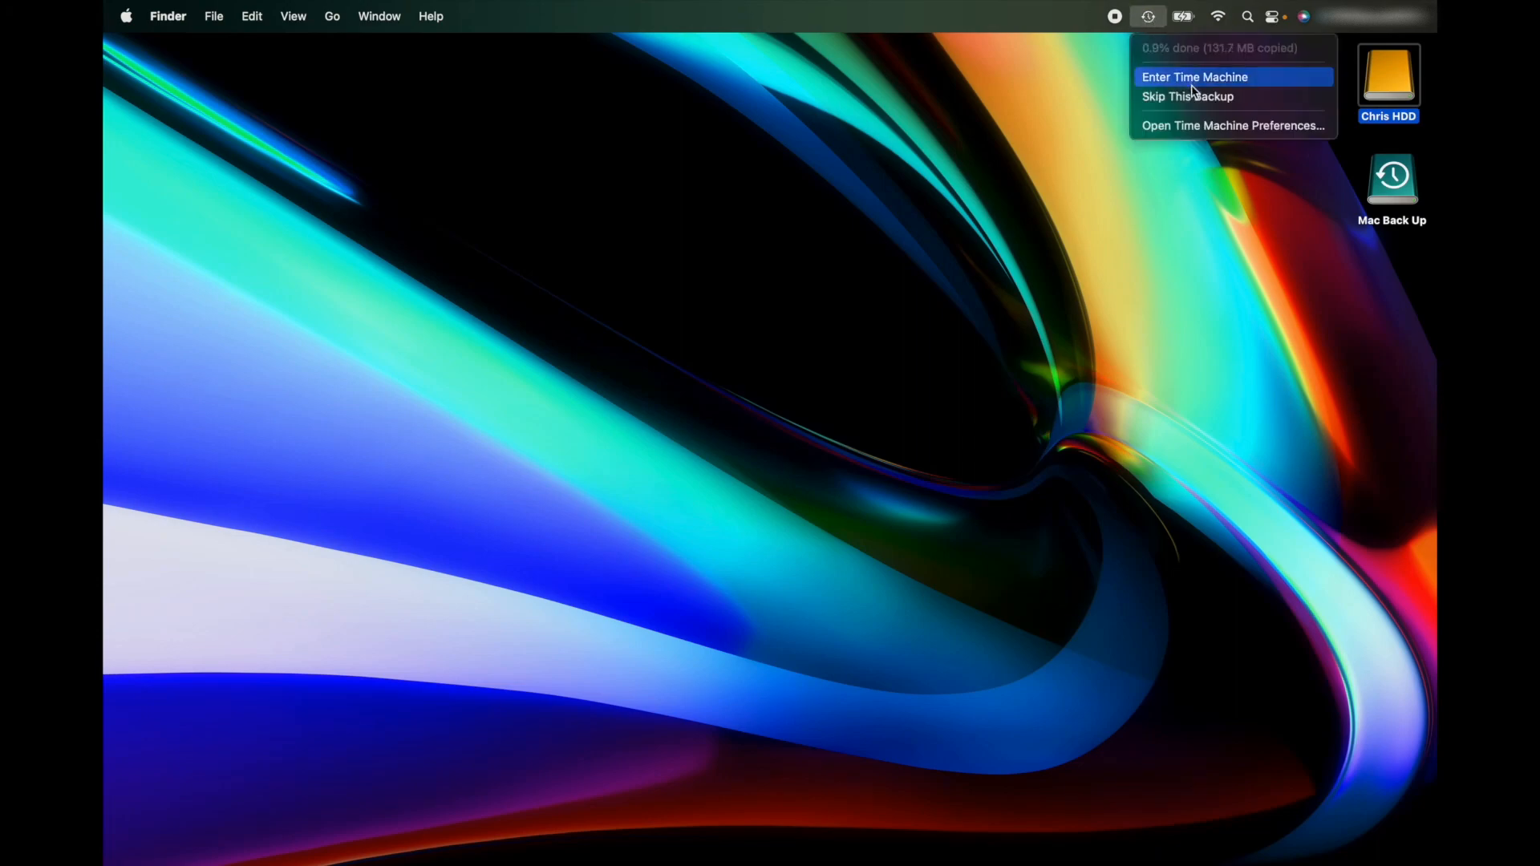
mouse_move(1247, 133)
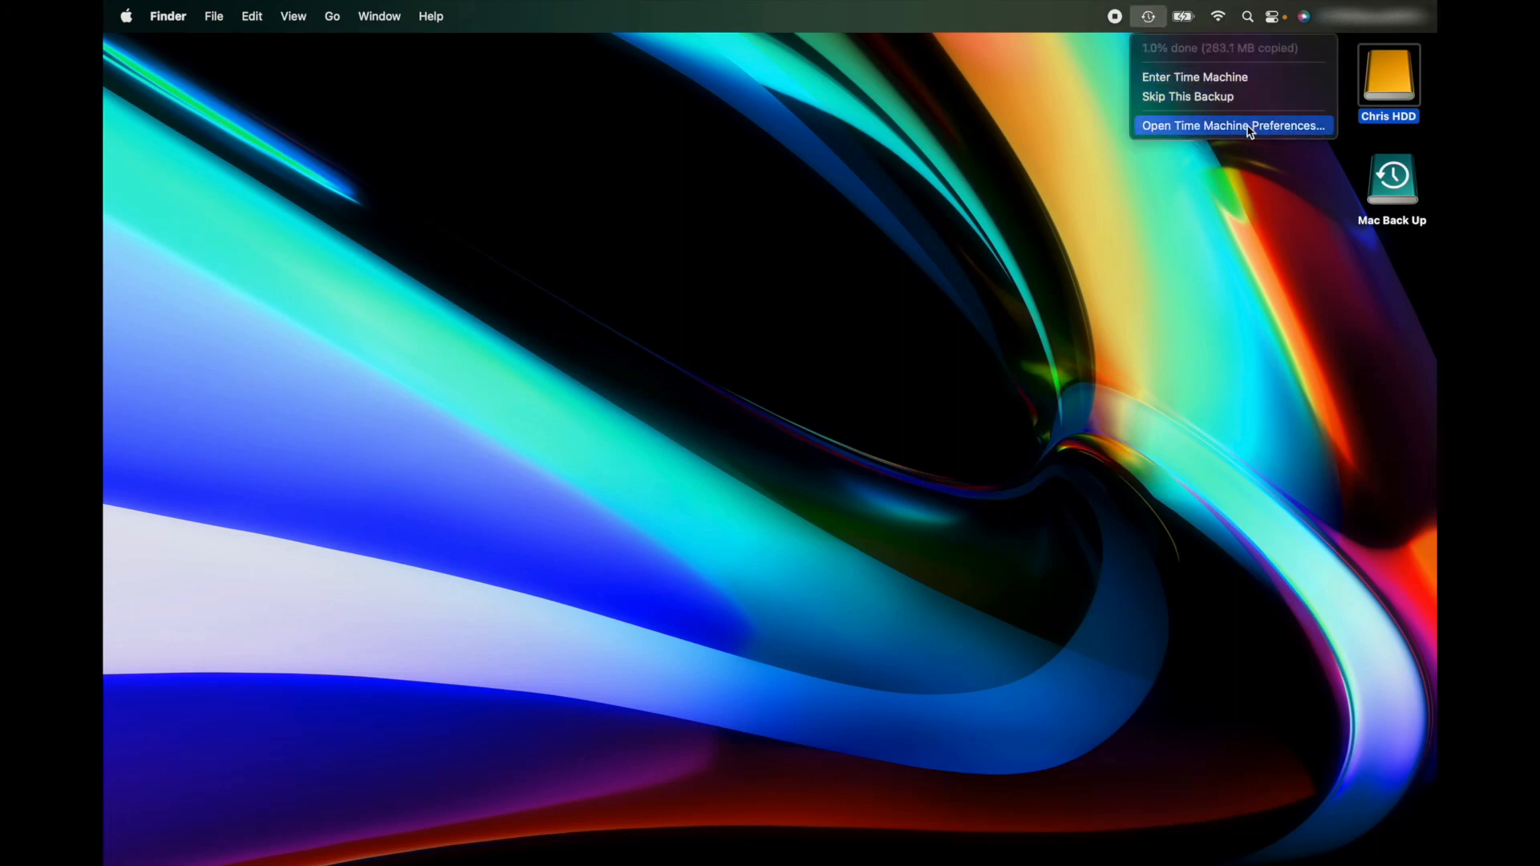